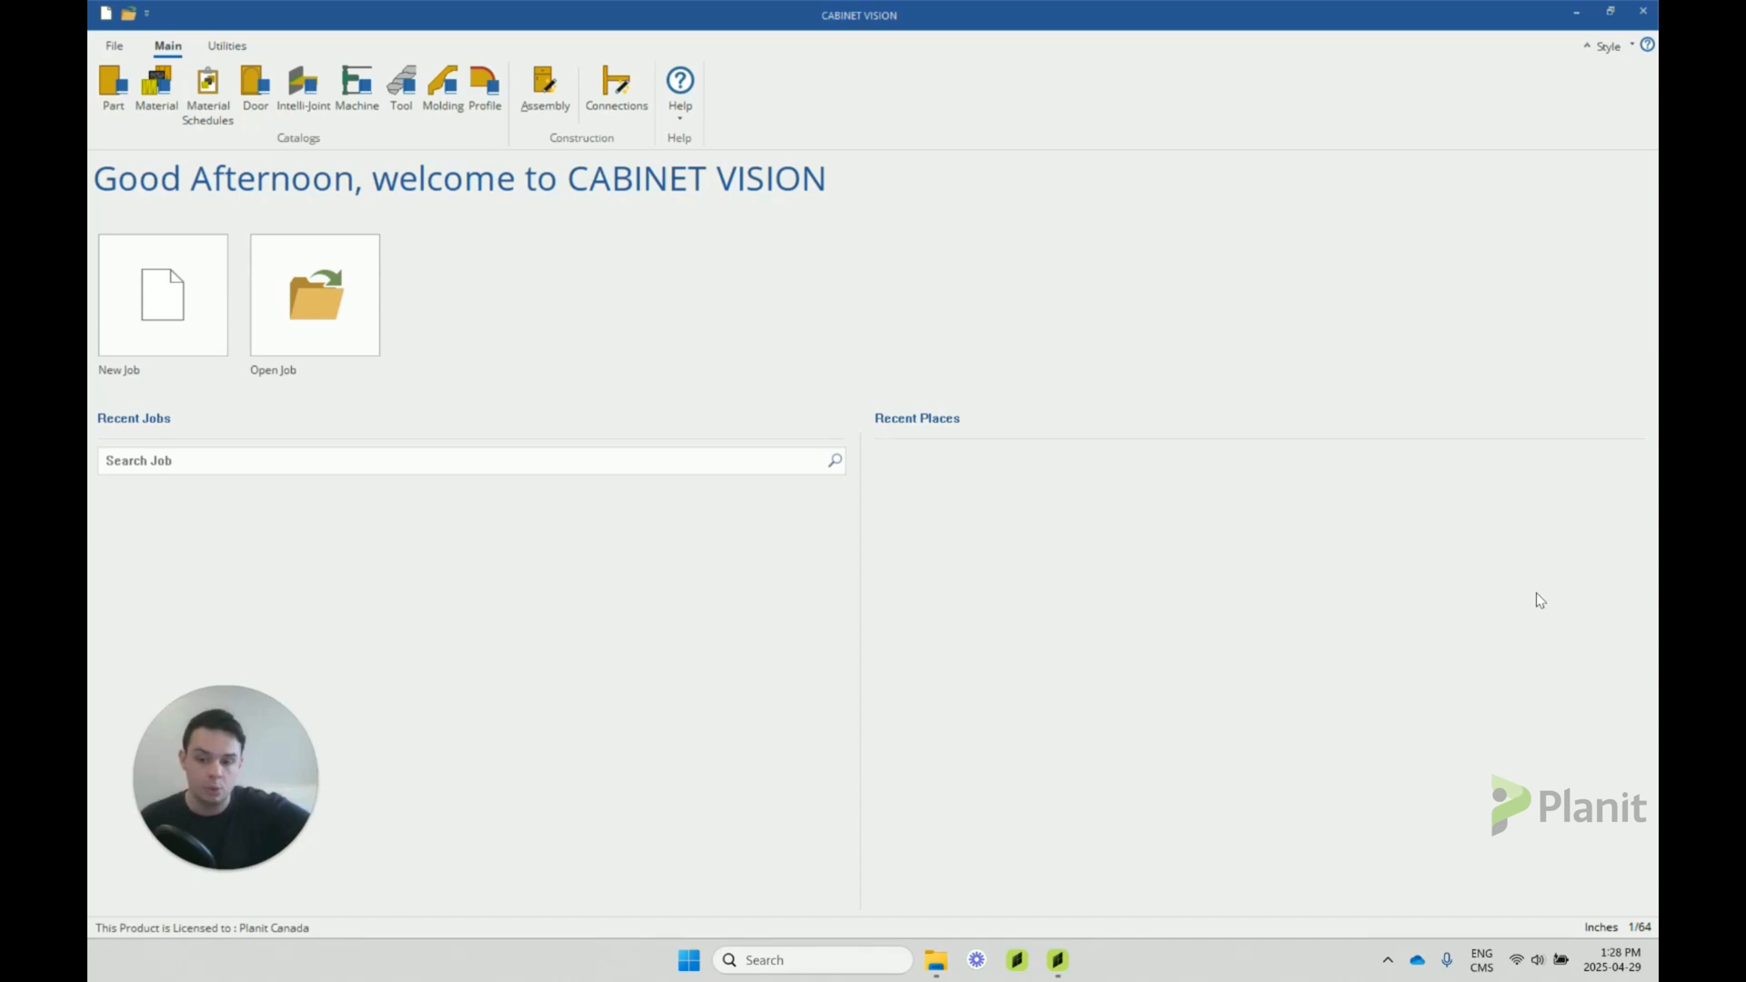
pyautogui.moveTo(1097, 531)
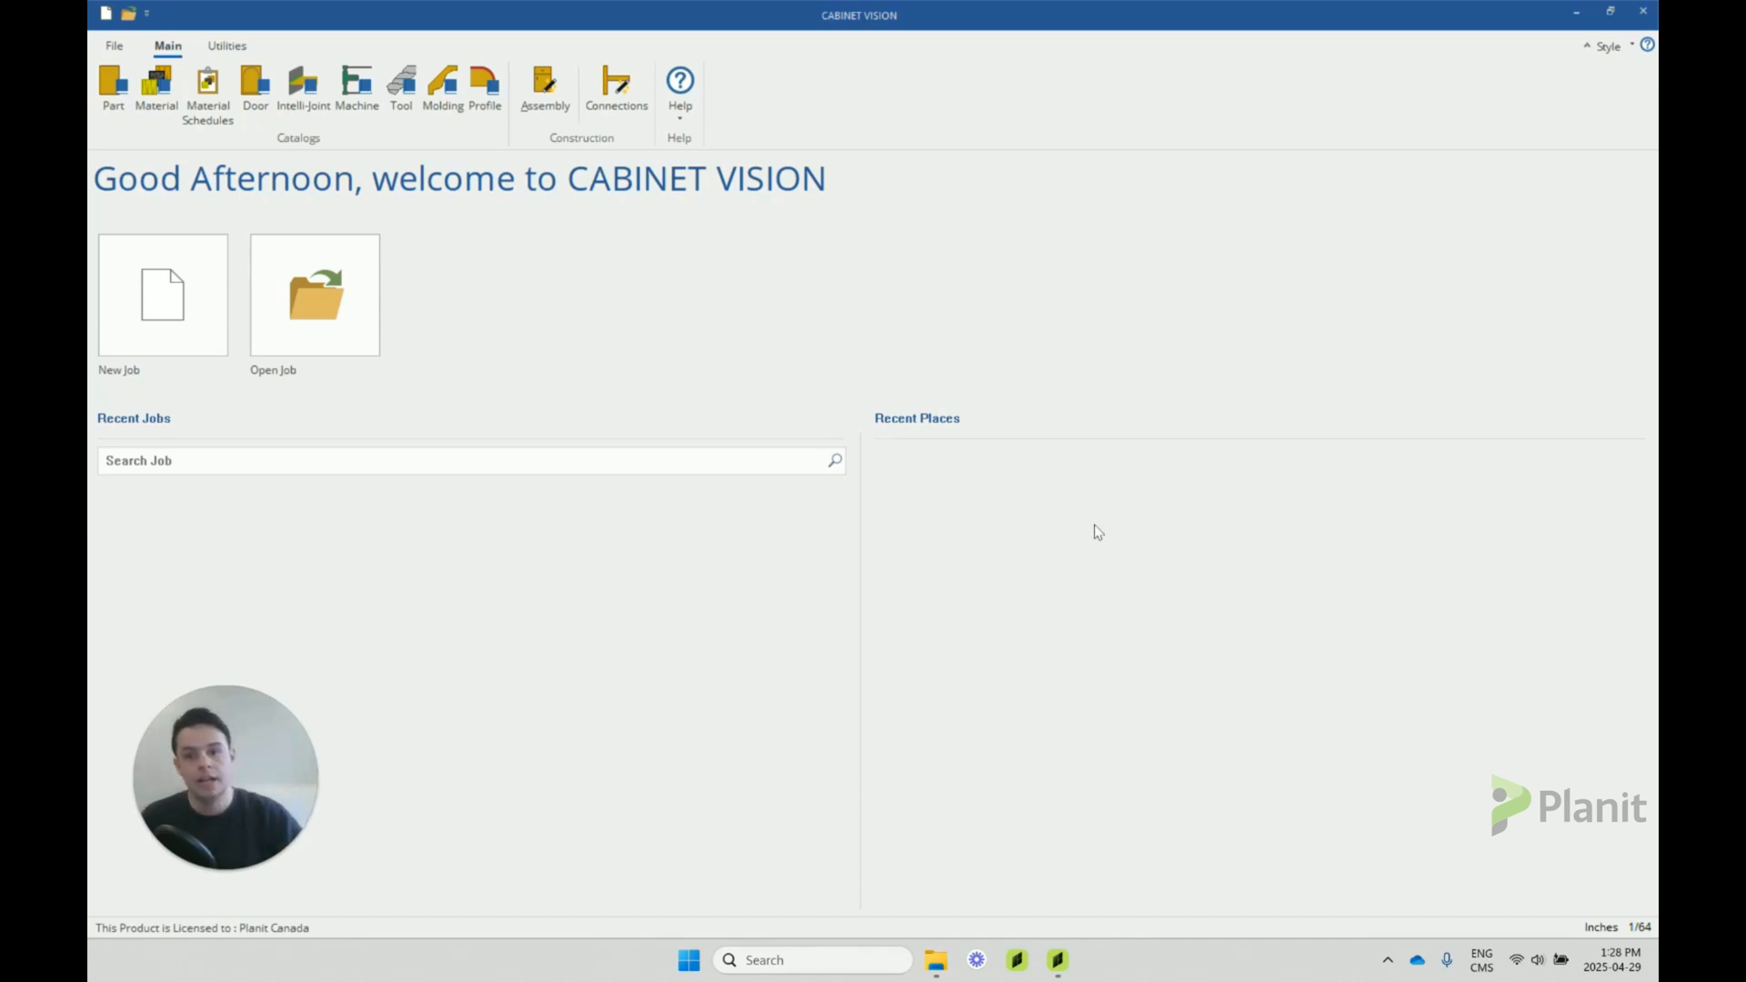
pyautogui.moveTo(638, 286)
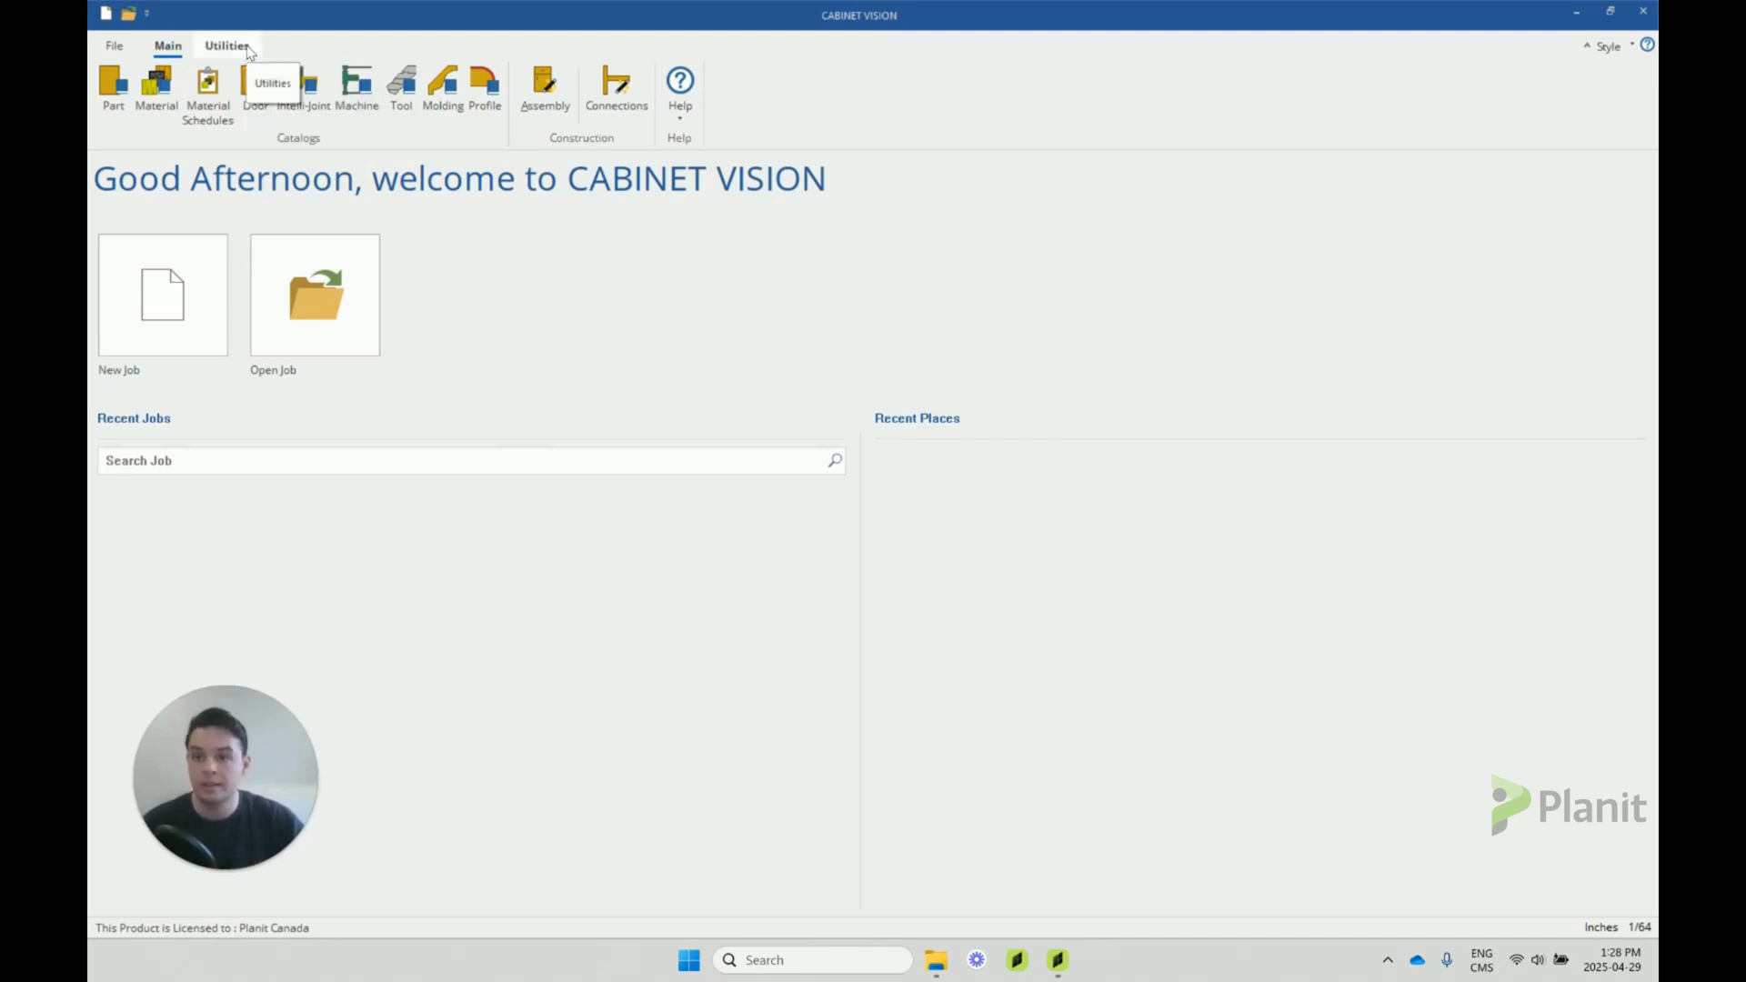
# Step: Show the Utilities ribbon with License Manager, Parameters and Backup Utility
pyautogui.click(227, 46)
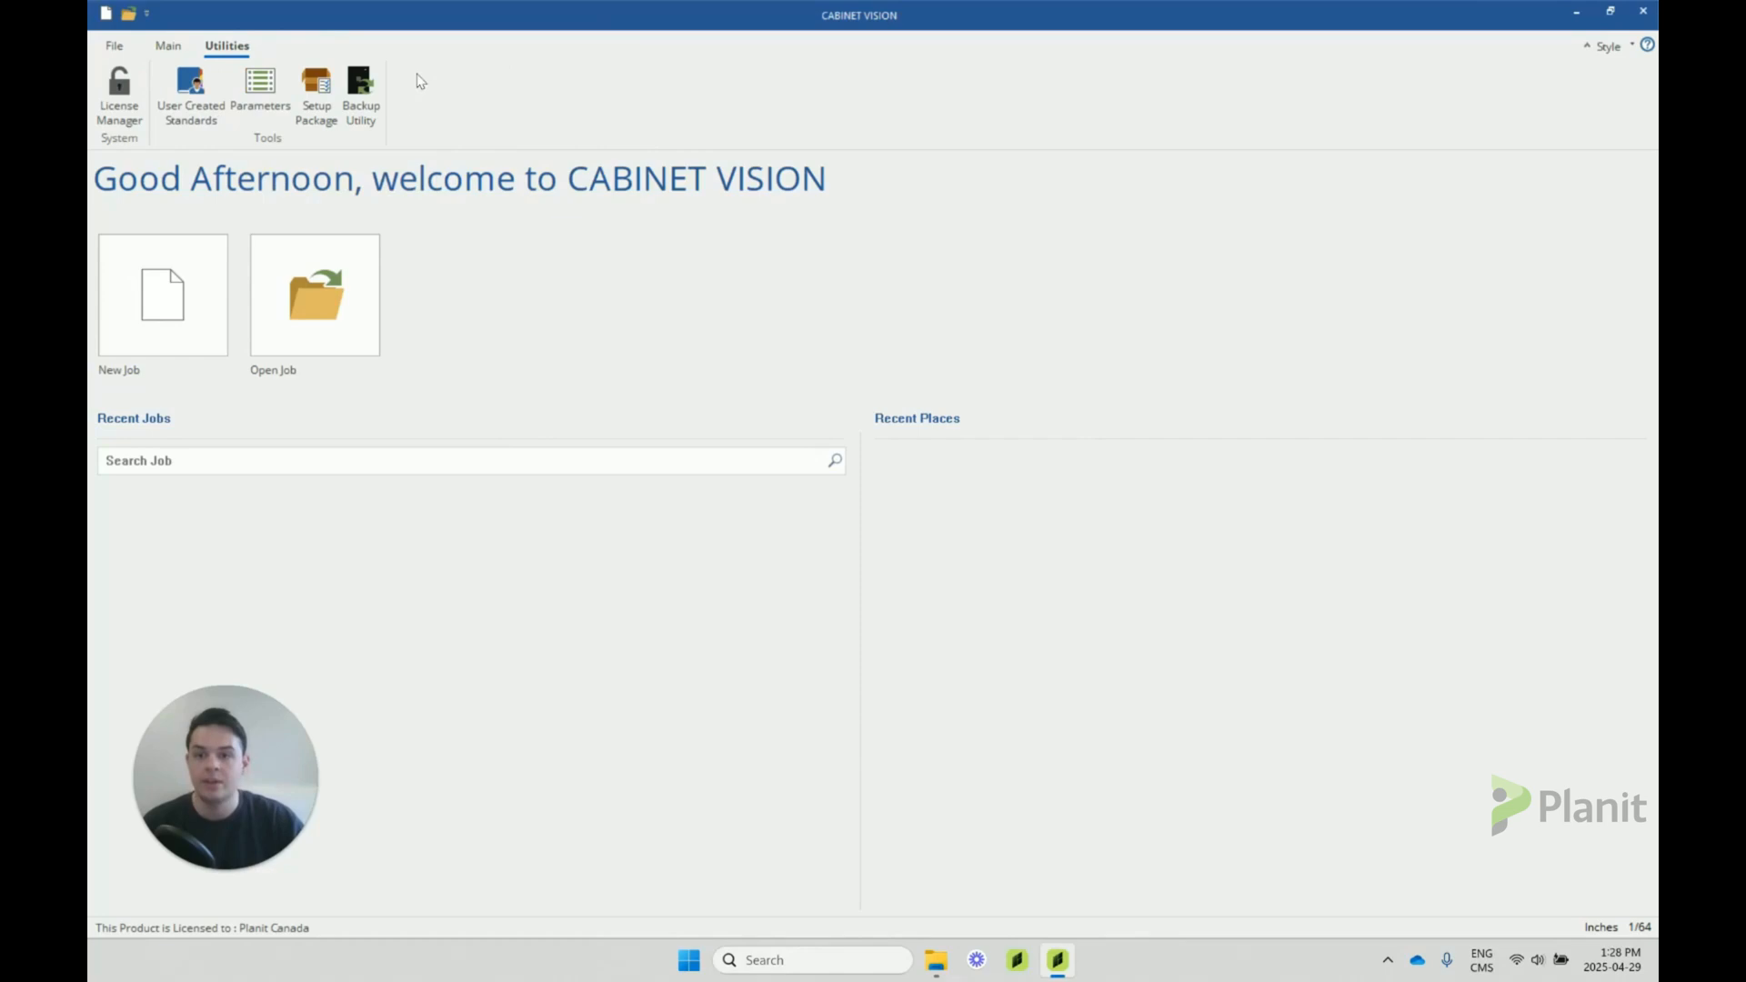
# Step: Open Backup Utility and review its Include list of graphics, parameters, catalogs and CNC data
pyautogui.click(361, 99)
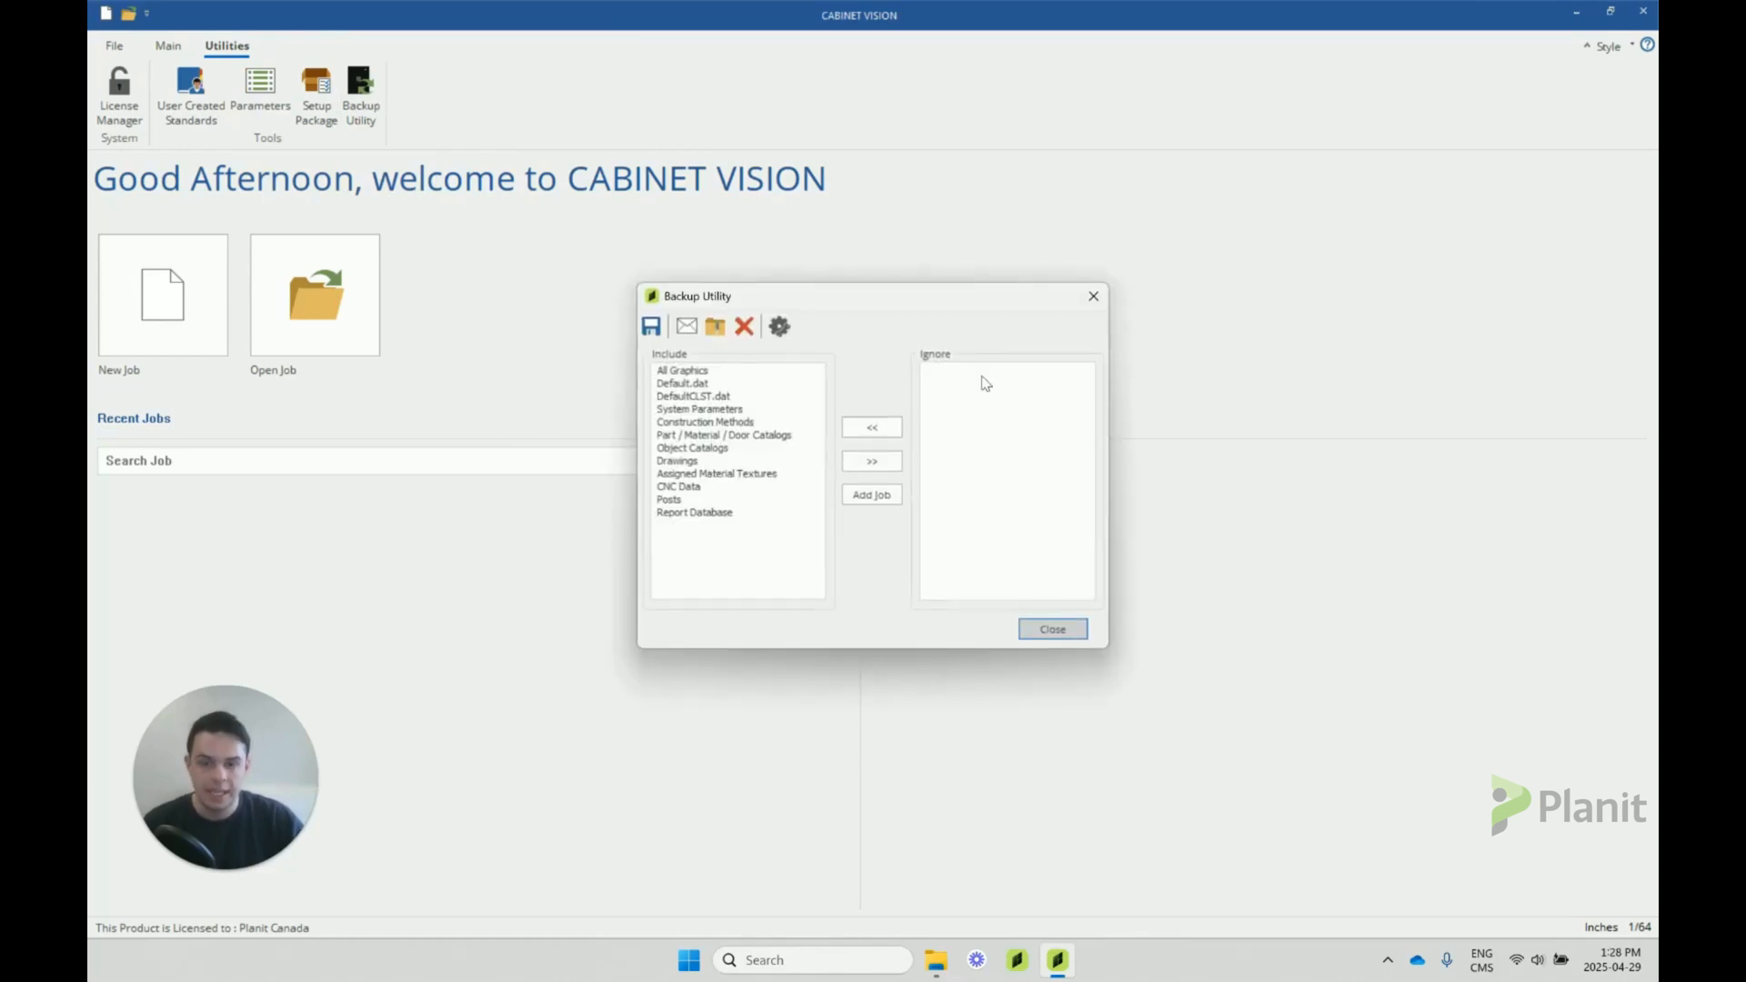
pyautogui.moveTo(956, 309)
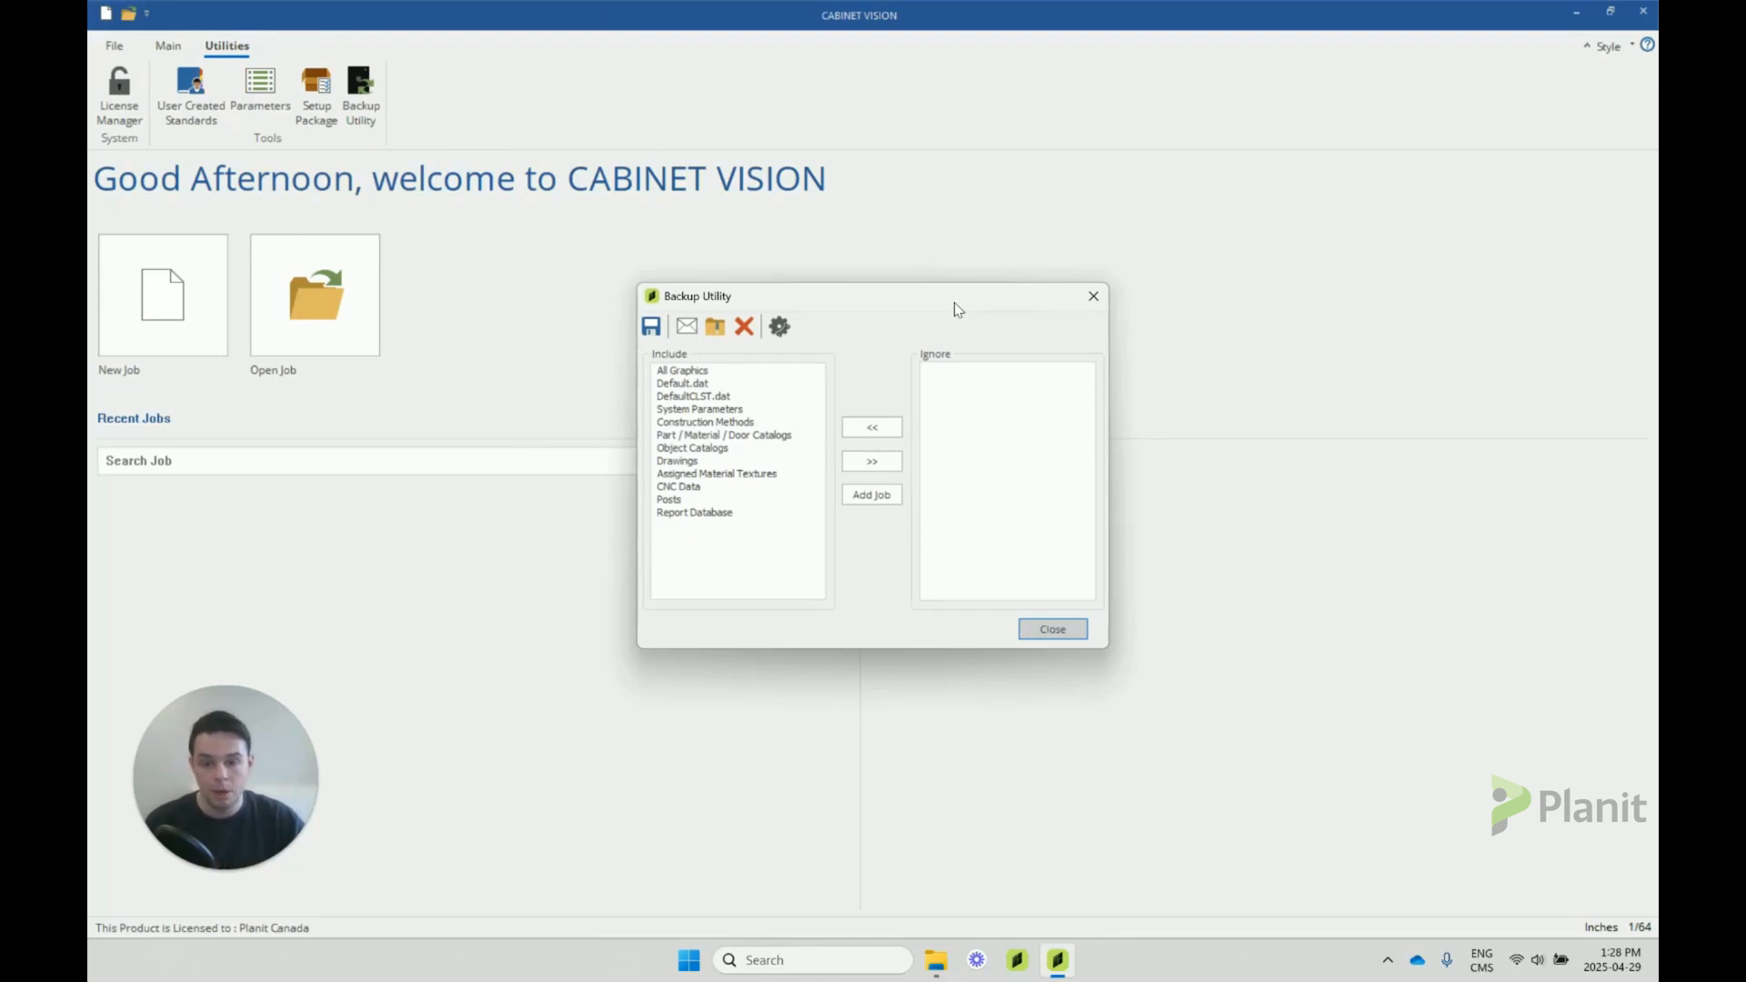
pyautogui.click(682, 370)
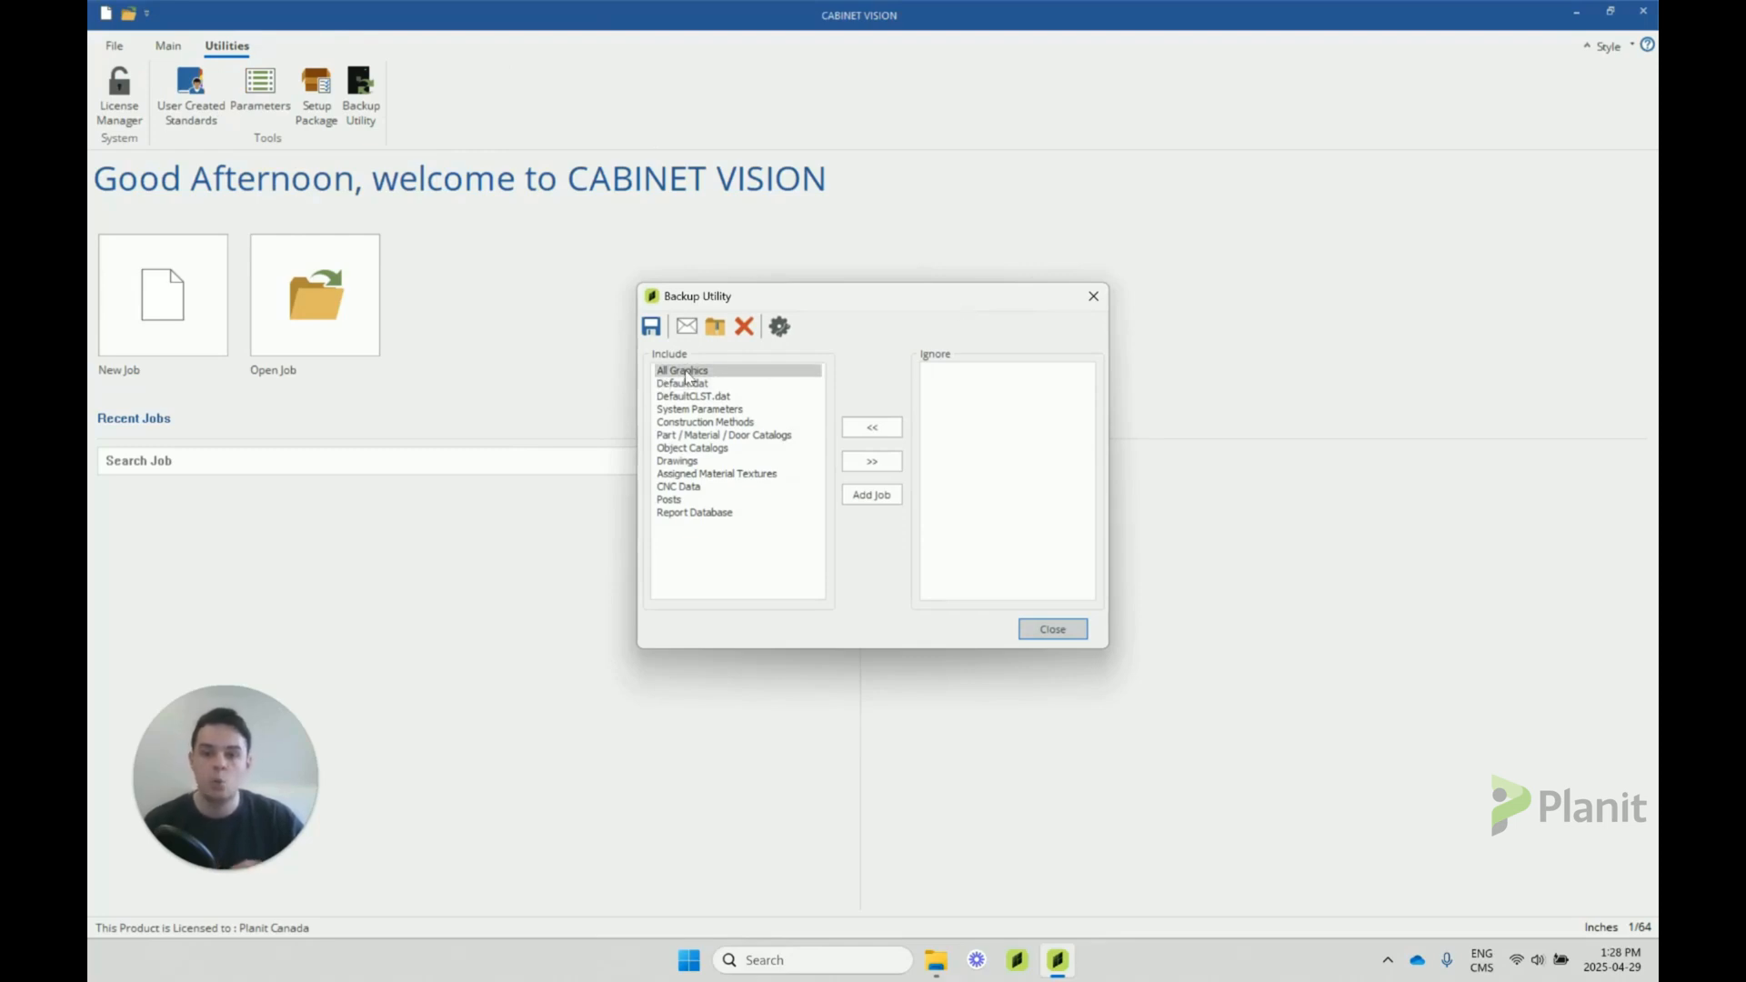
pyautogui.click(694, 512)
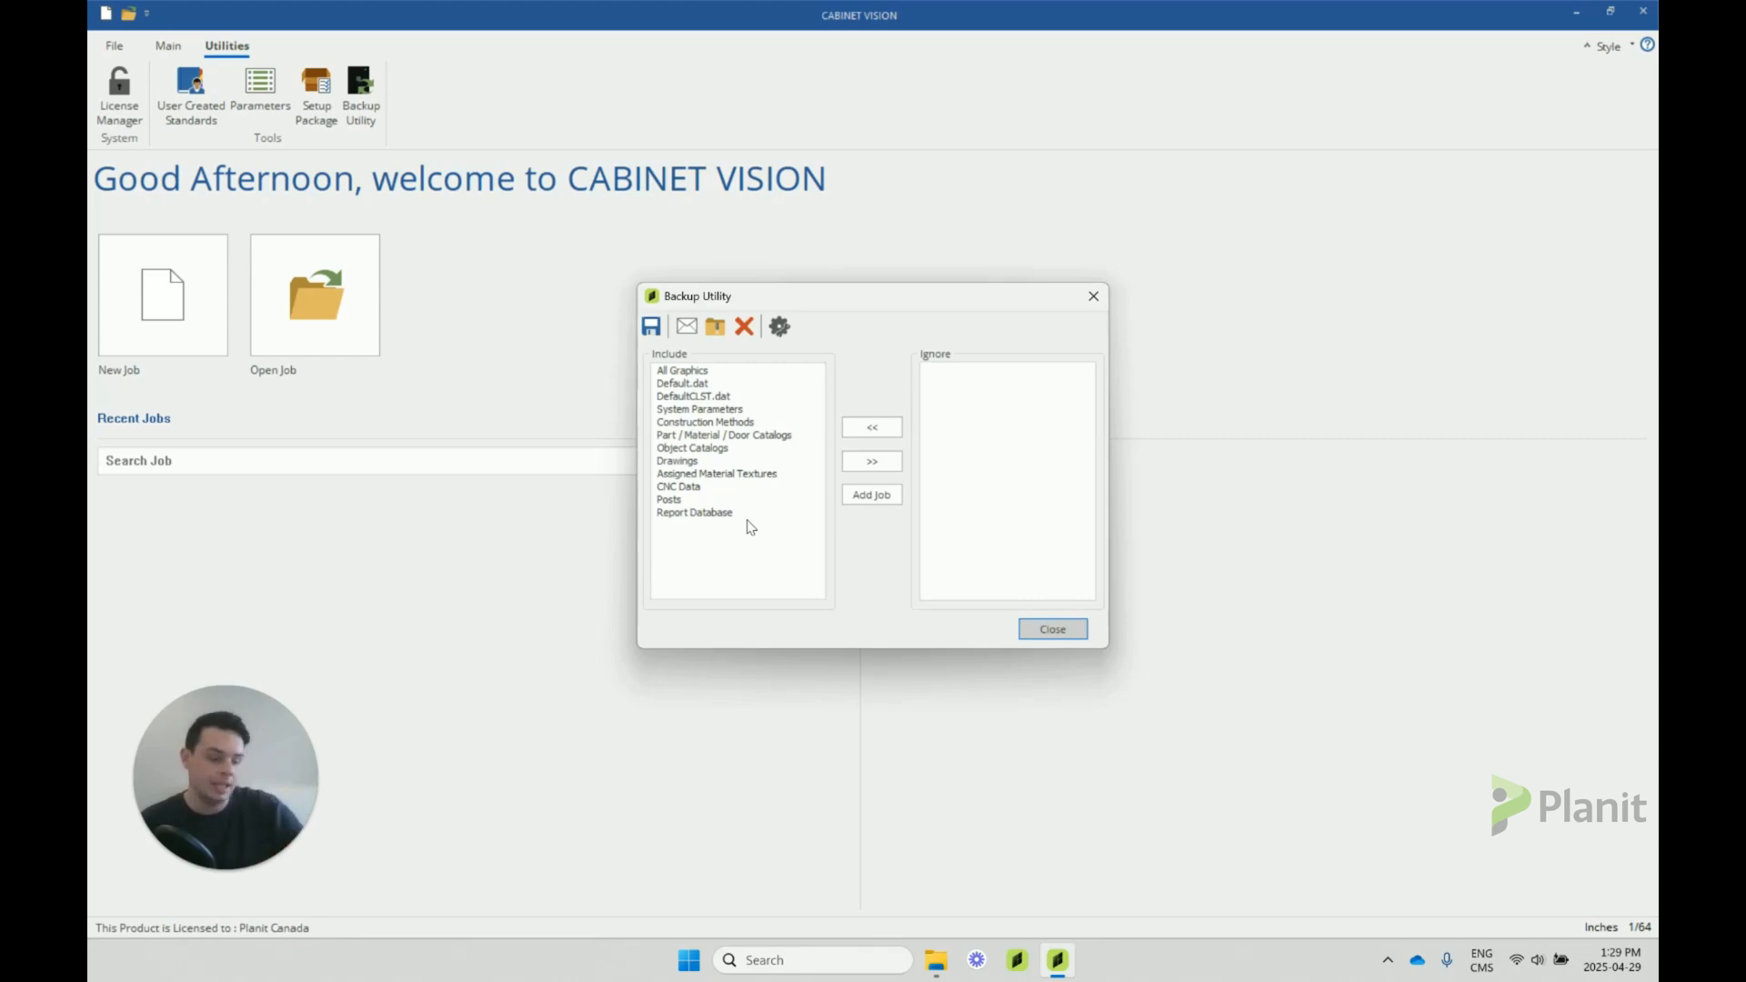
pyautogui.moveTo(868, 571)
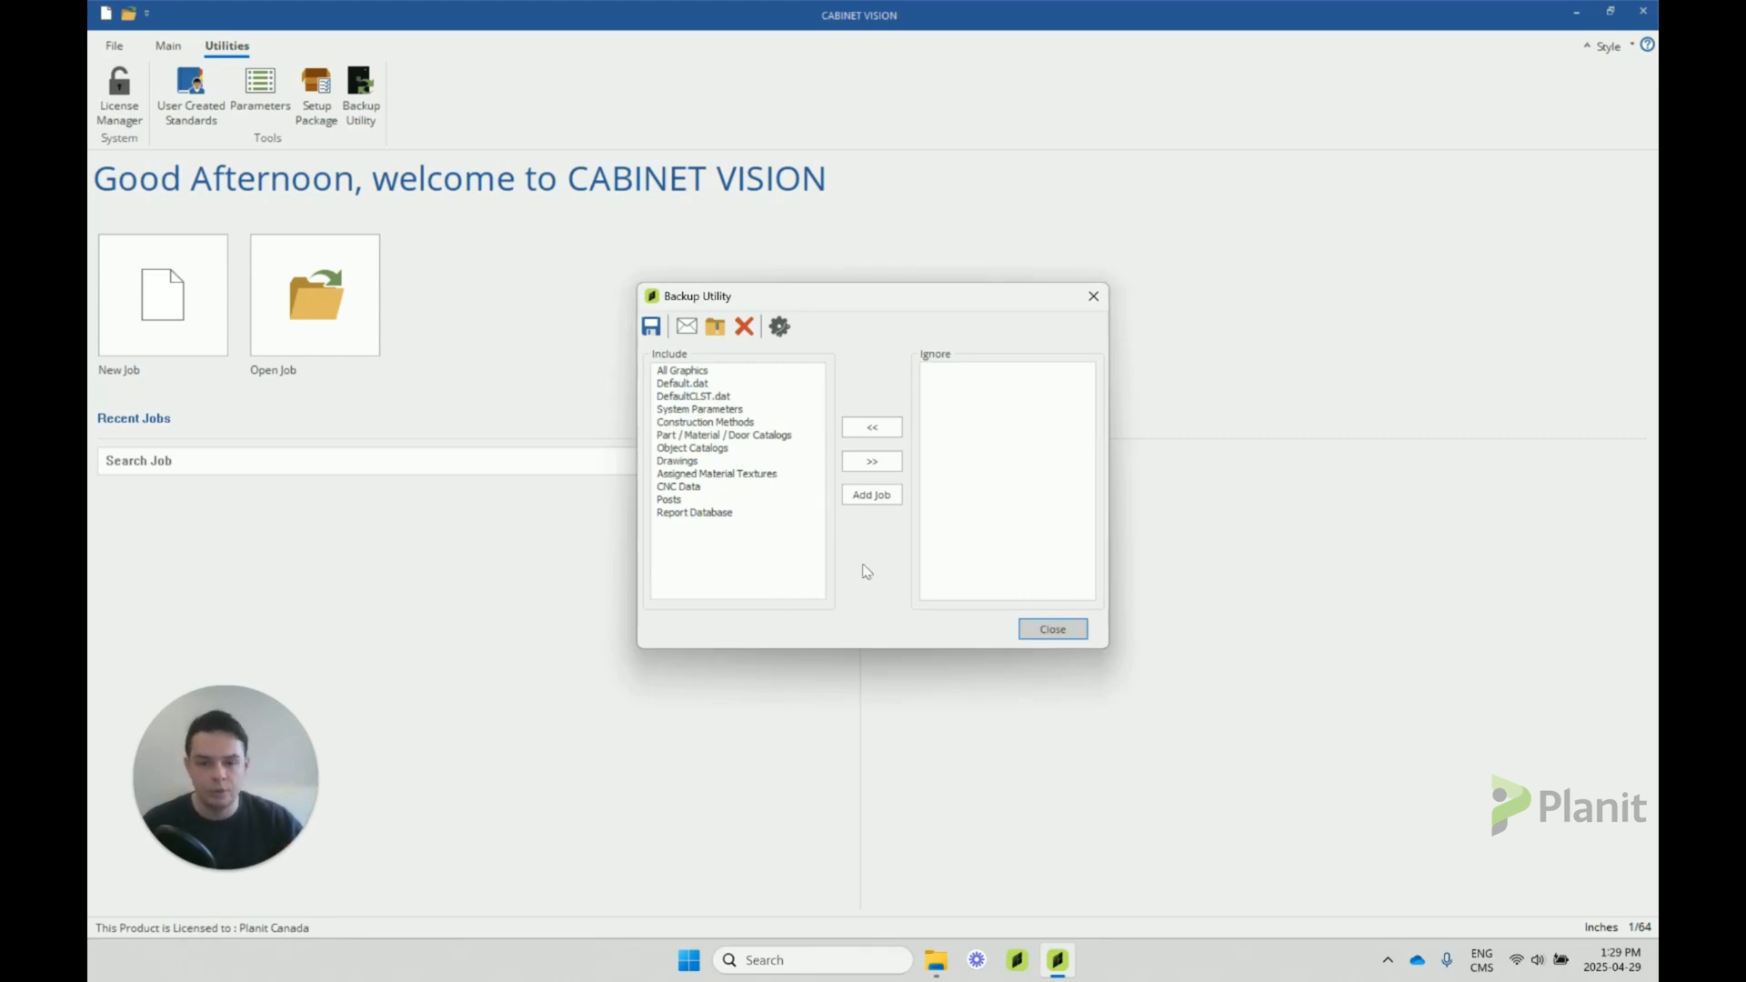
pyautogui.click(694, 512)
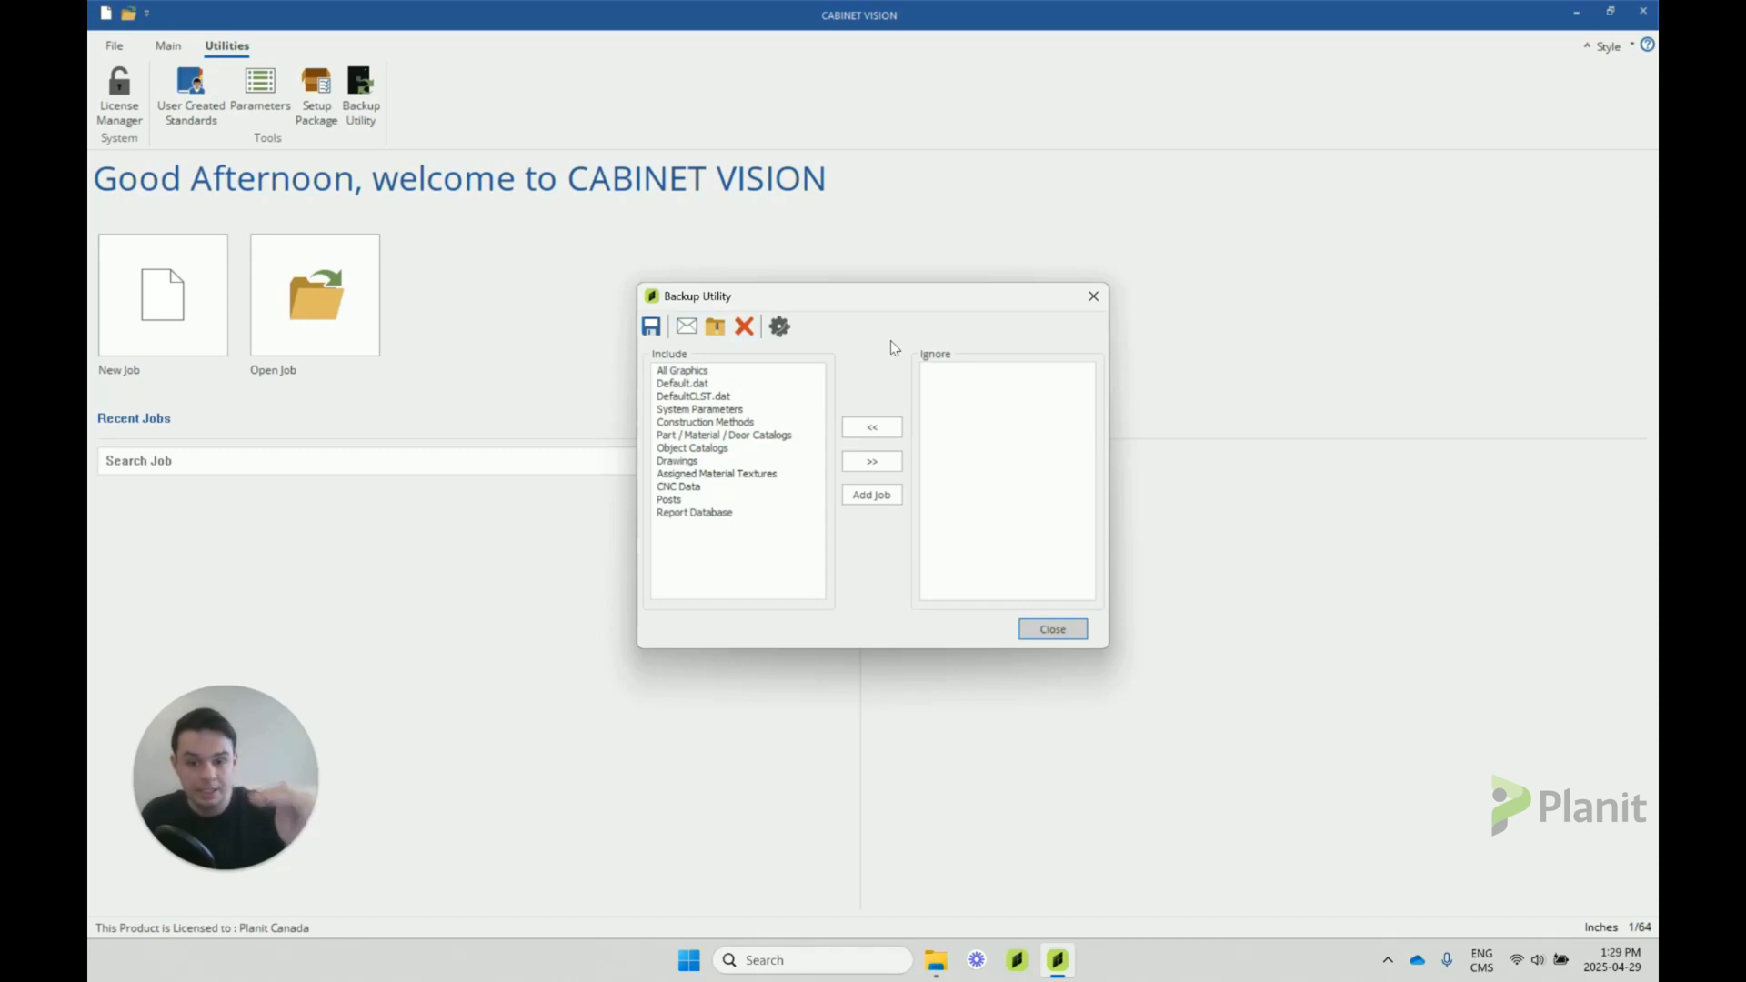
pyautogui.moveTo(1092, 297)
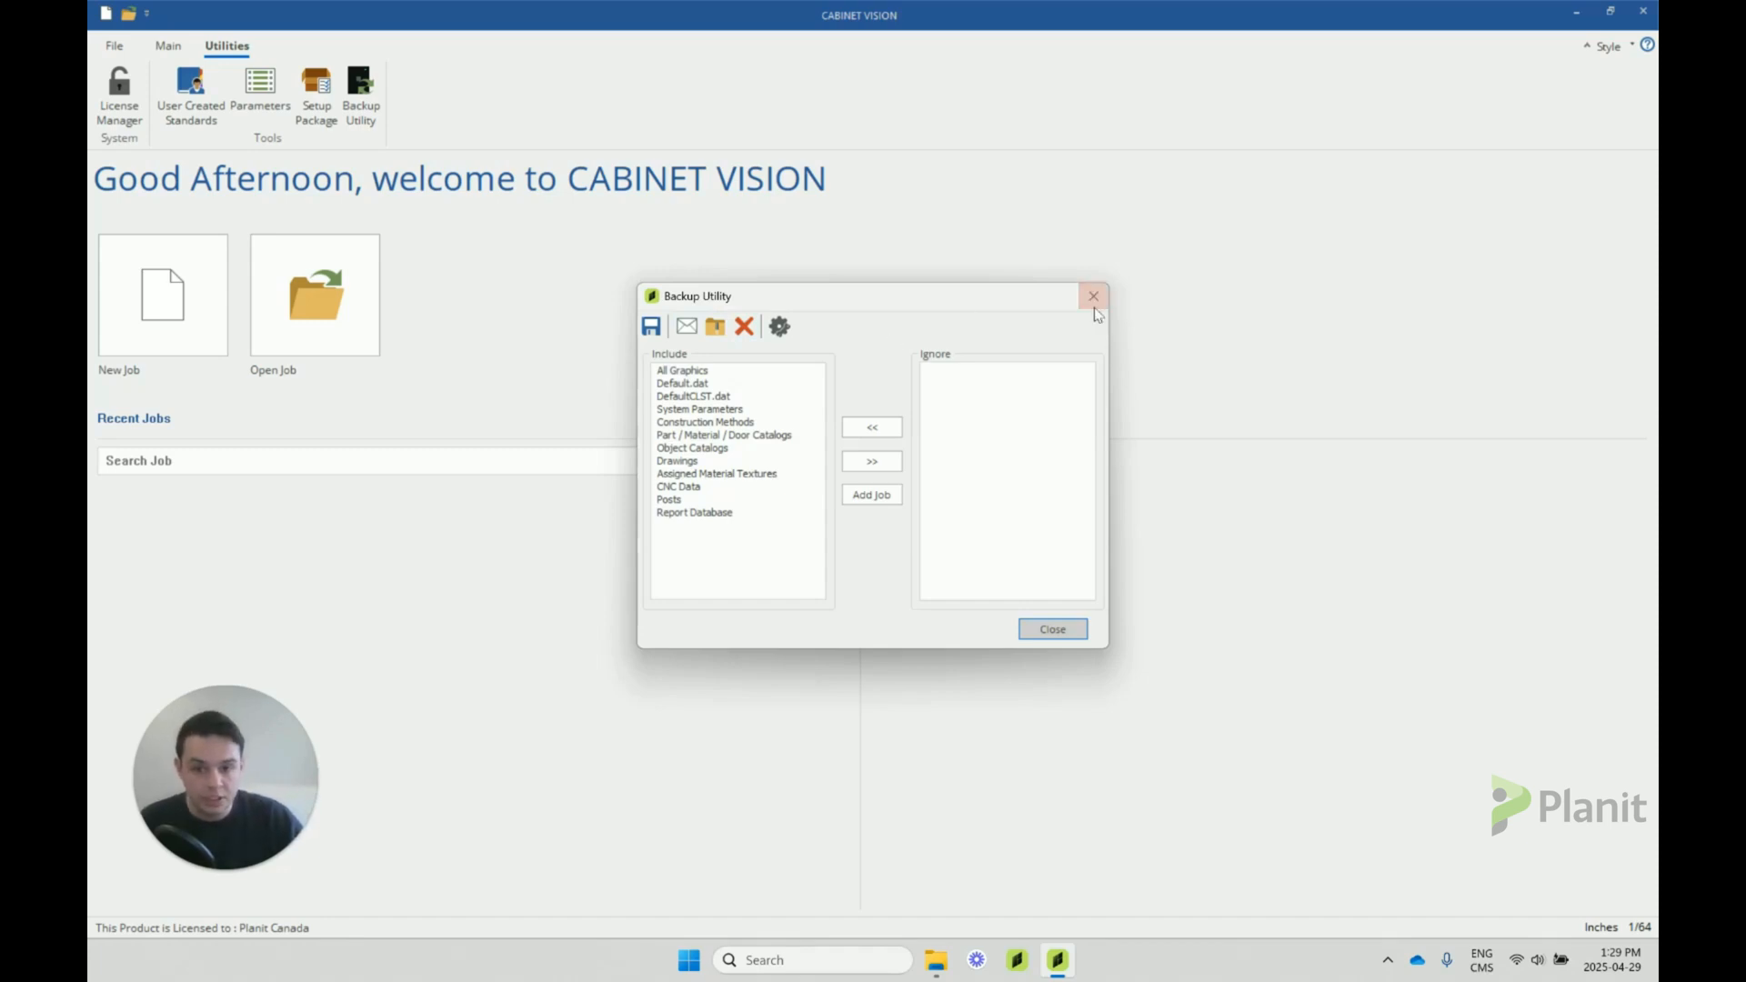
pyautogui.moveTo(1033, 347)
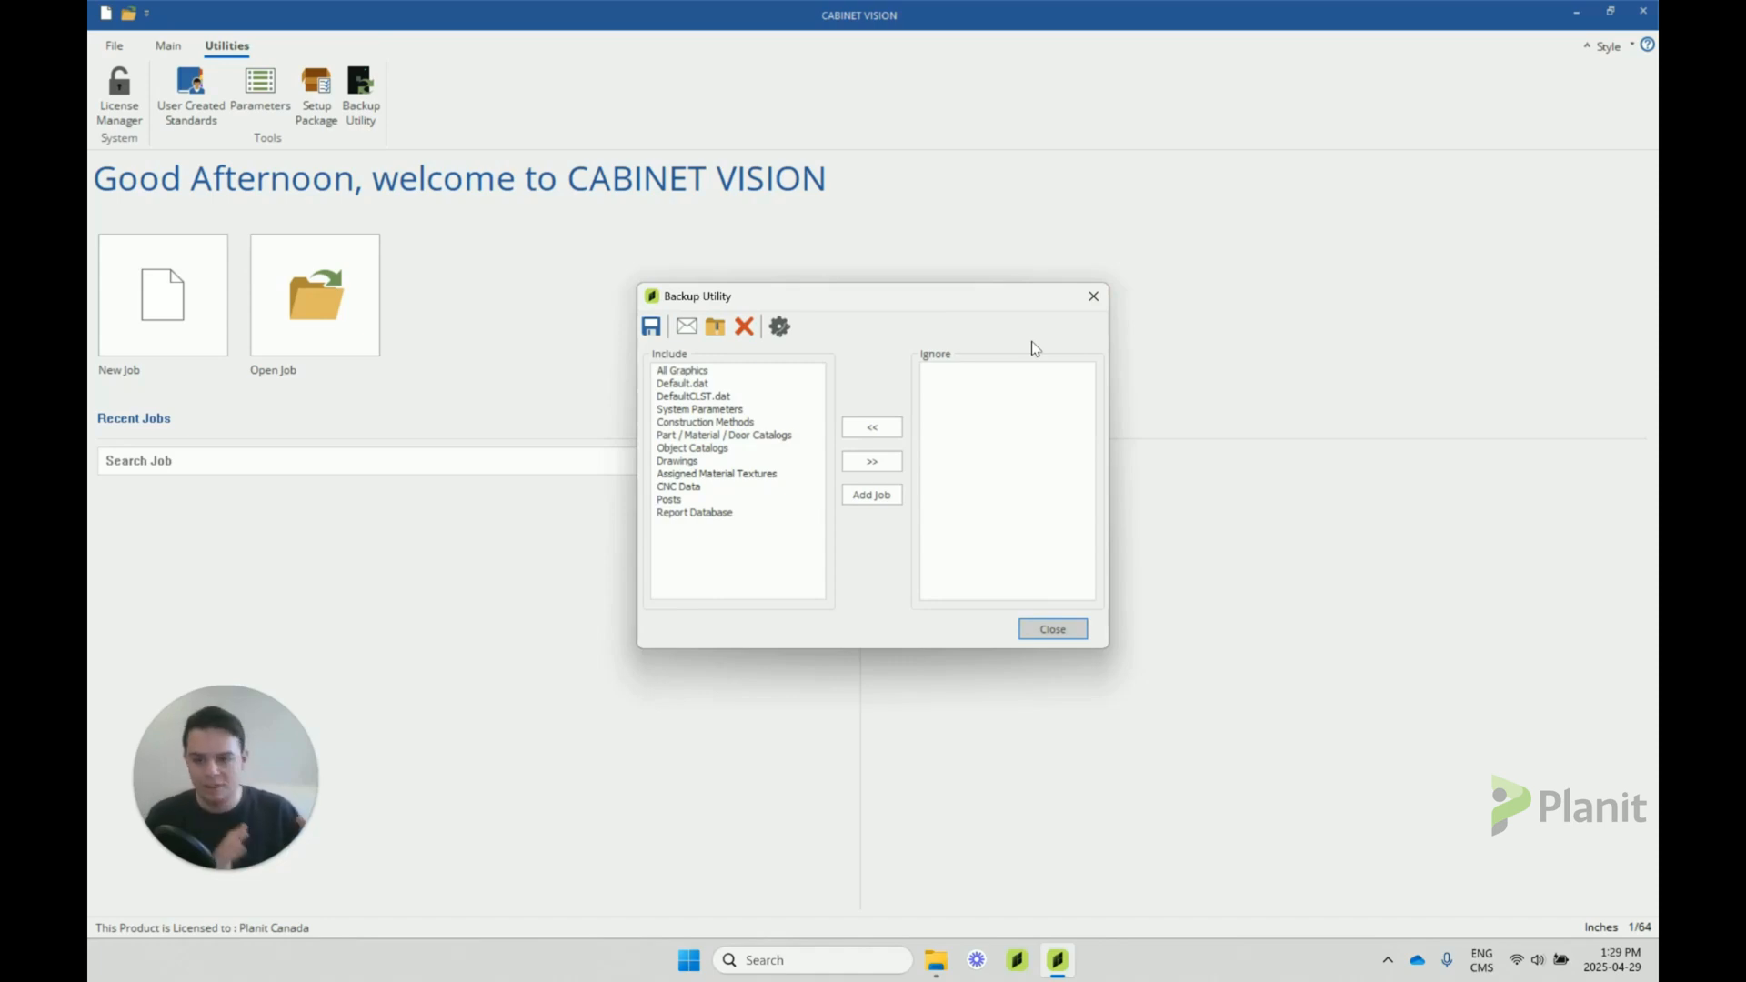
pyautogui.moveTo(1127, 323)
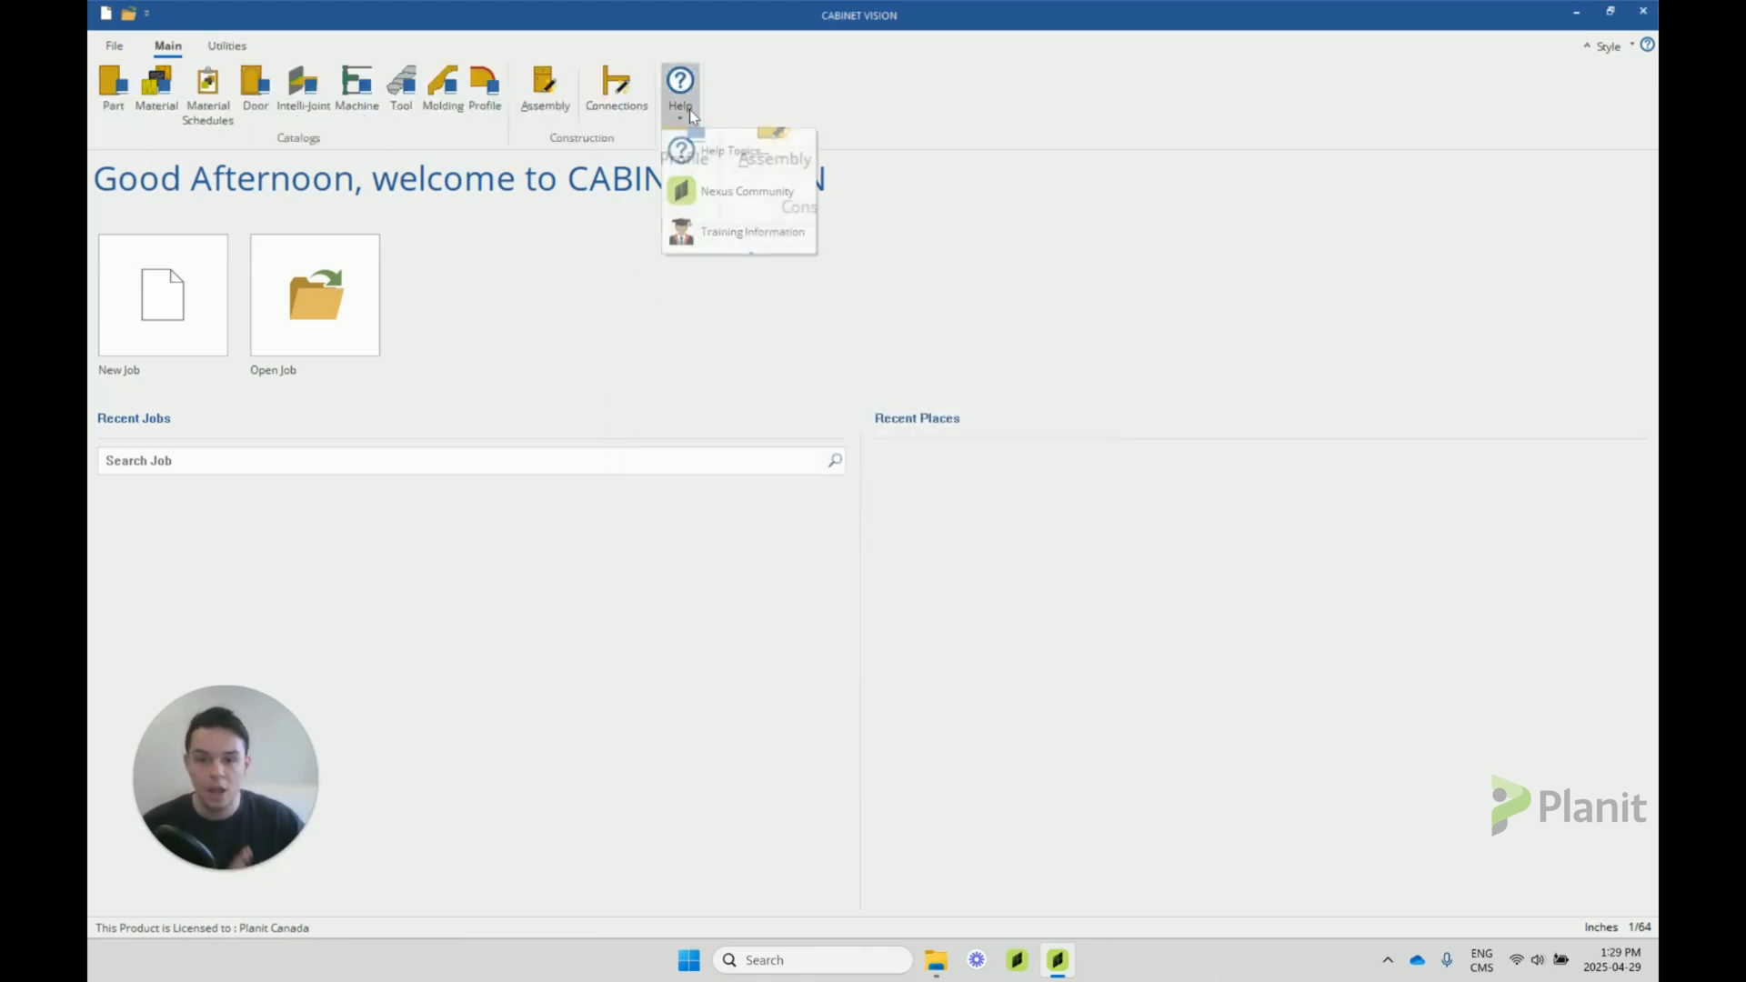
# Step: Search Help for 'backup utility', read the Backup Utility topic, then close Help
pyautogui.click(731, 150)
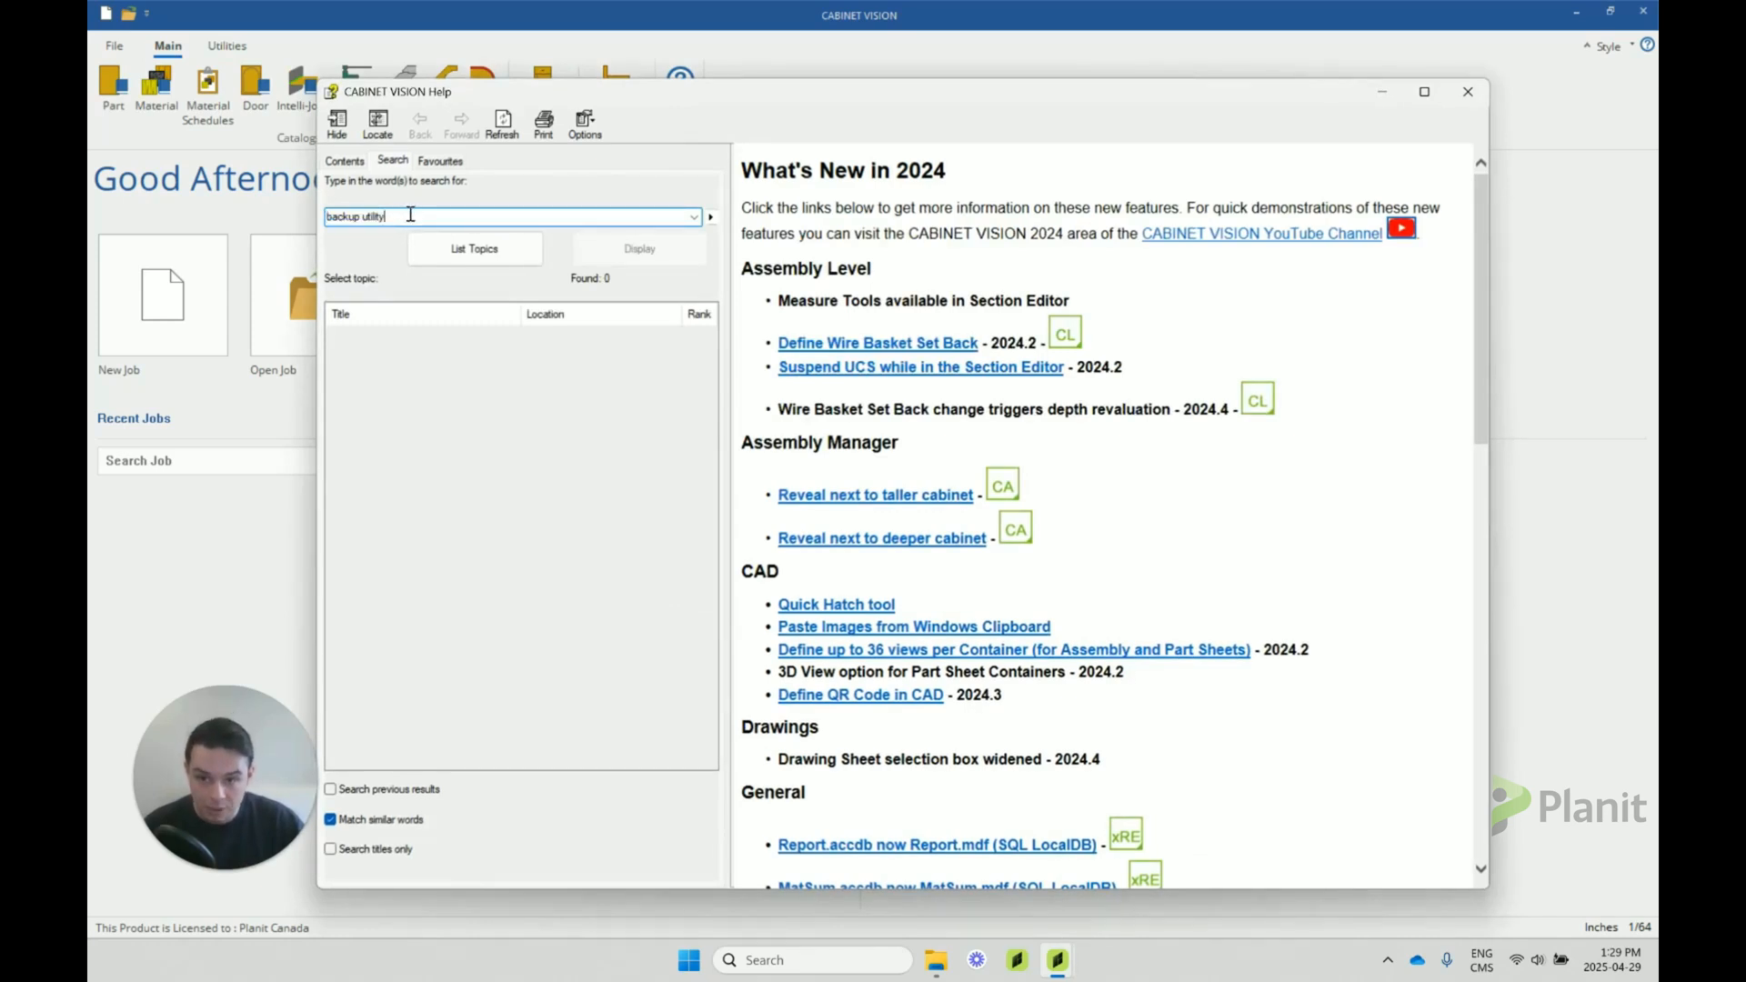
pyautogui.click(473, 249)
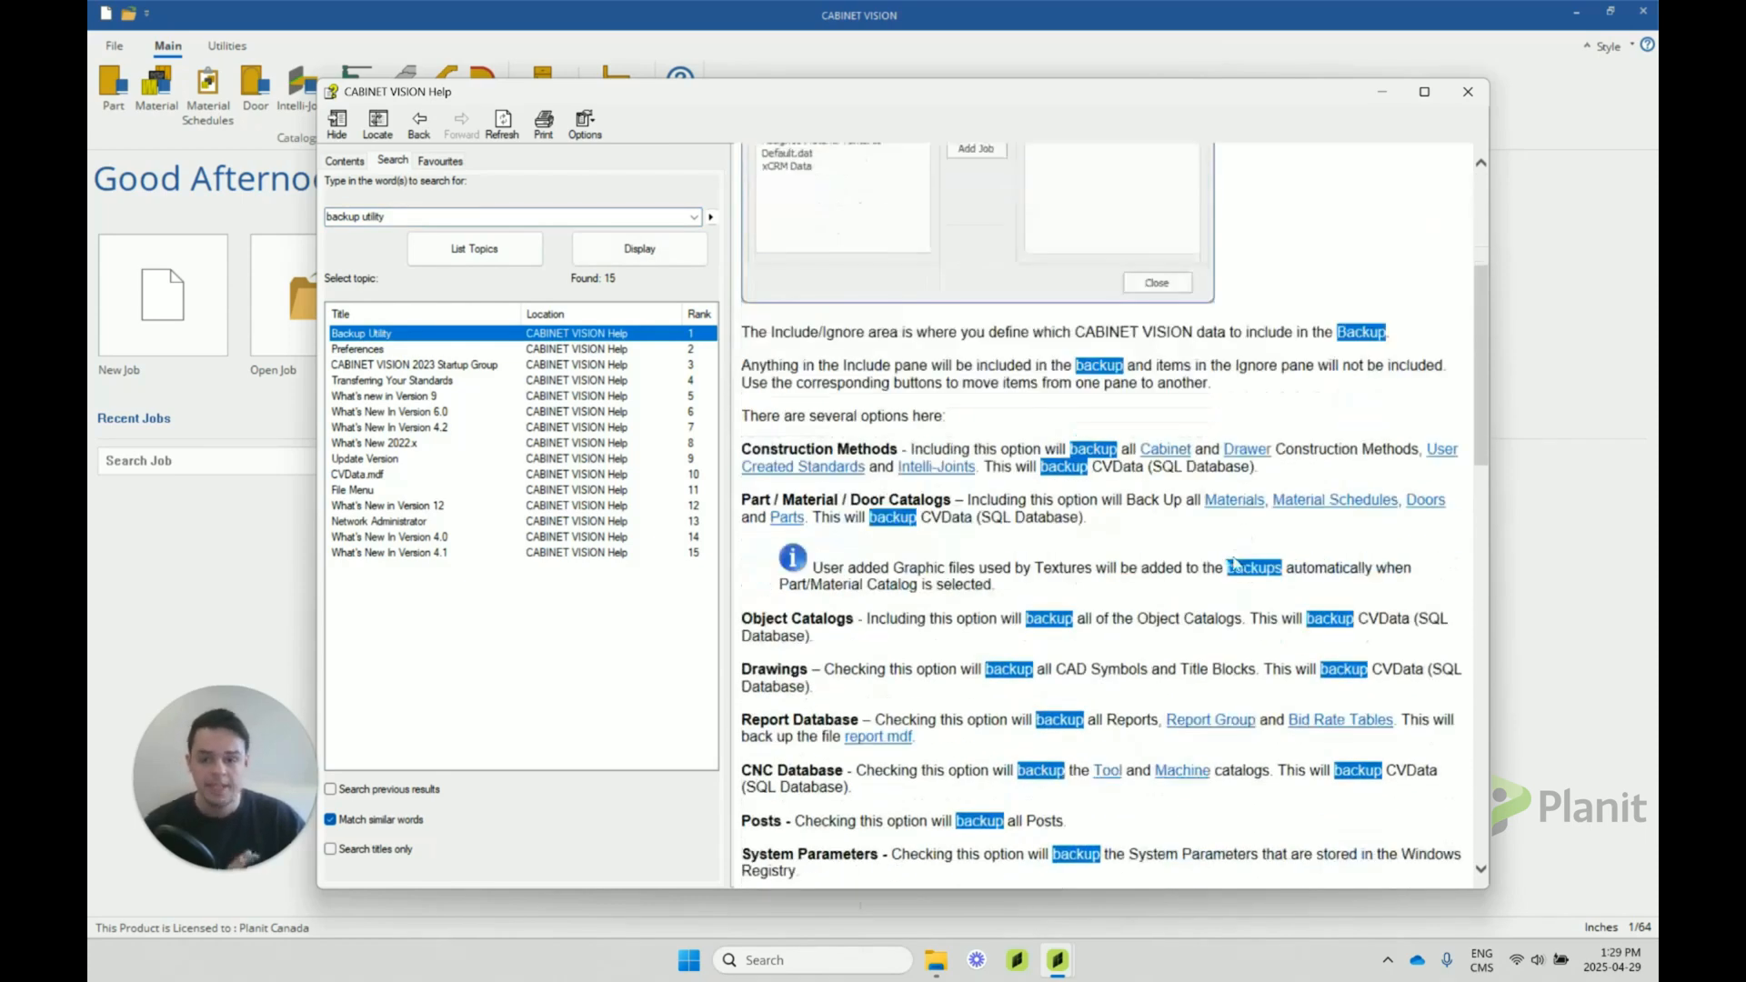
pyautogui.scroll(-3)
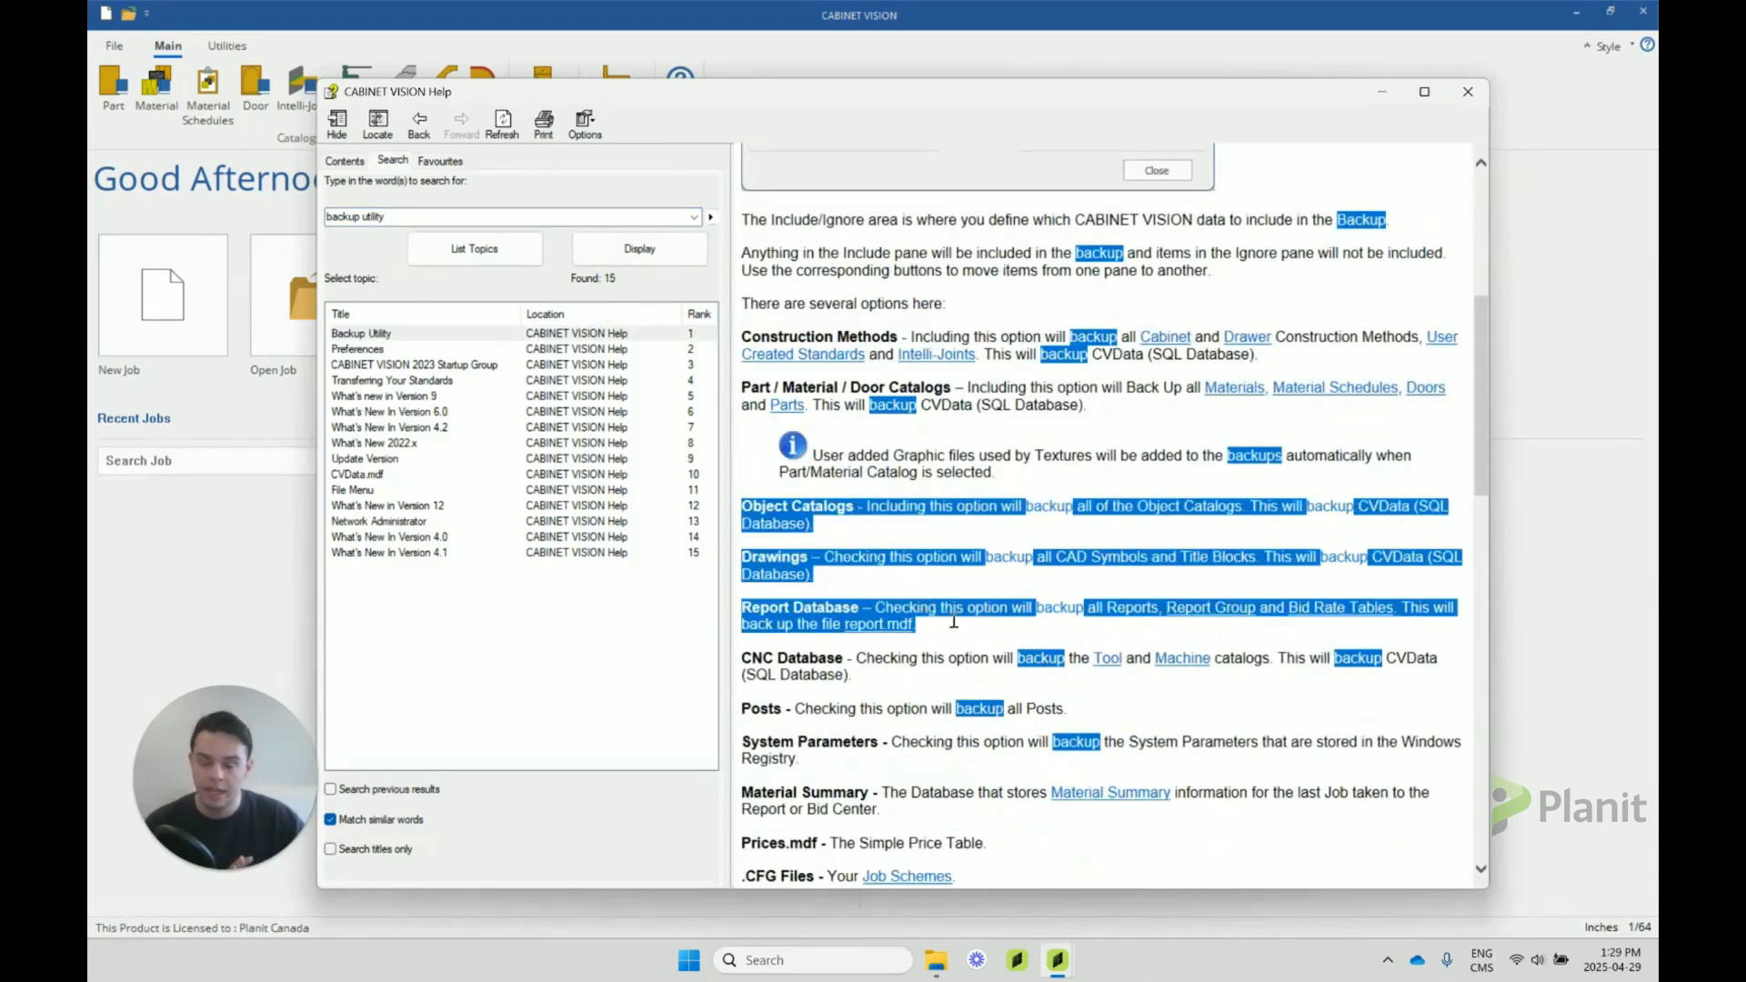
pyautogui.scroll(-3)
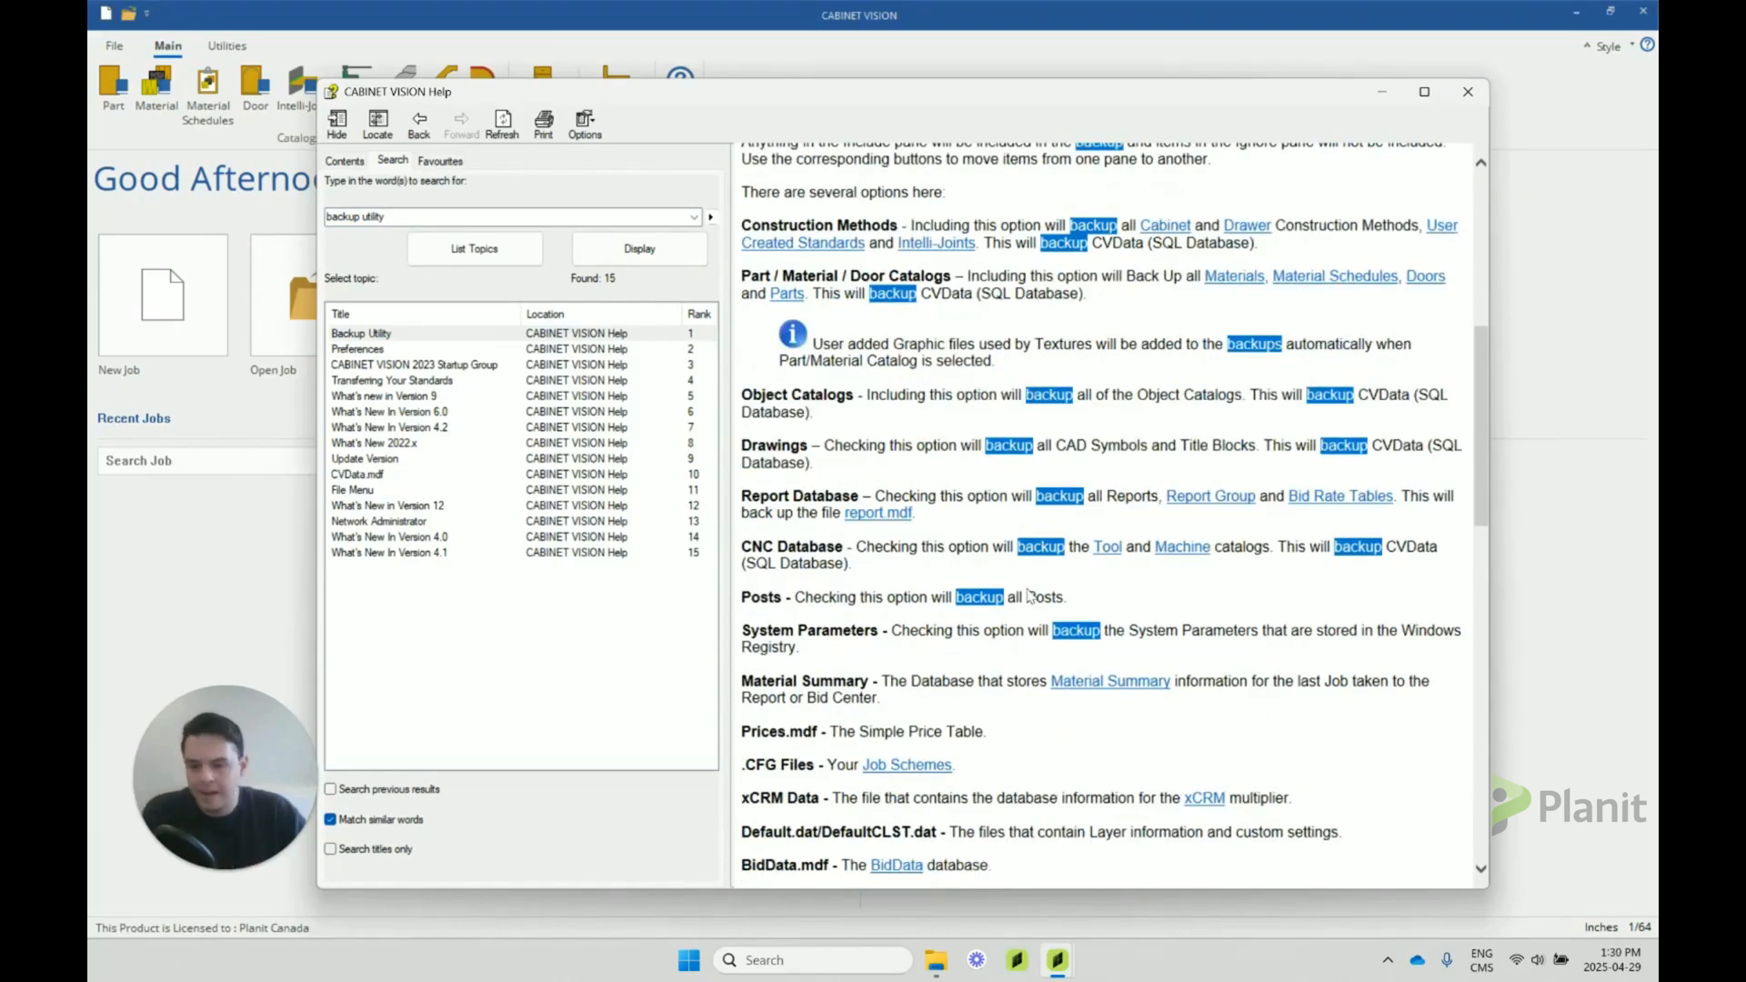
pyautogui.moveTo(1127, 612)
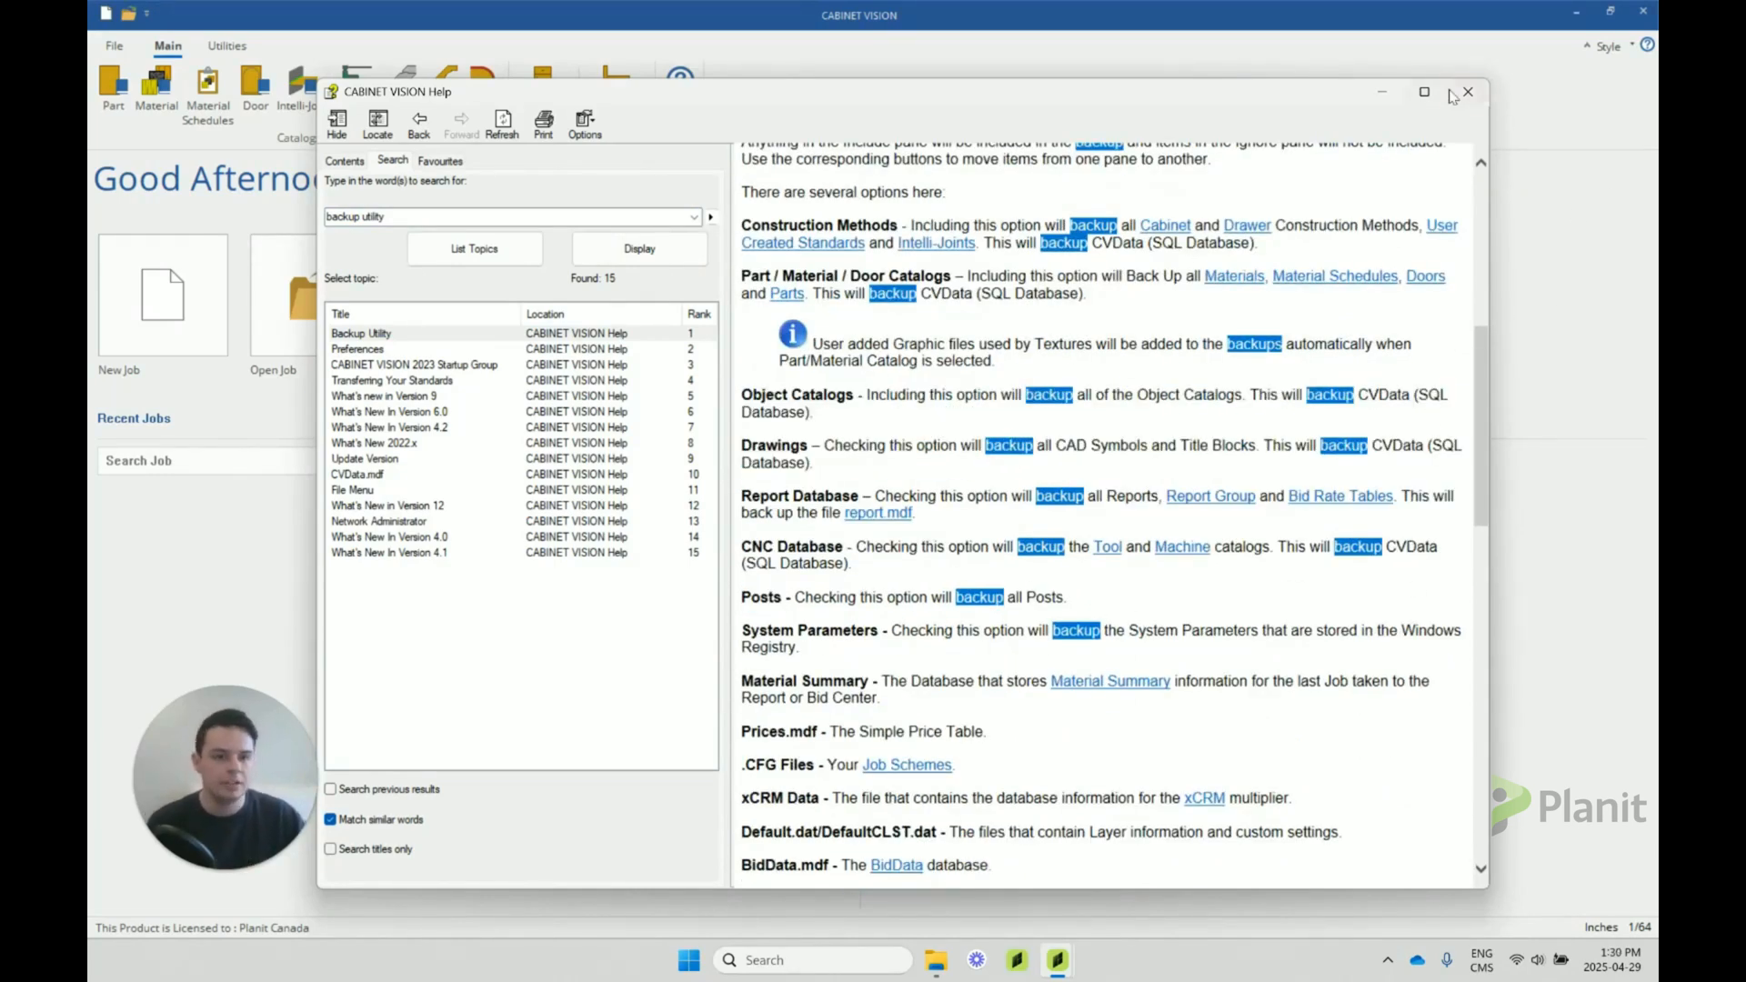
pyautogui.click(1468, 93)
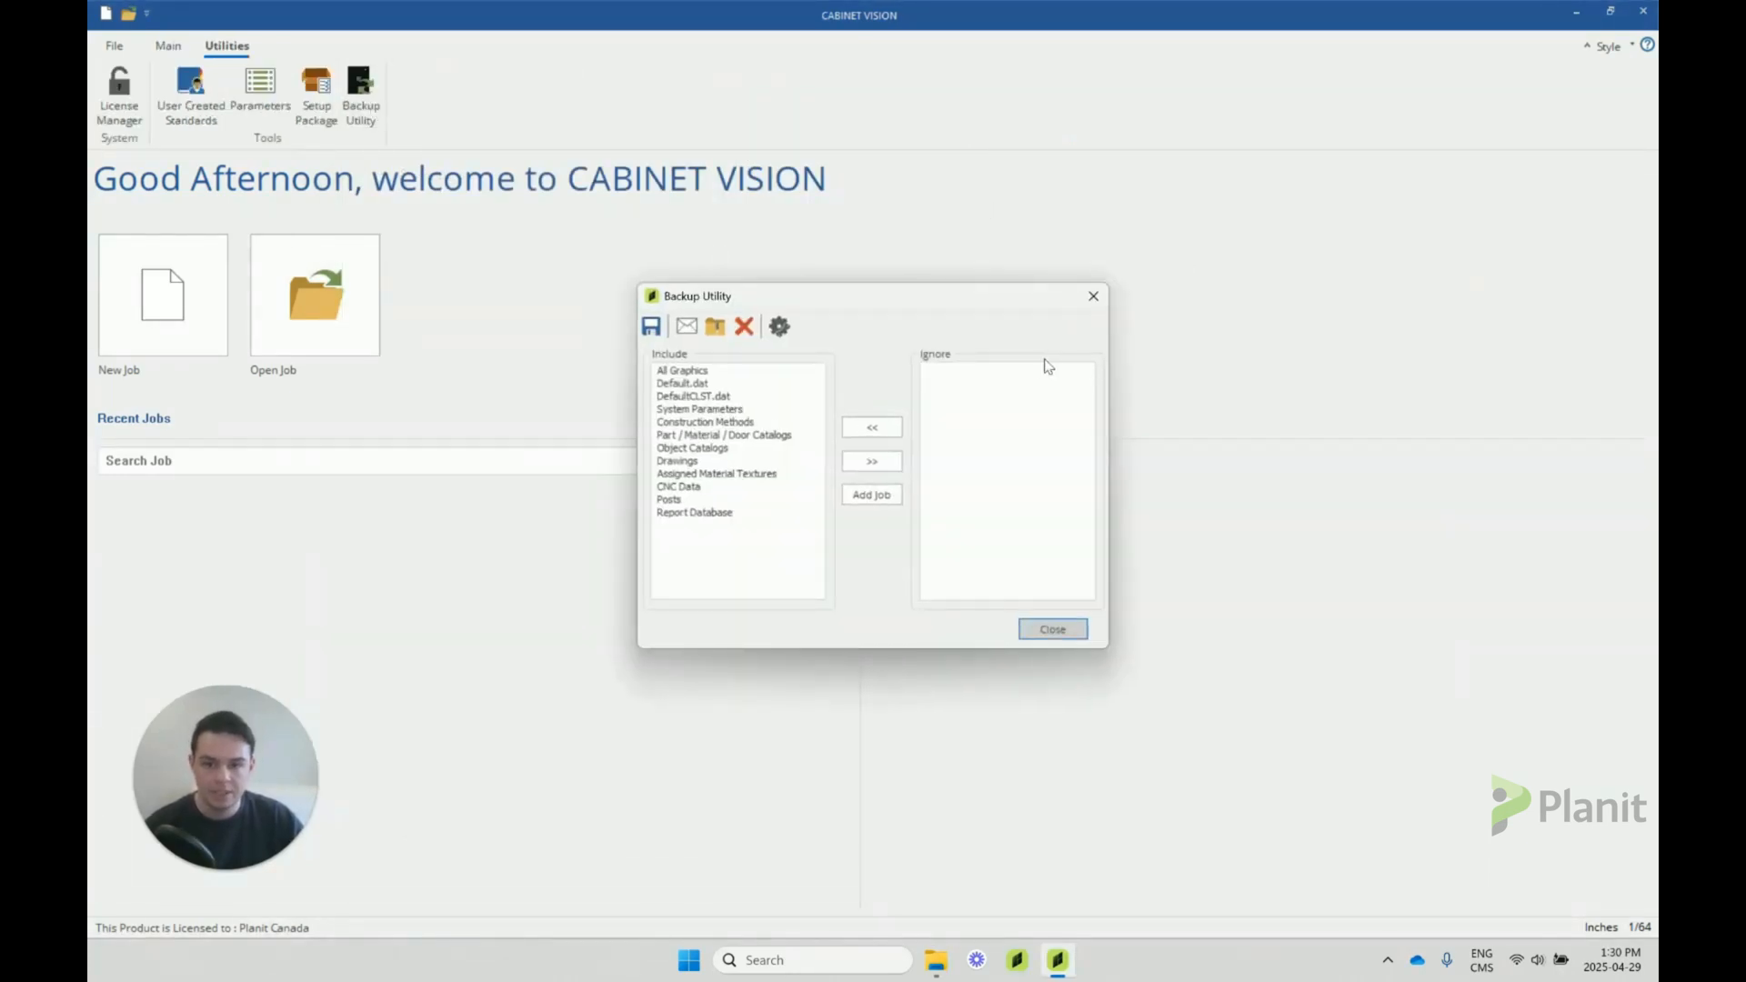
pyautogui.click(693, 396)
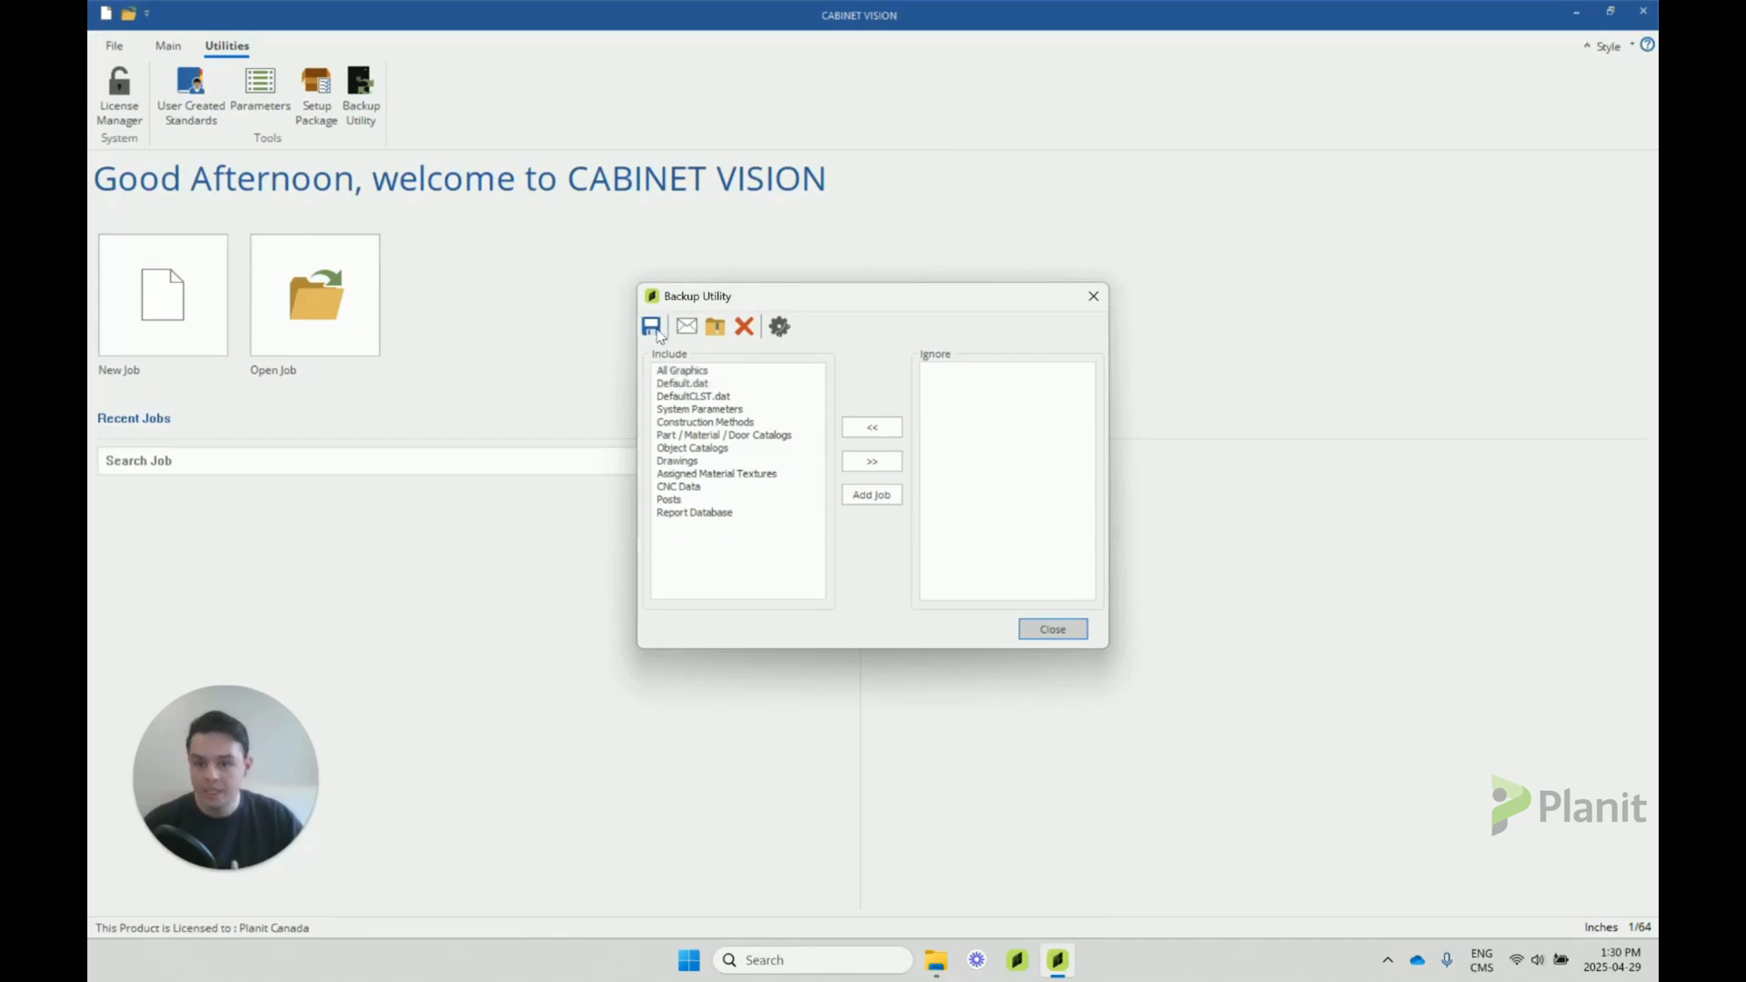
pyautogui.moveTo(651, 325)
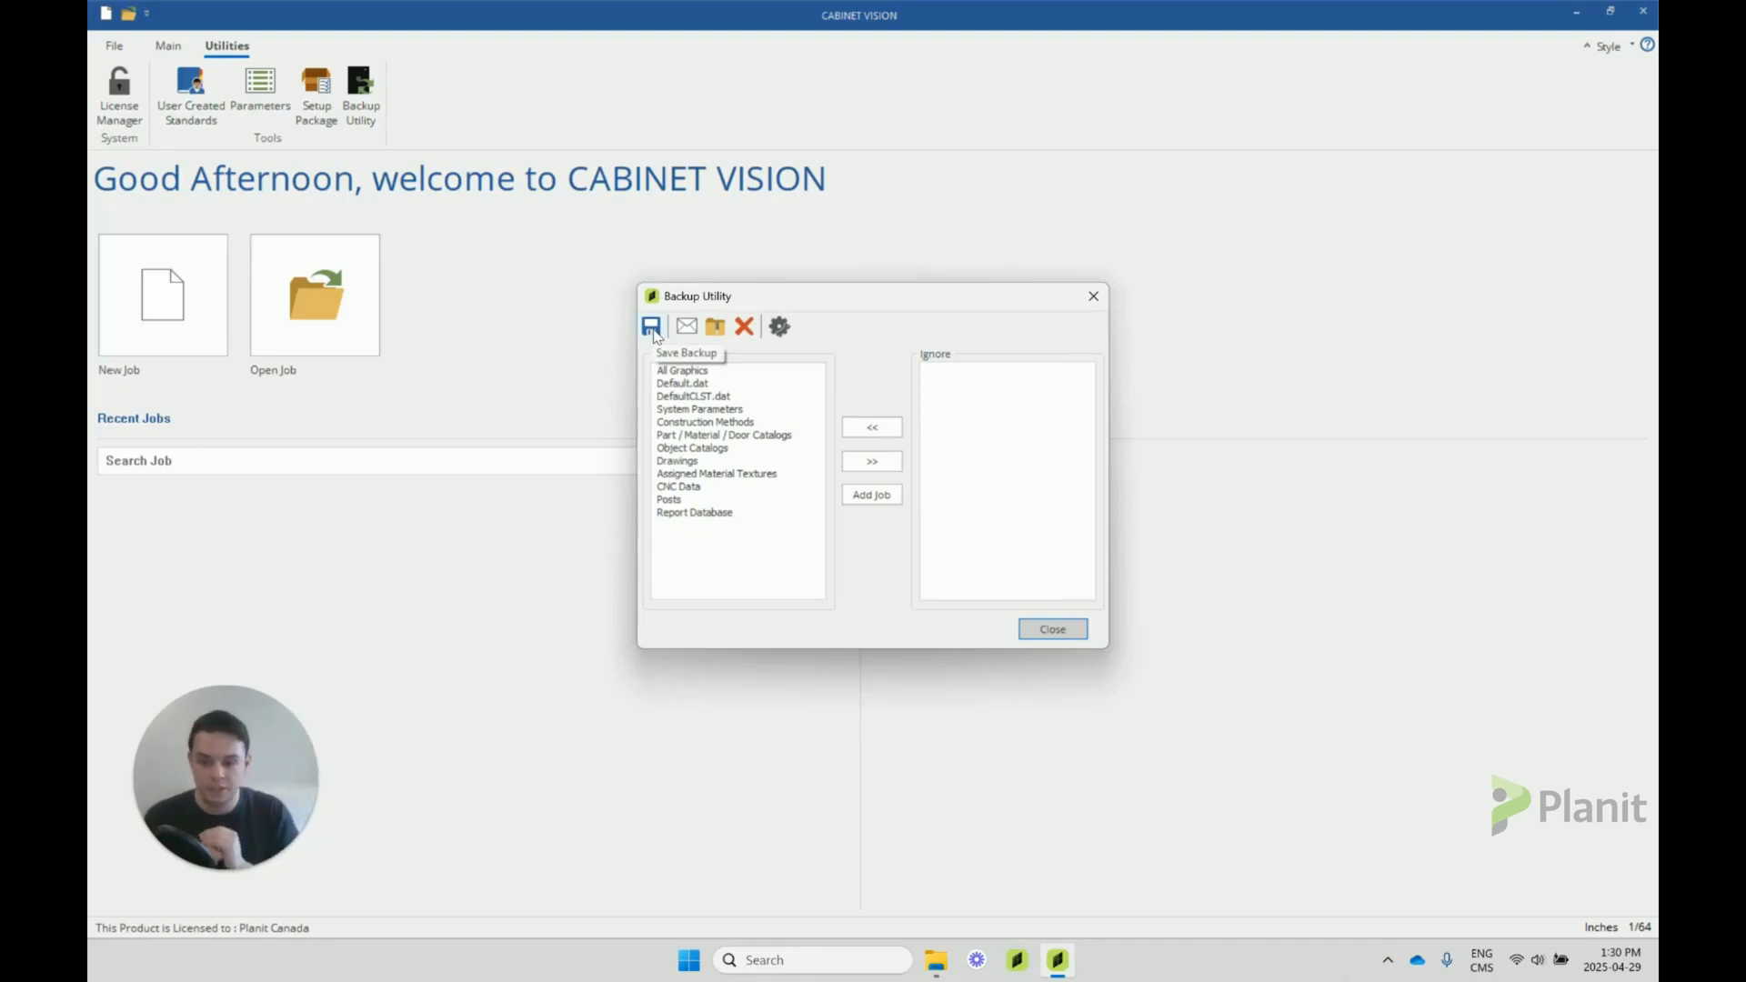
pyautogui.moveTo(765, 327)
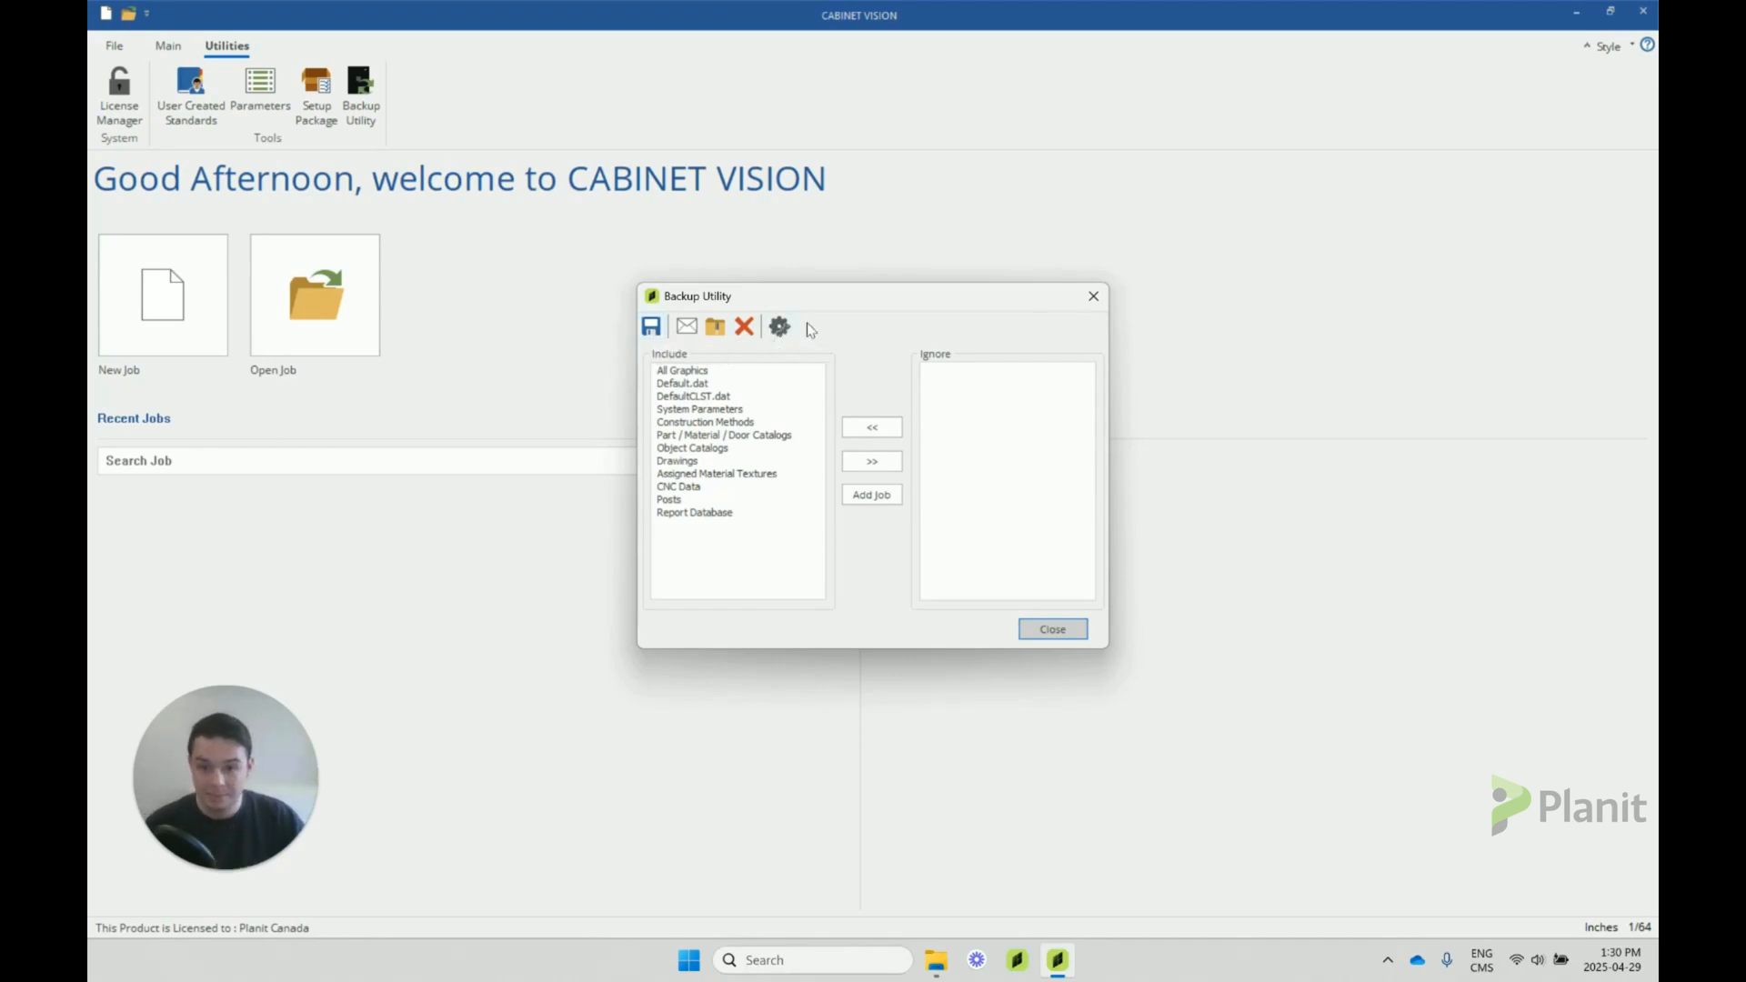
pyautogui.moveTo(778, 325)
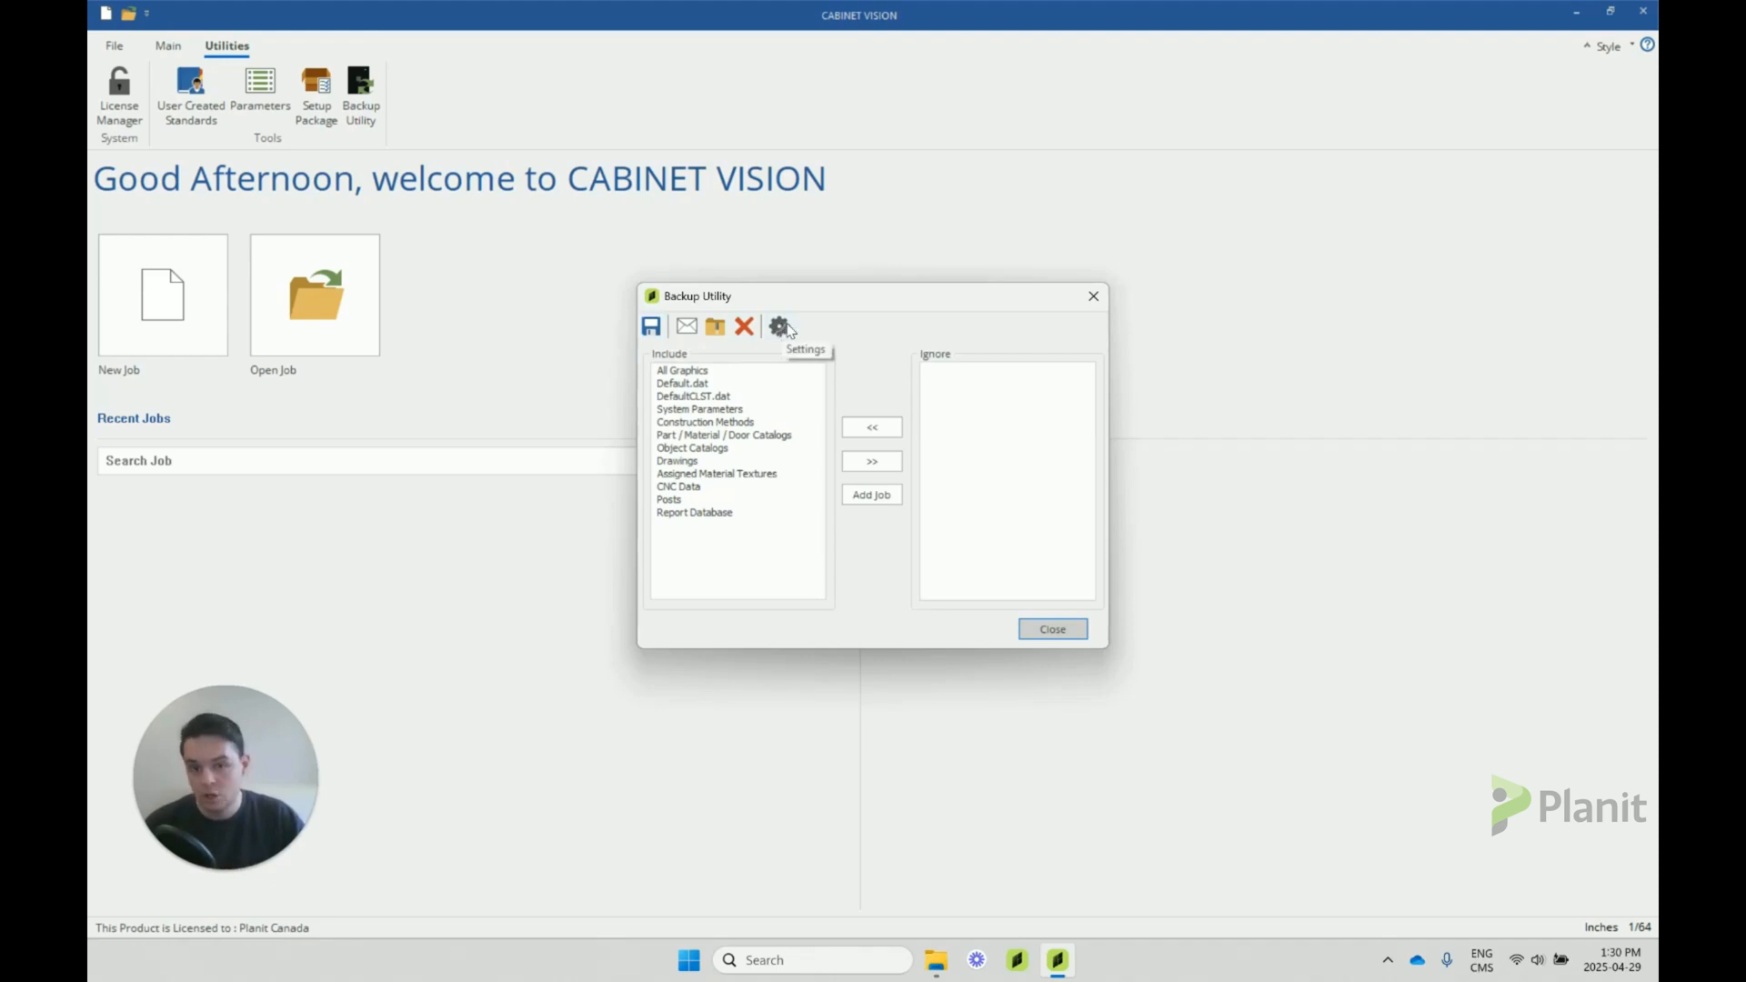
# Step: Open Backup Settings and select the Automatic Backups destination path
pyautogui.click(778, 325)
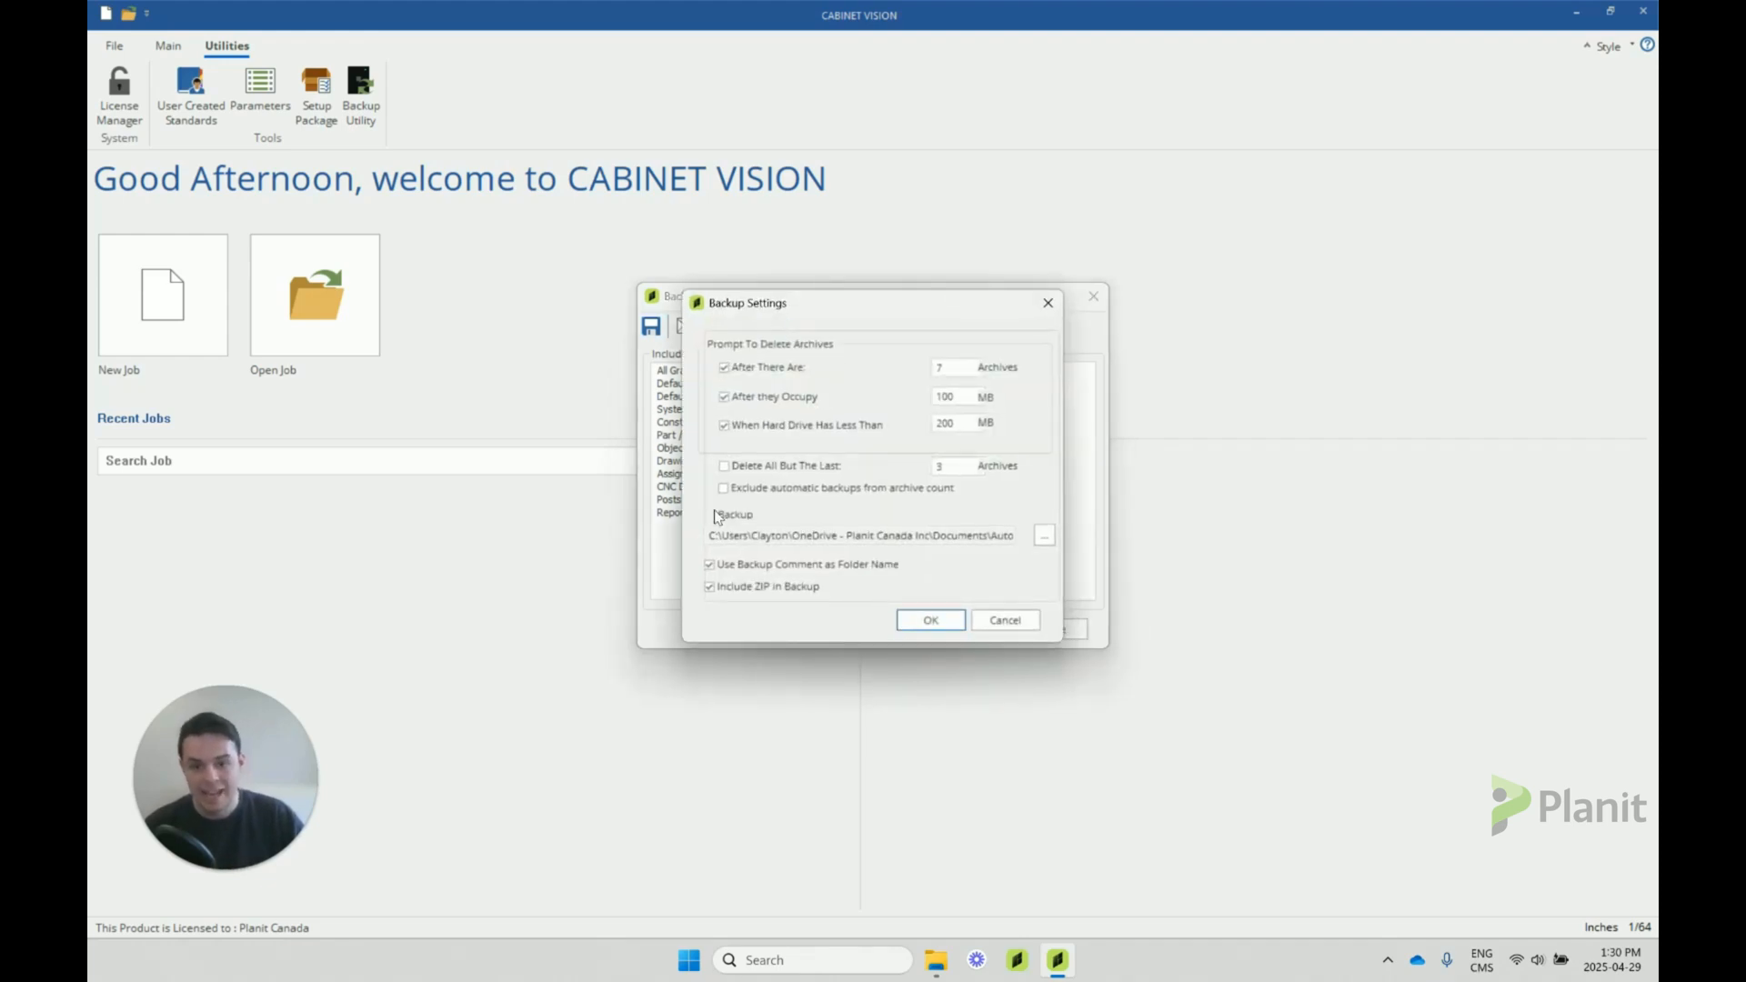
pyautogui.tripleClick(863, 535)
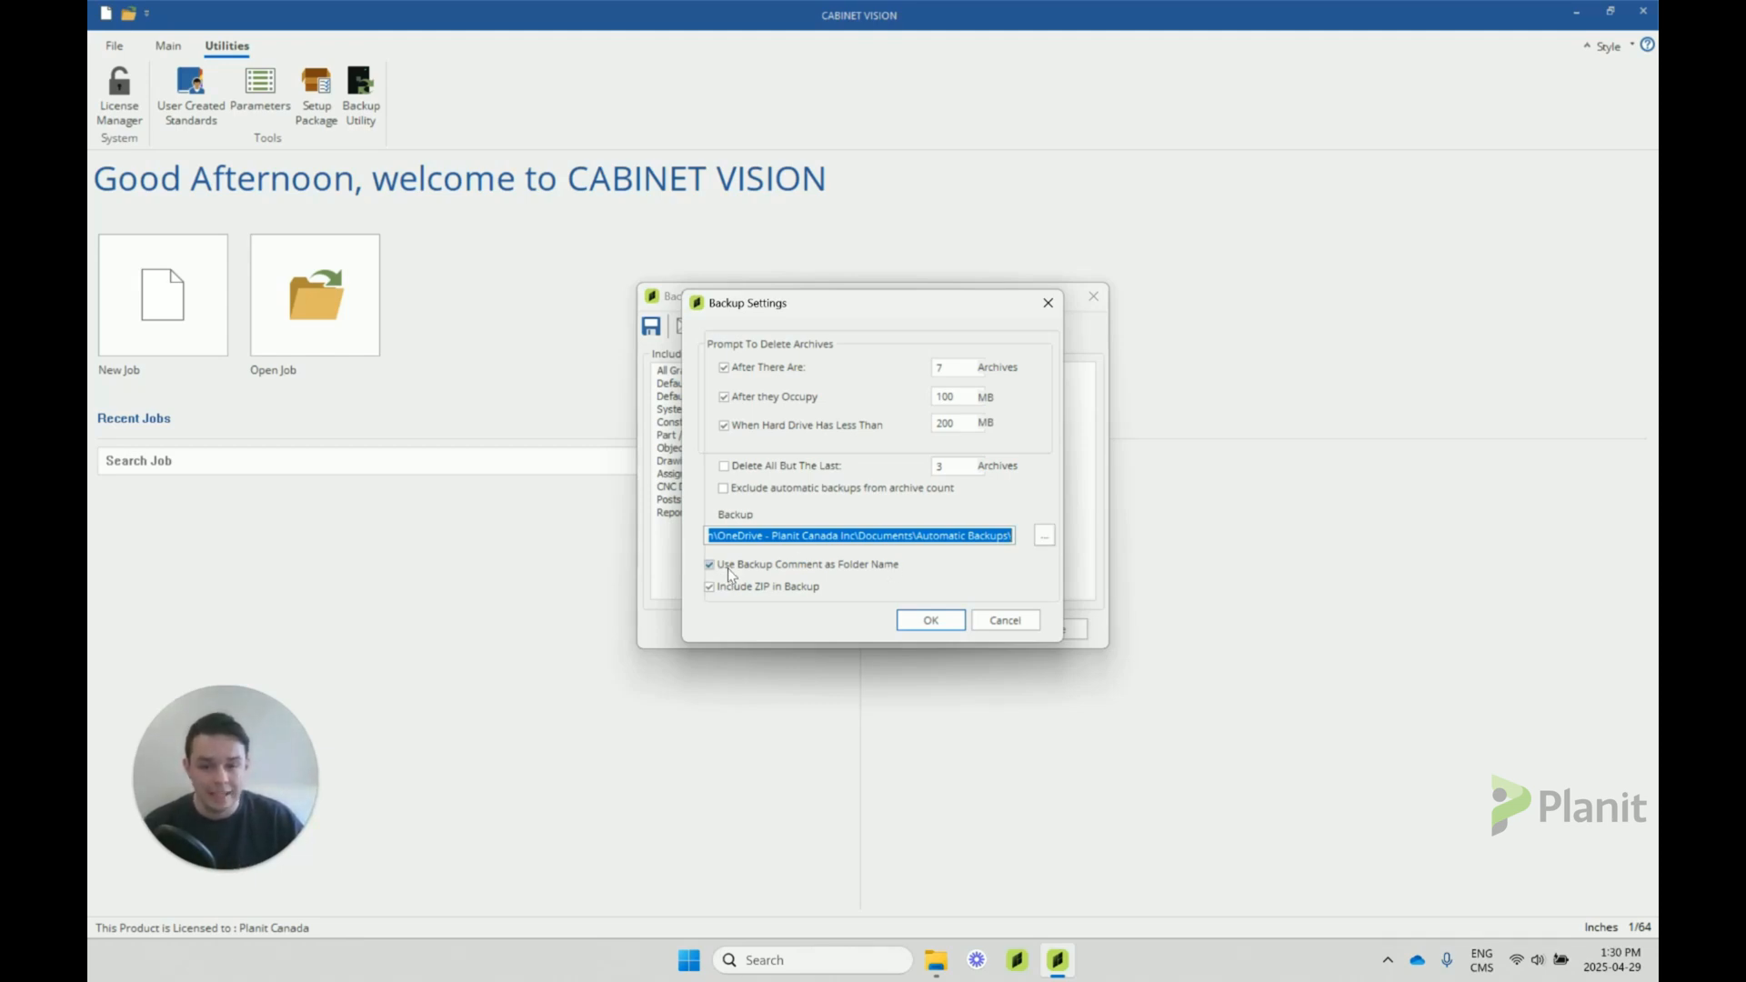
pyautogui.moveTo(858, 574)
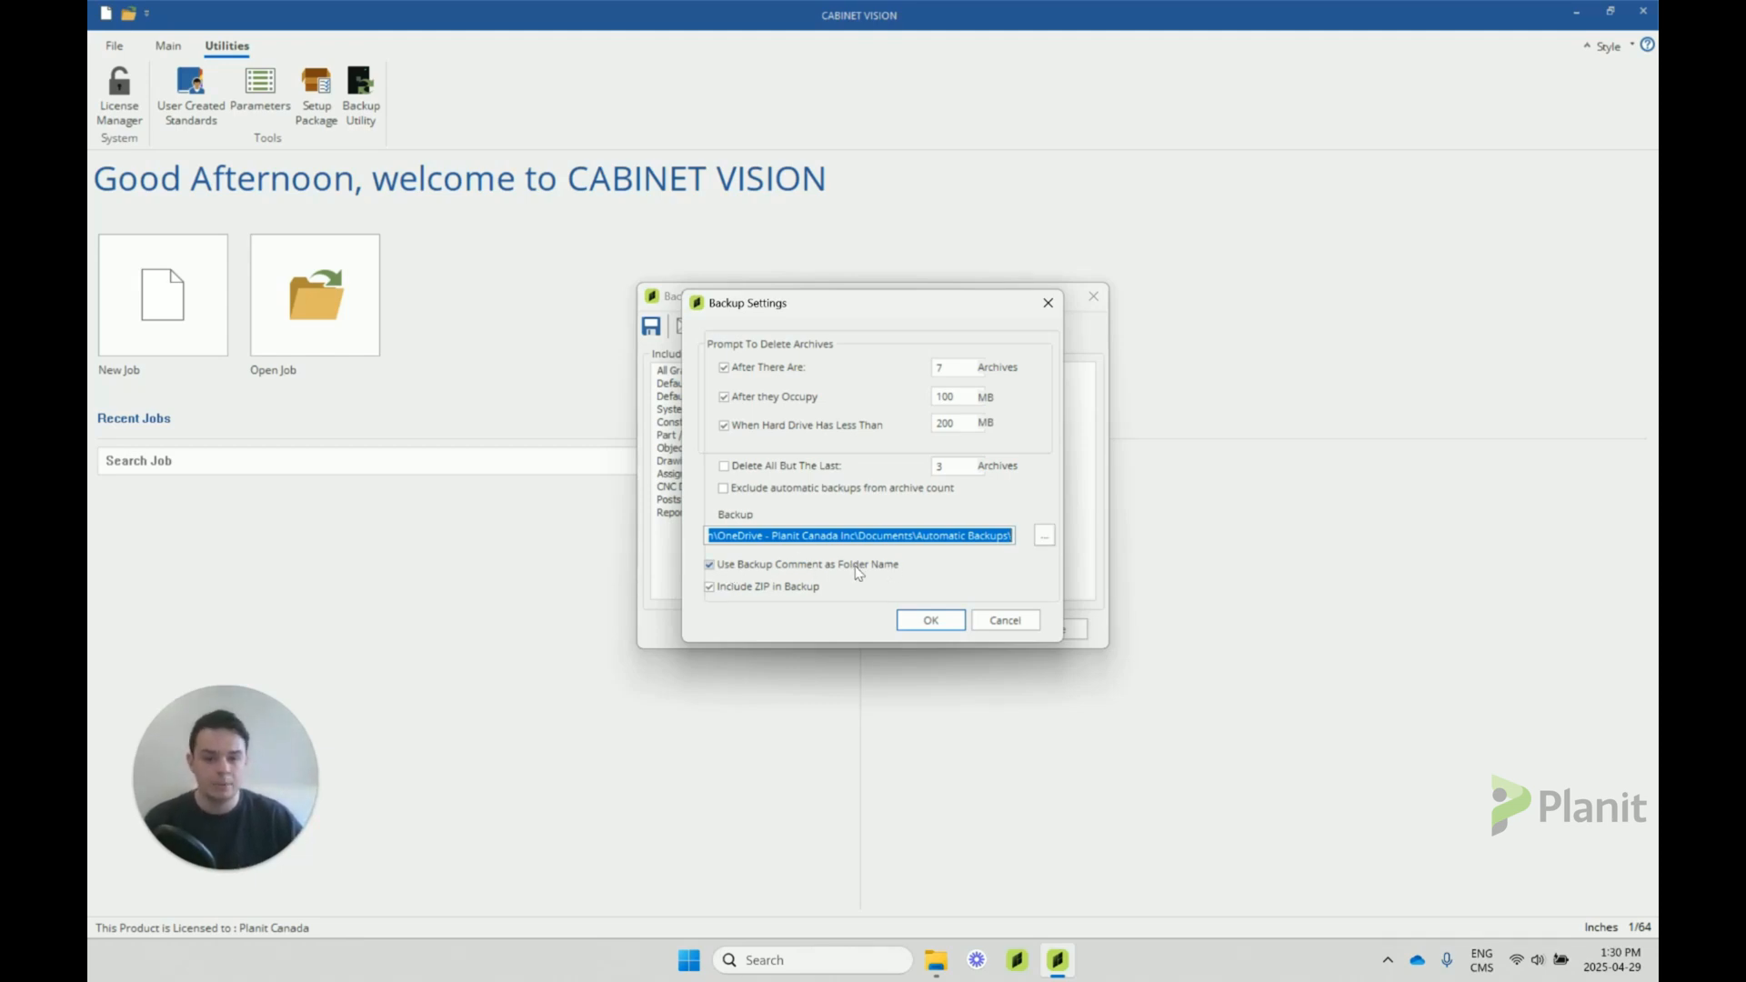
pyautogui.moveTo(879, 560)
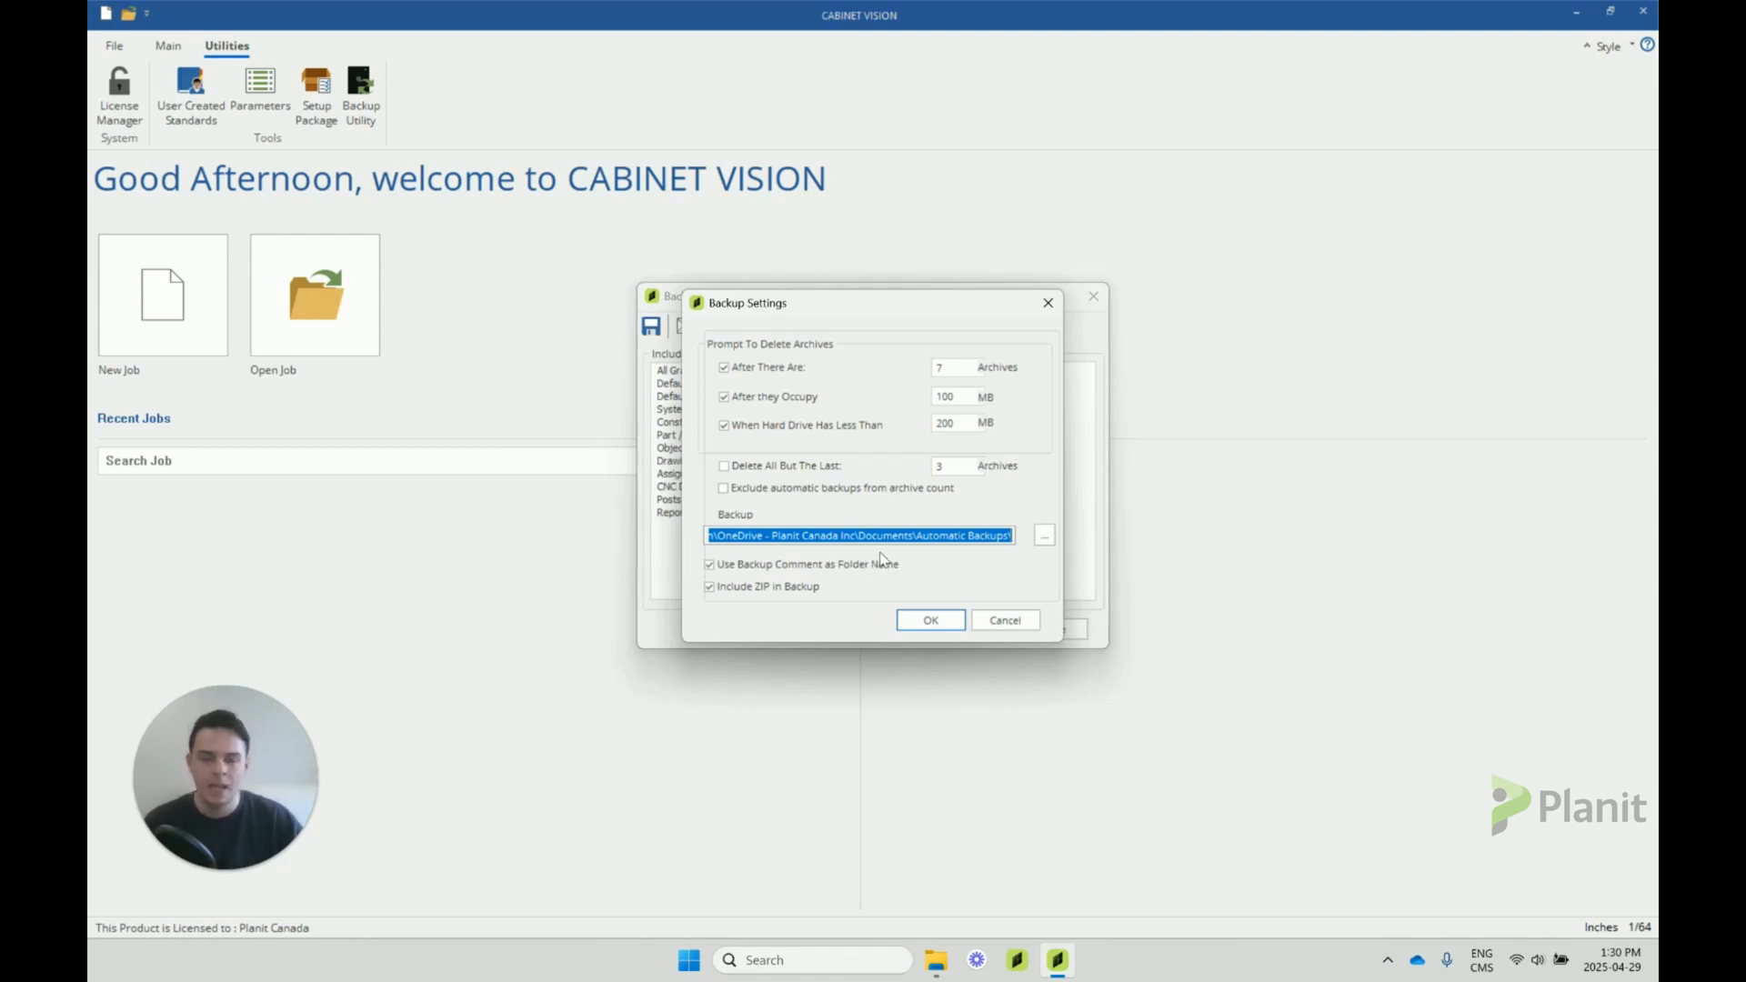
pyautogui.moveTo(1047, 303)
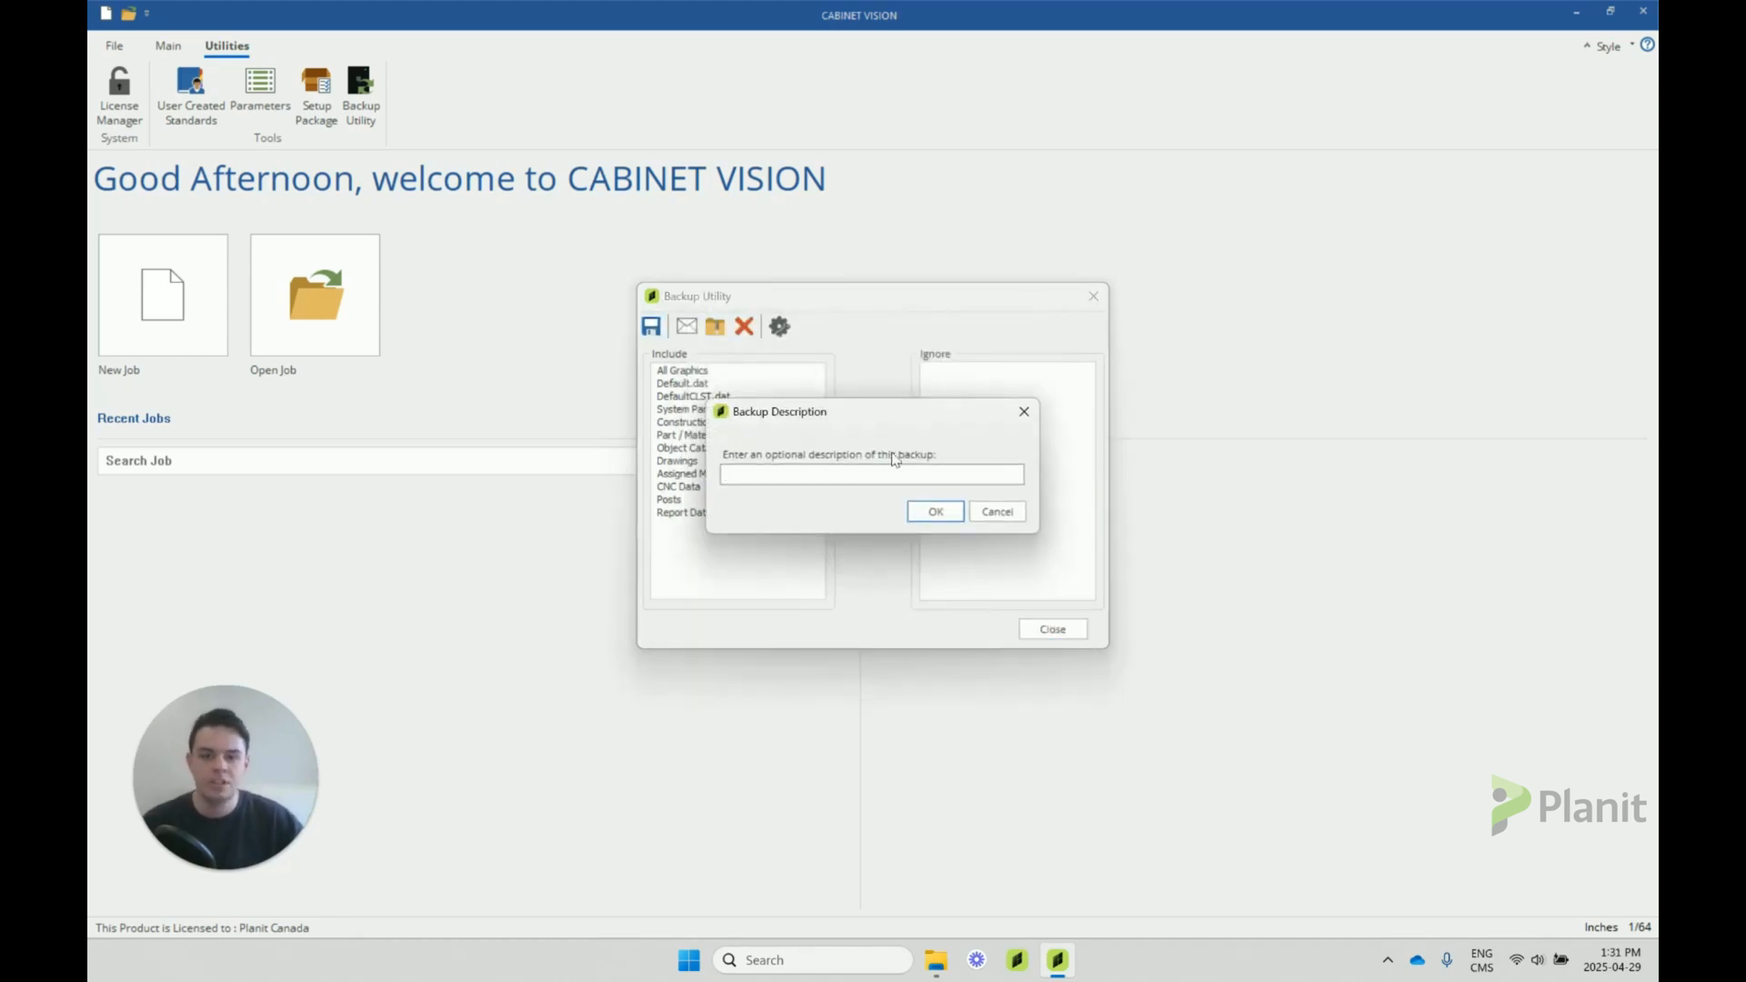
pyautogui.moveTo(936, 412)
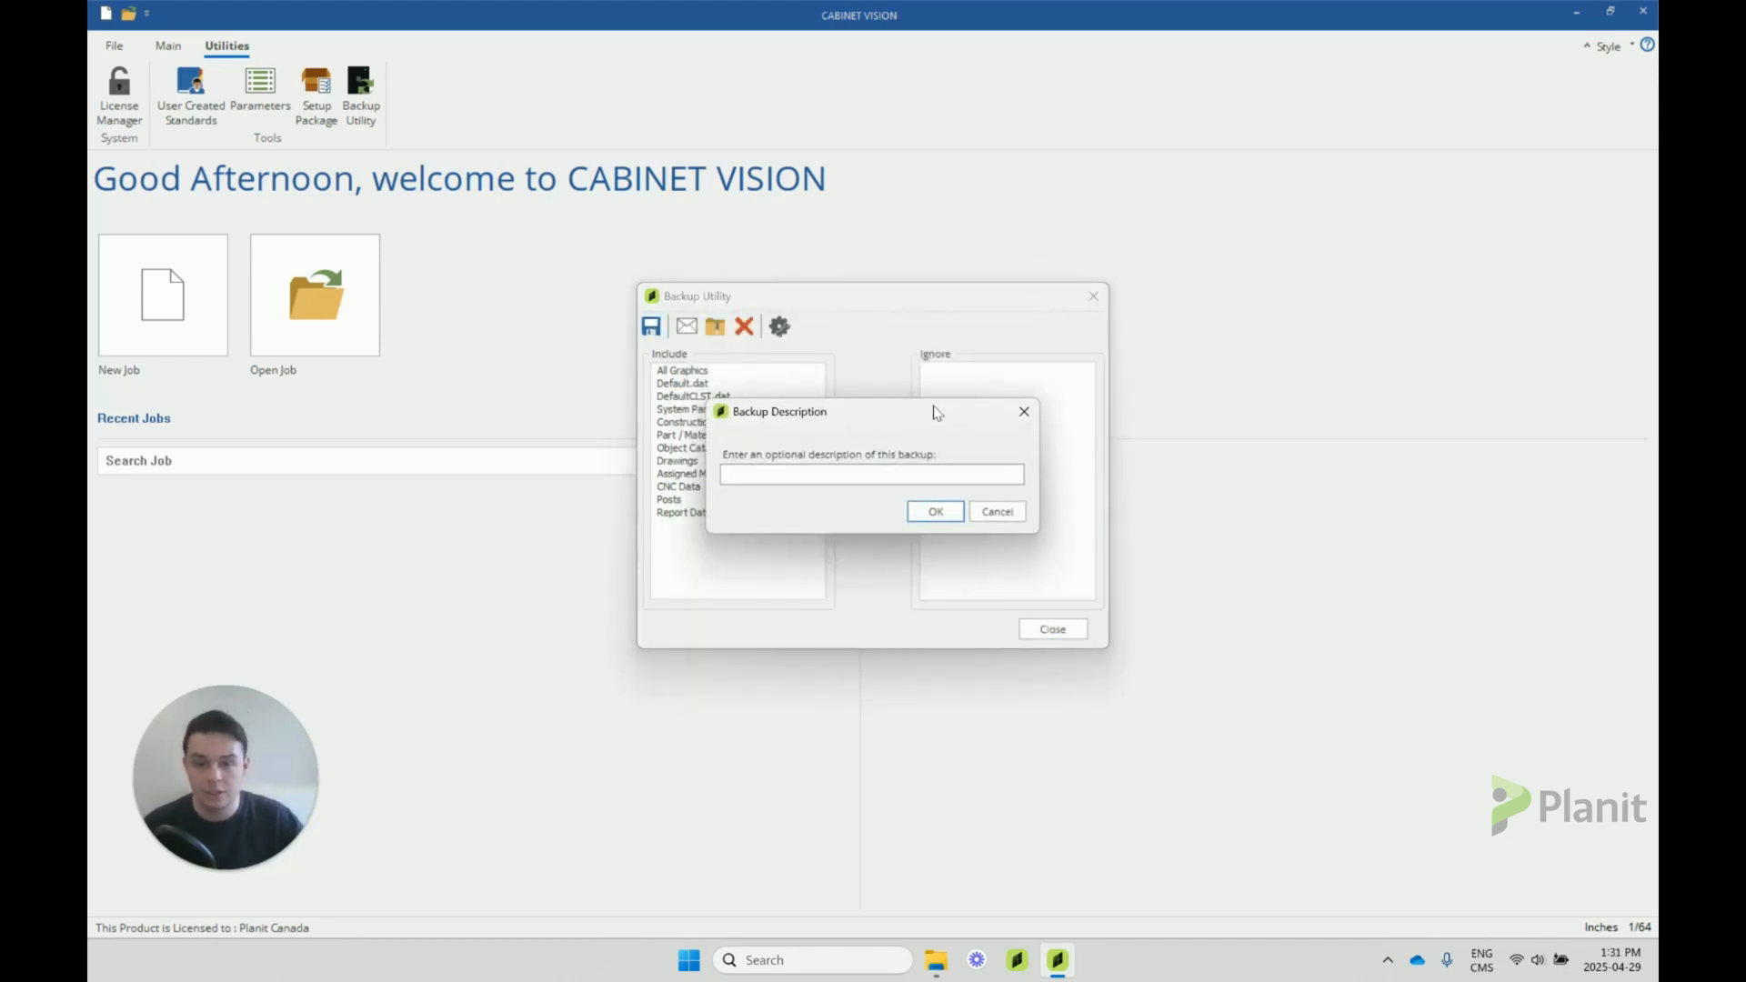
pyautogui.click(871, 473)
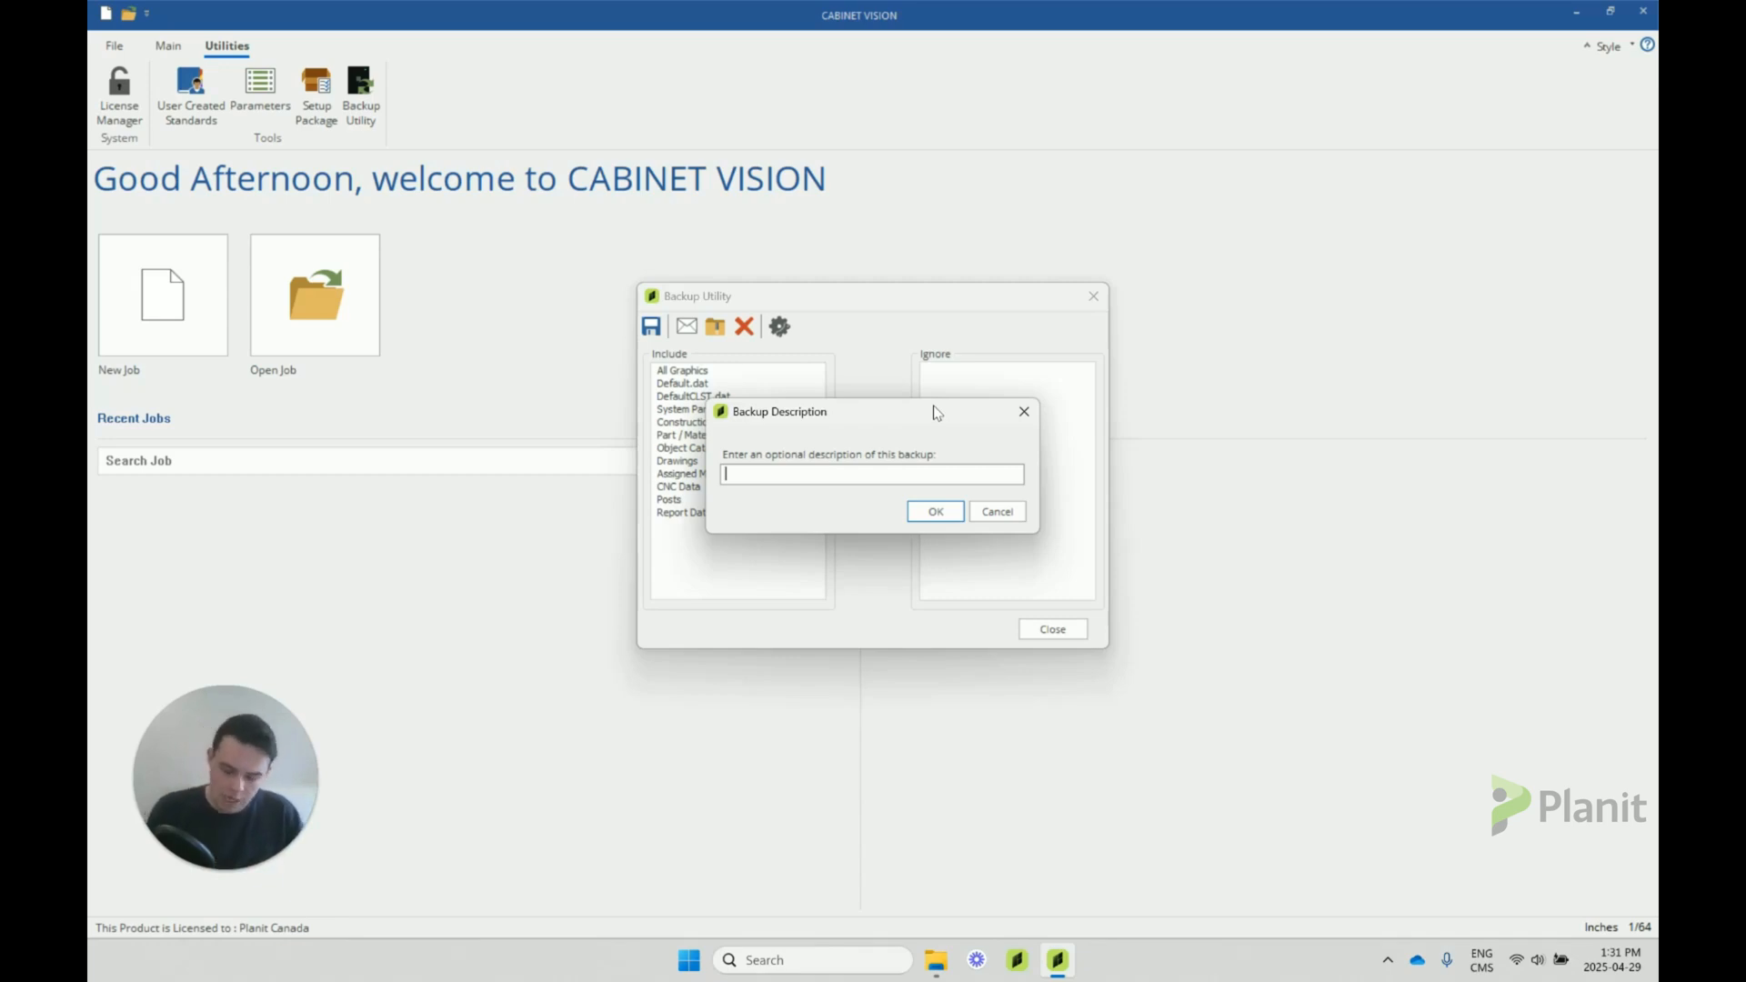
pyautogui.write('CV')
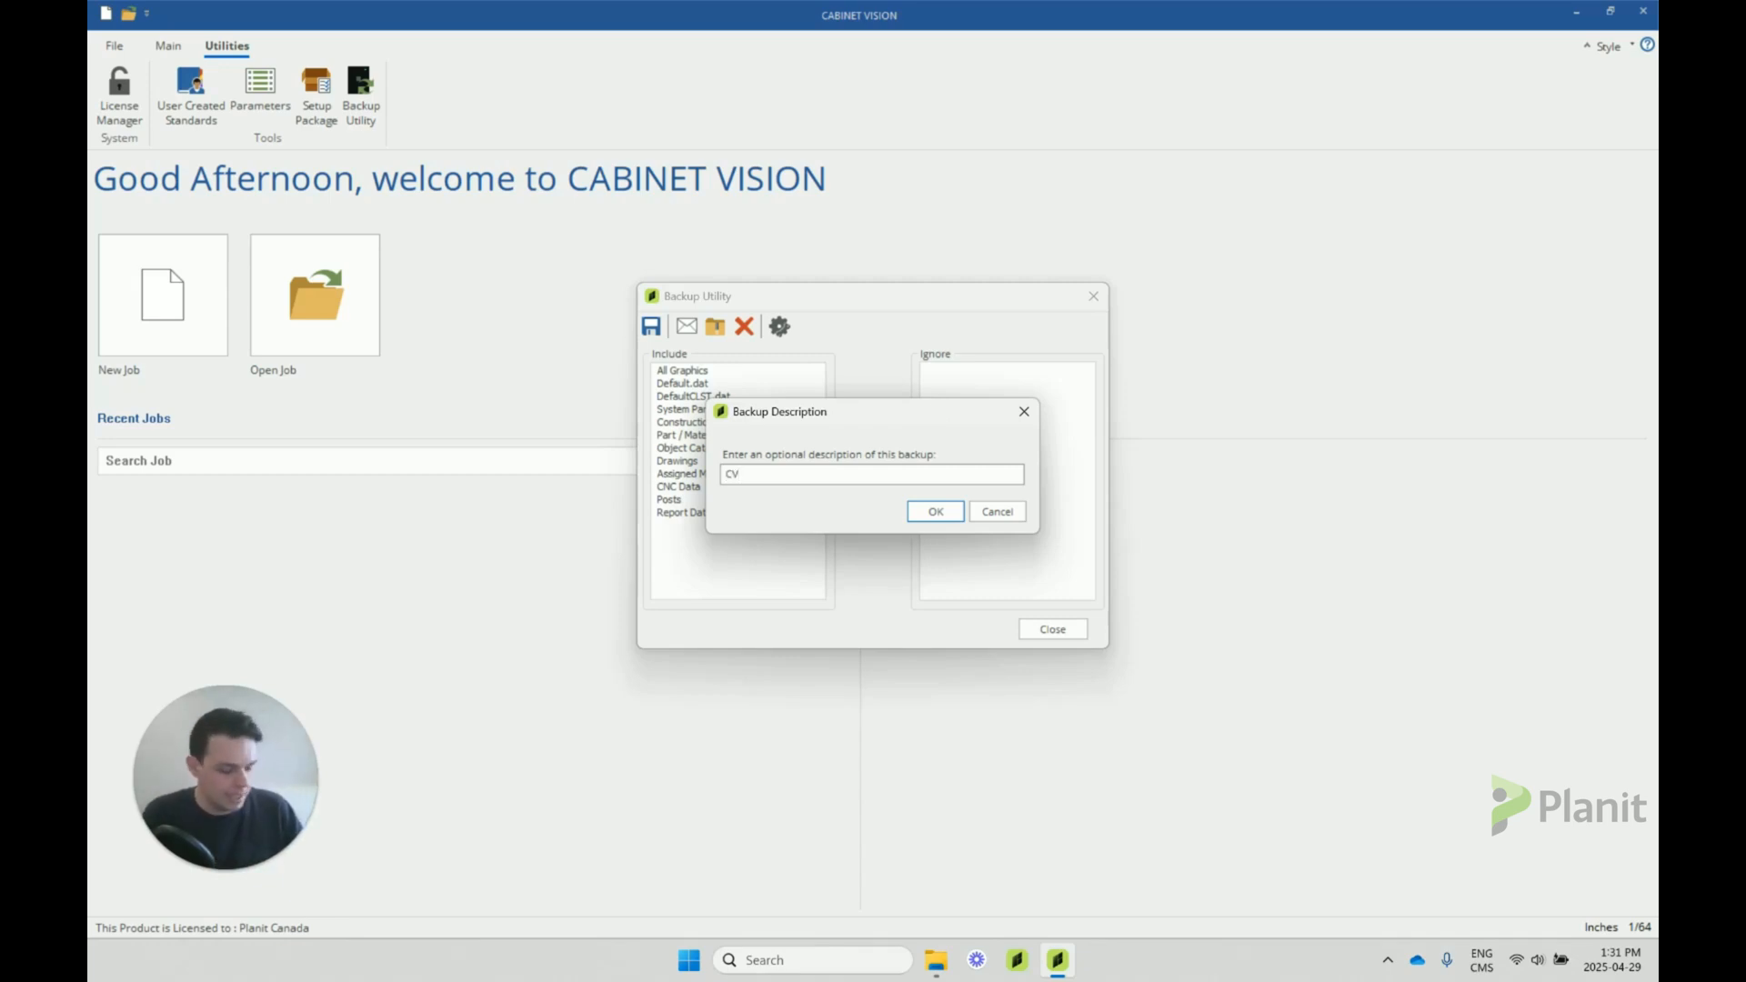
pyautogui.write('24 20250429')
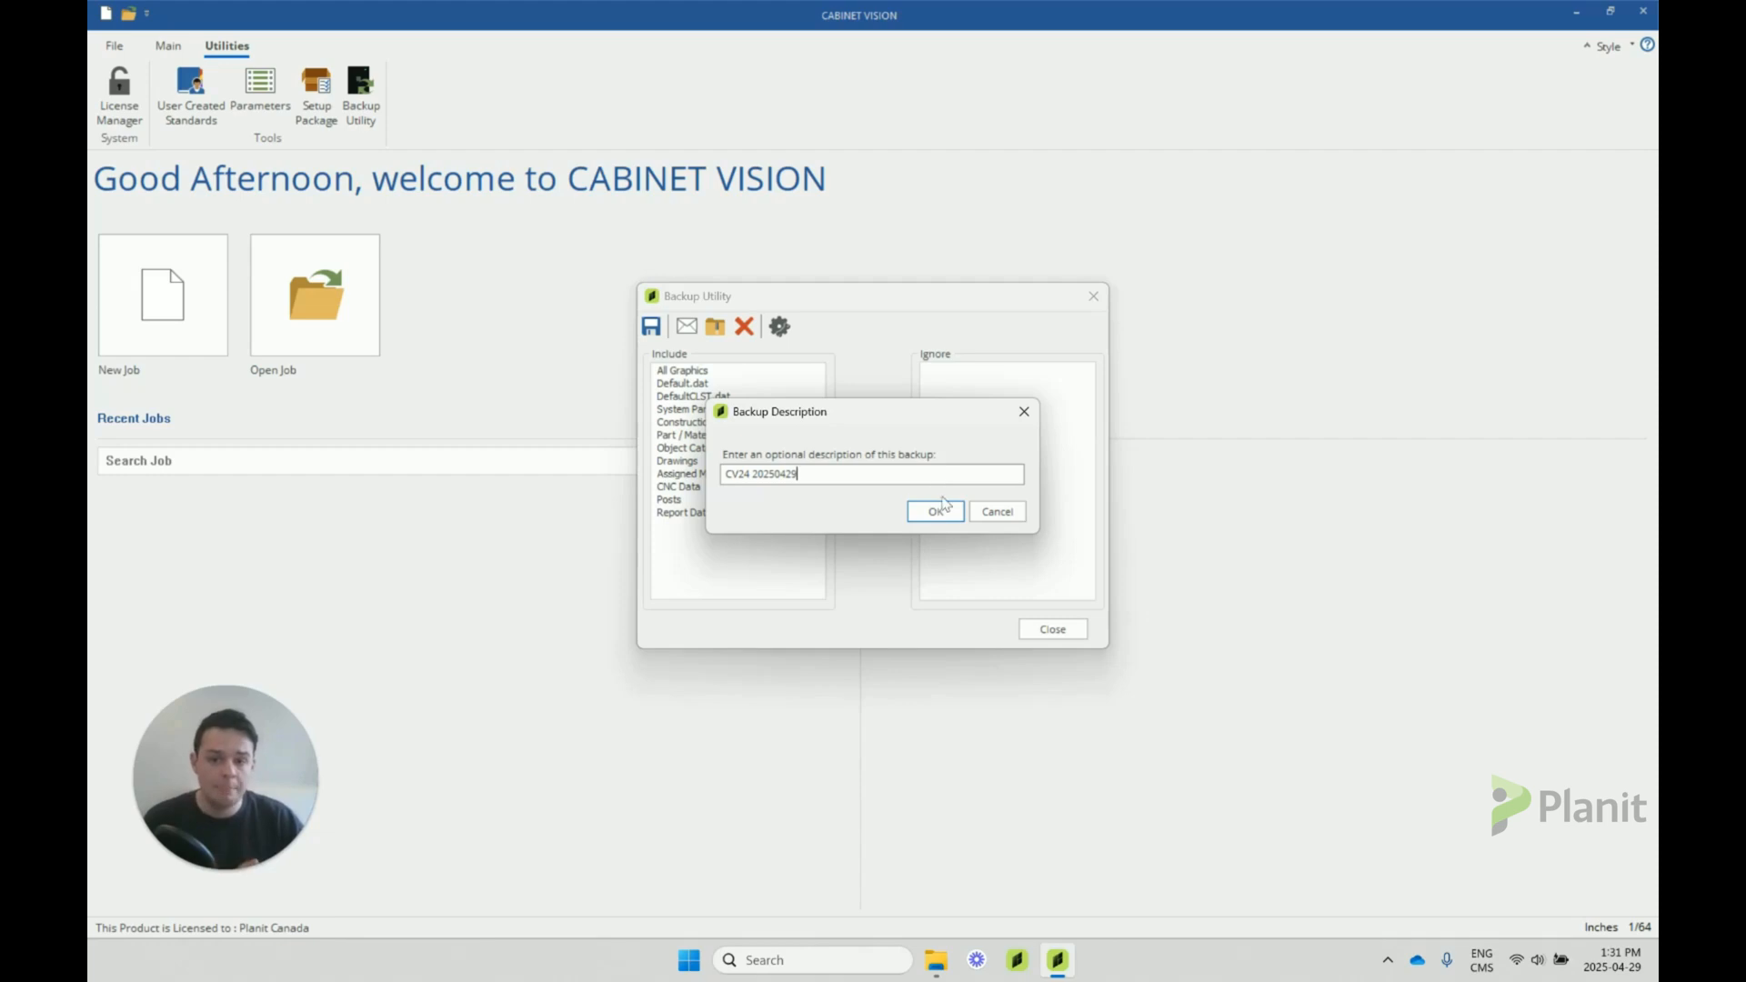
pyautogui.click(935, 511)
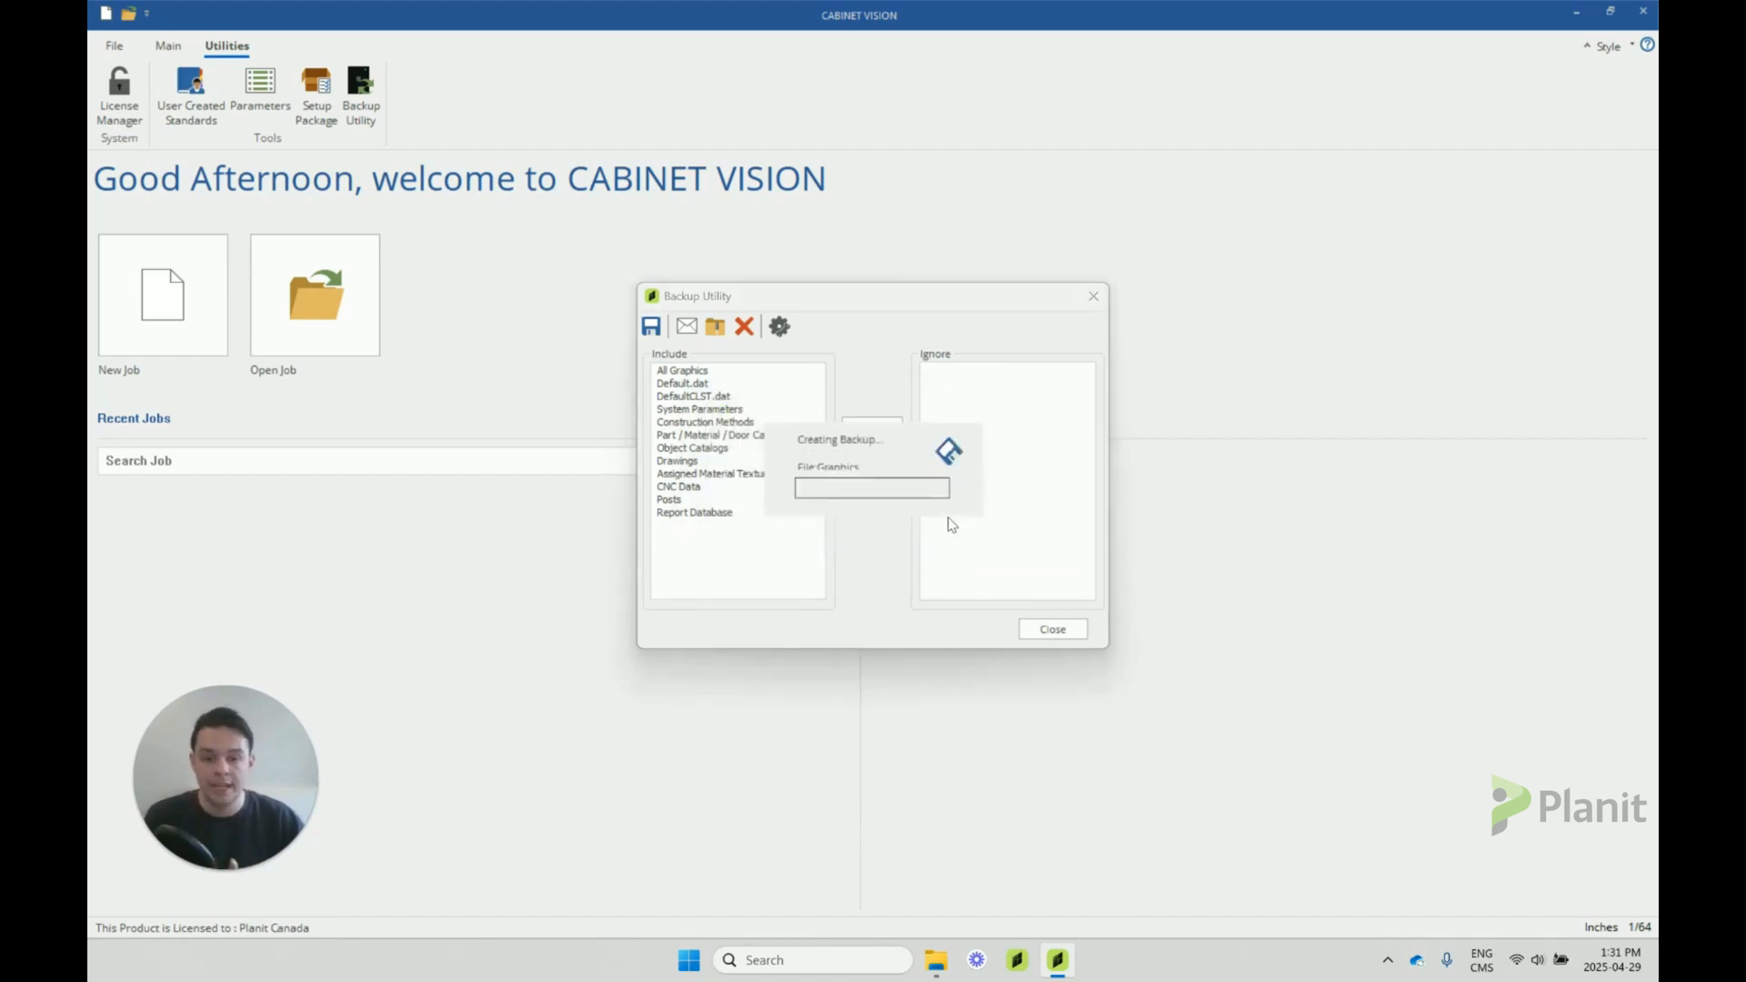
pyautogui.moveTo(944, 526)
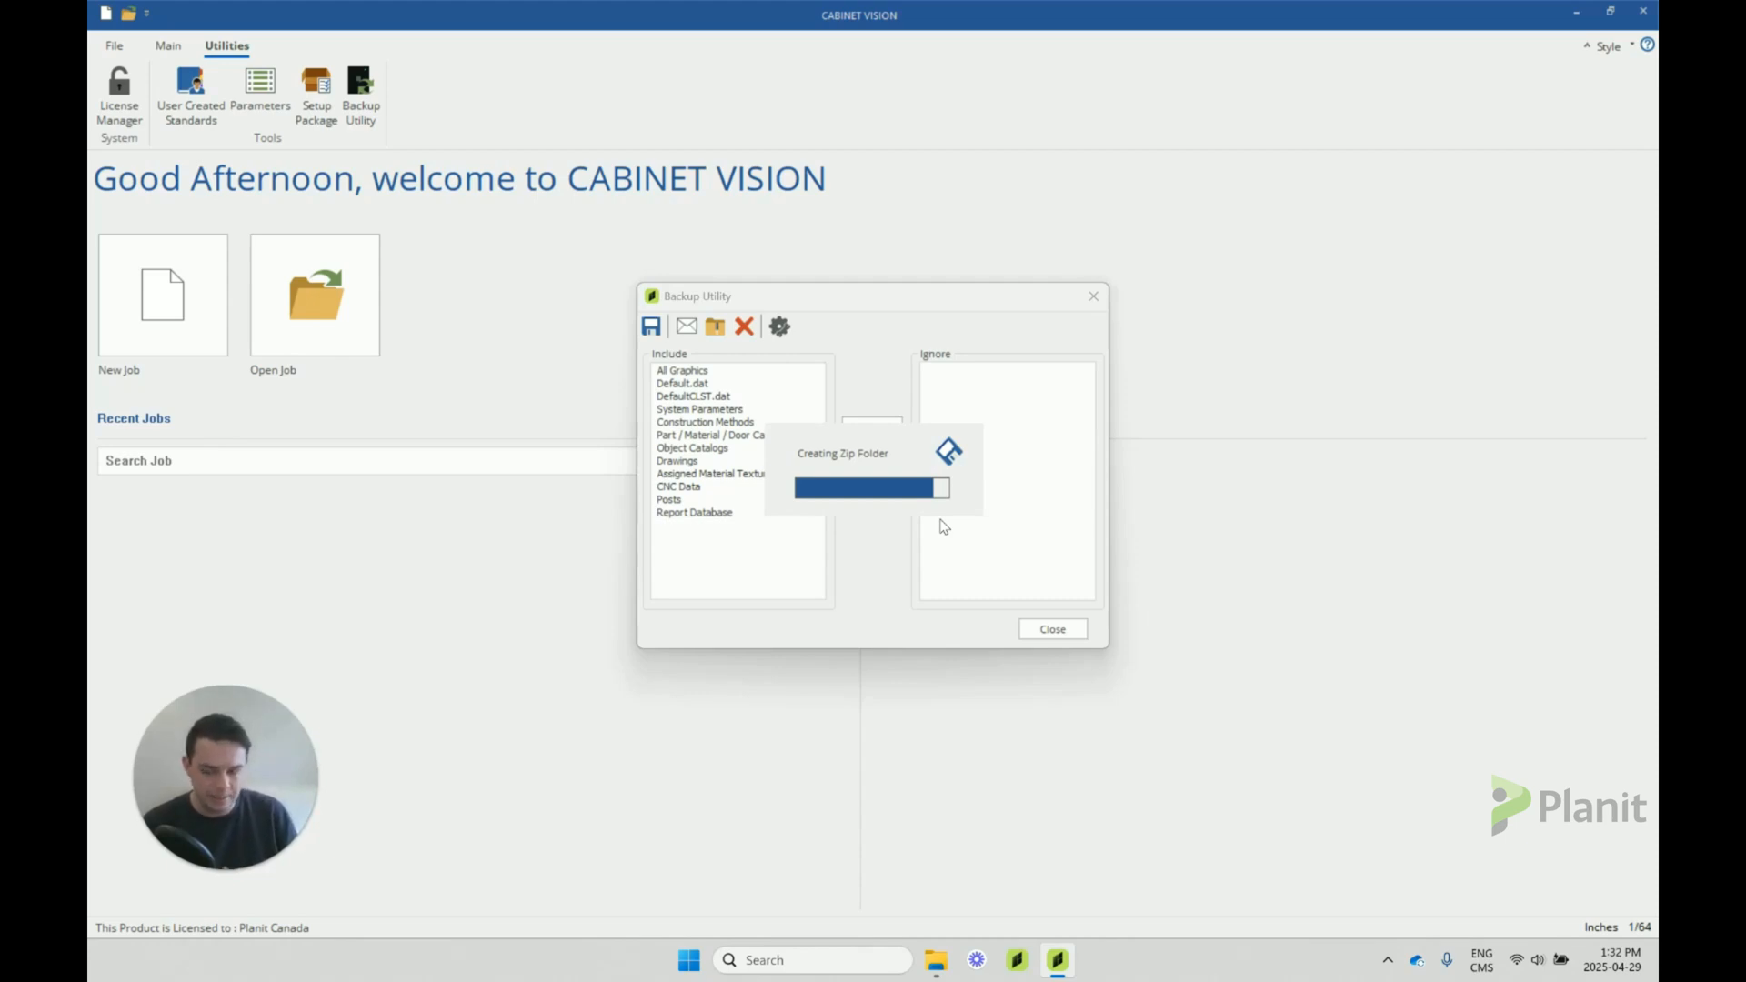
pyautogui.moveTo(822, 532)
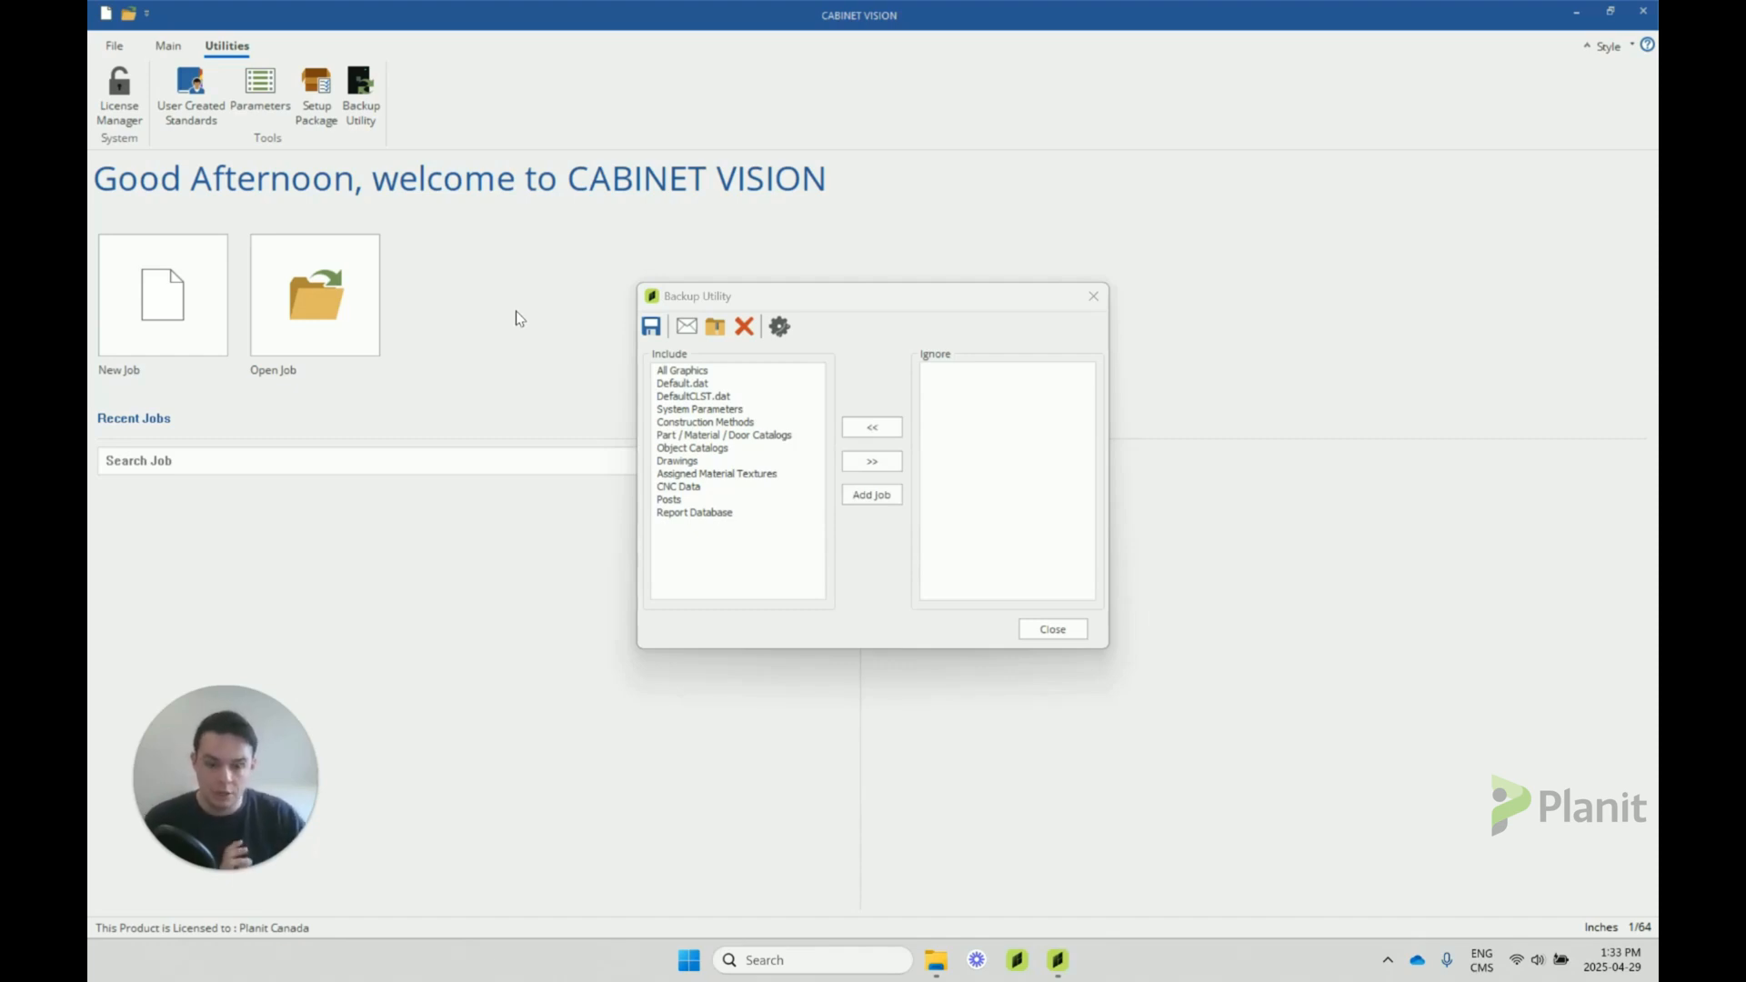
pyautogui.moveTo(936, 960)
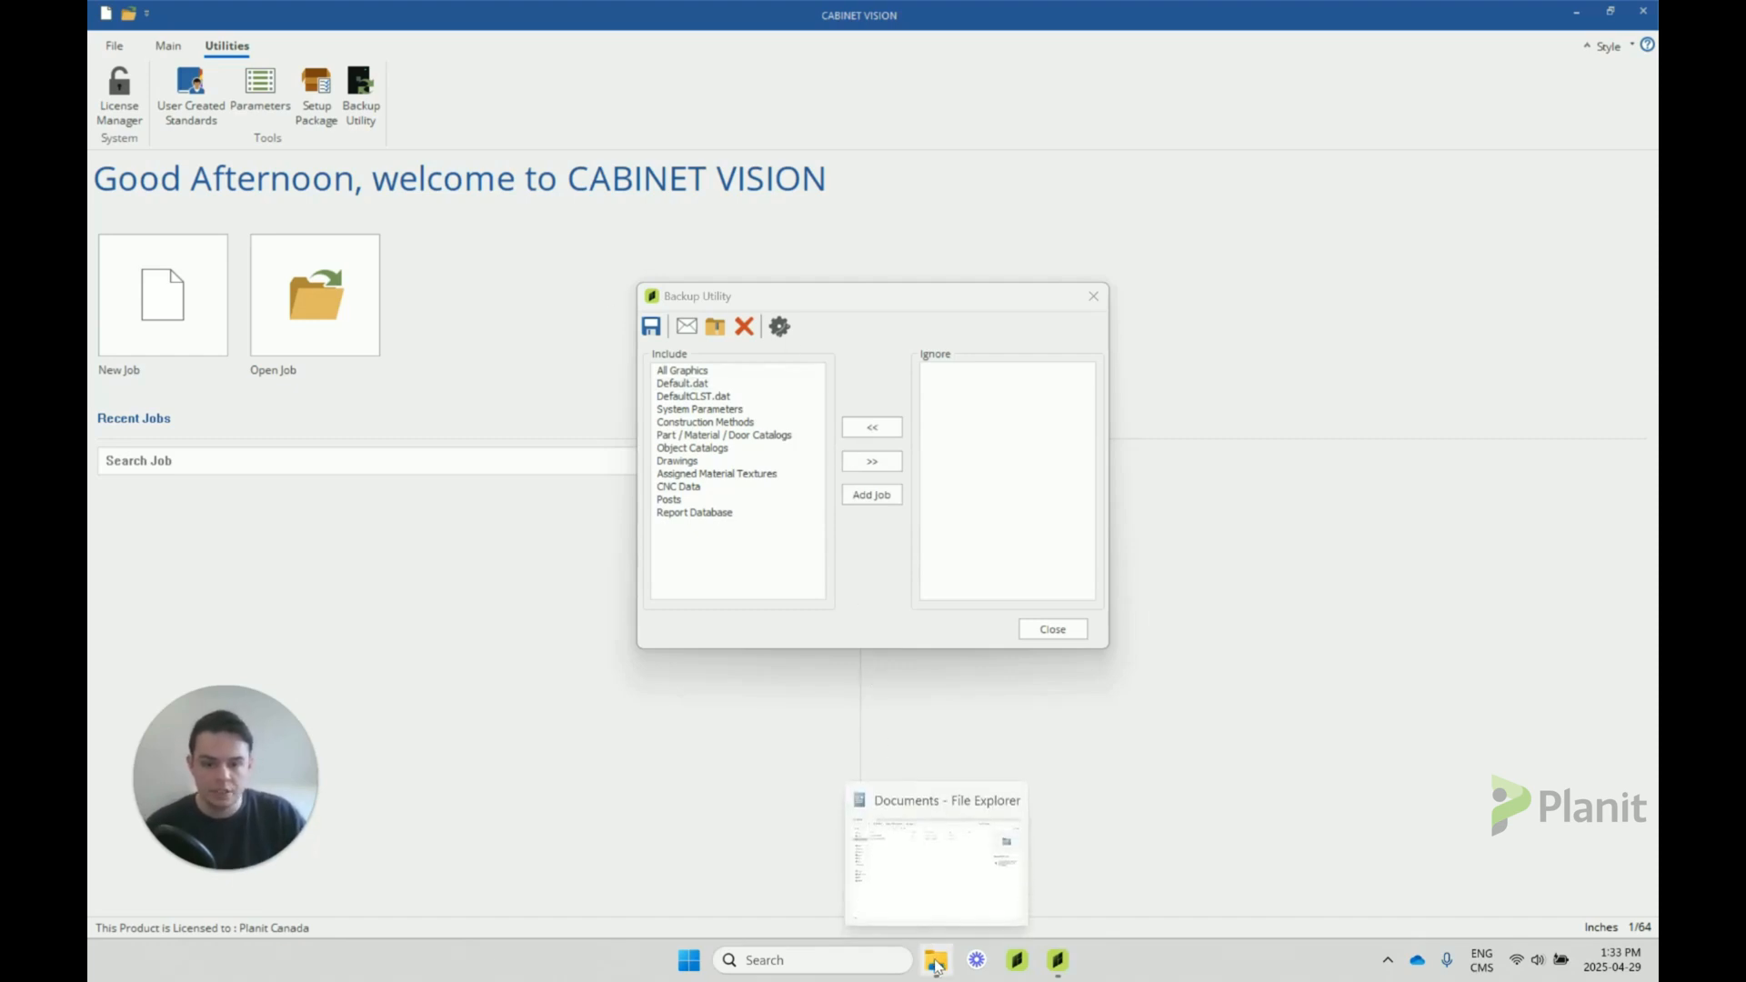
pyautogui.click(936, 852)
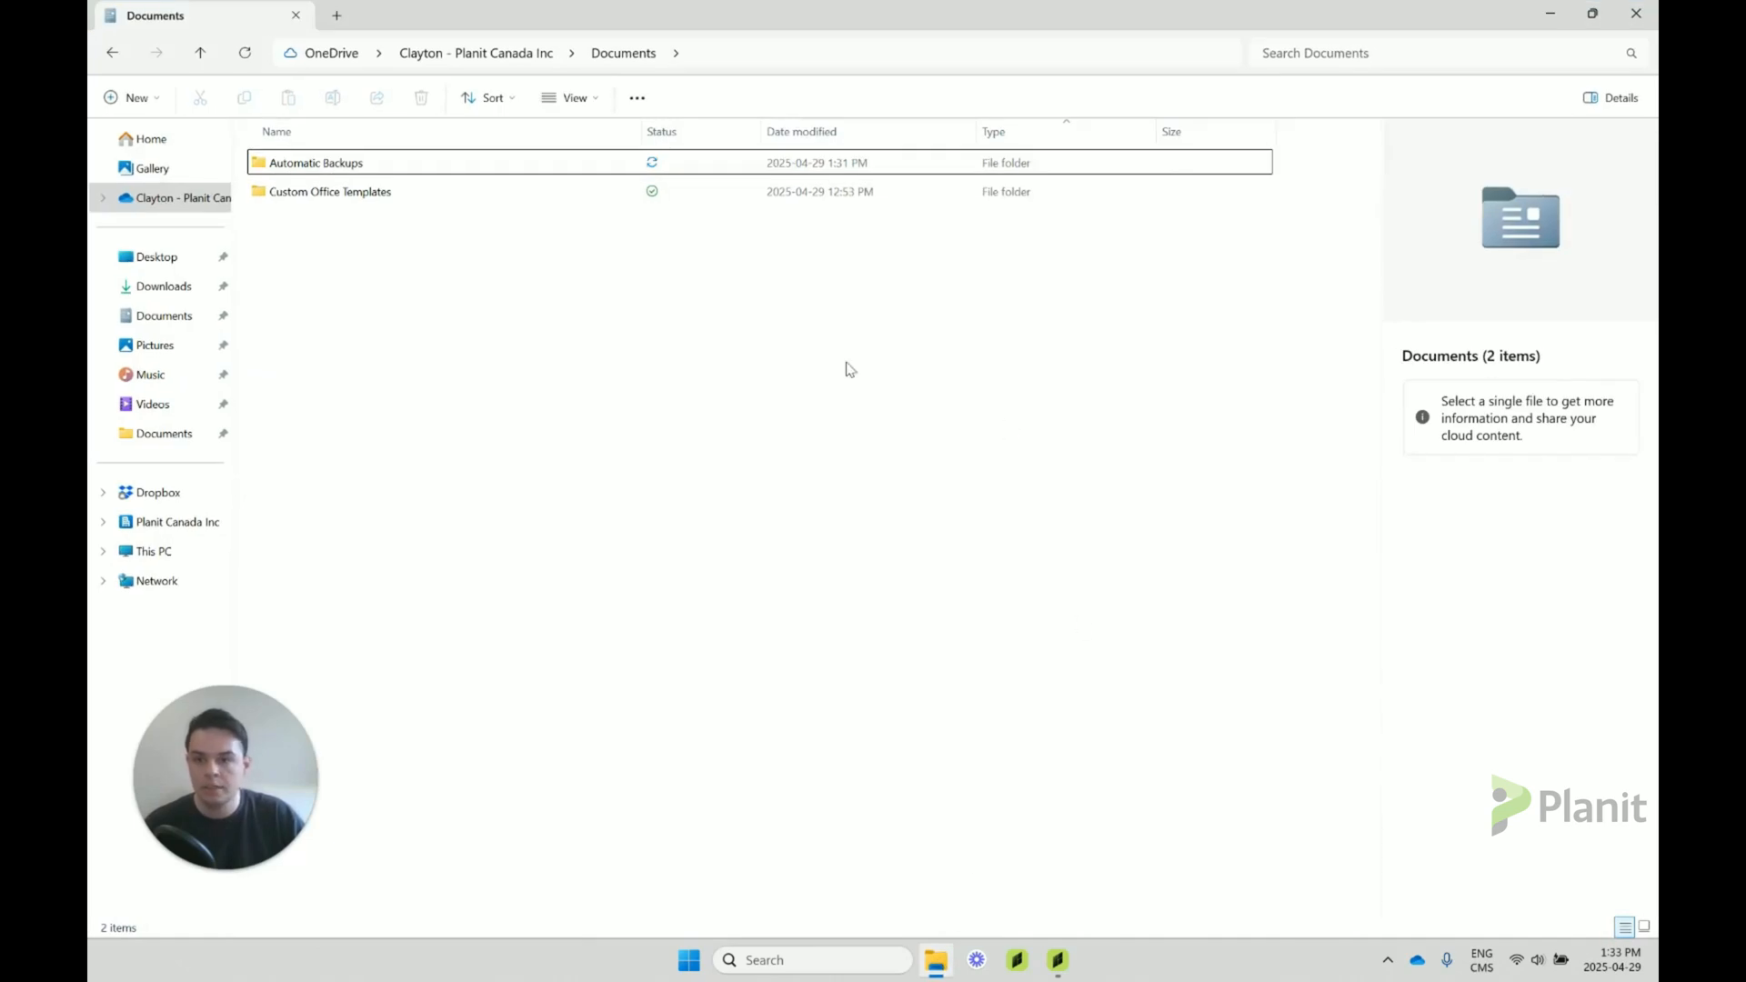
pyautogui.click(317, 163)
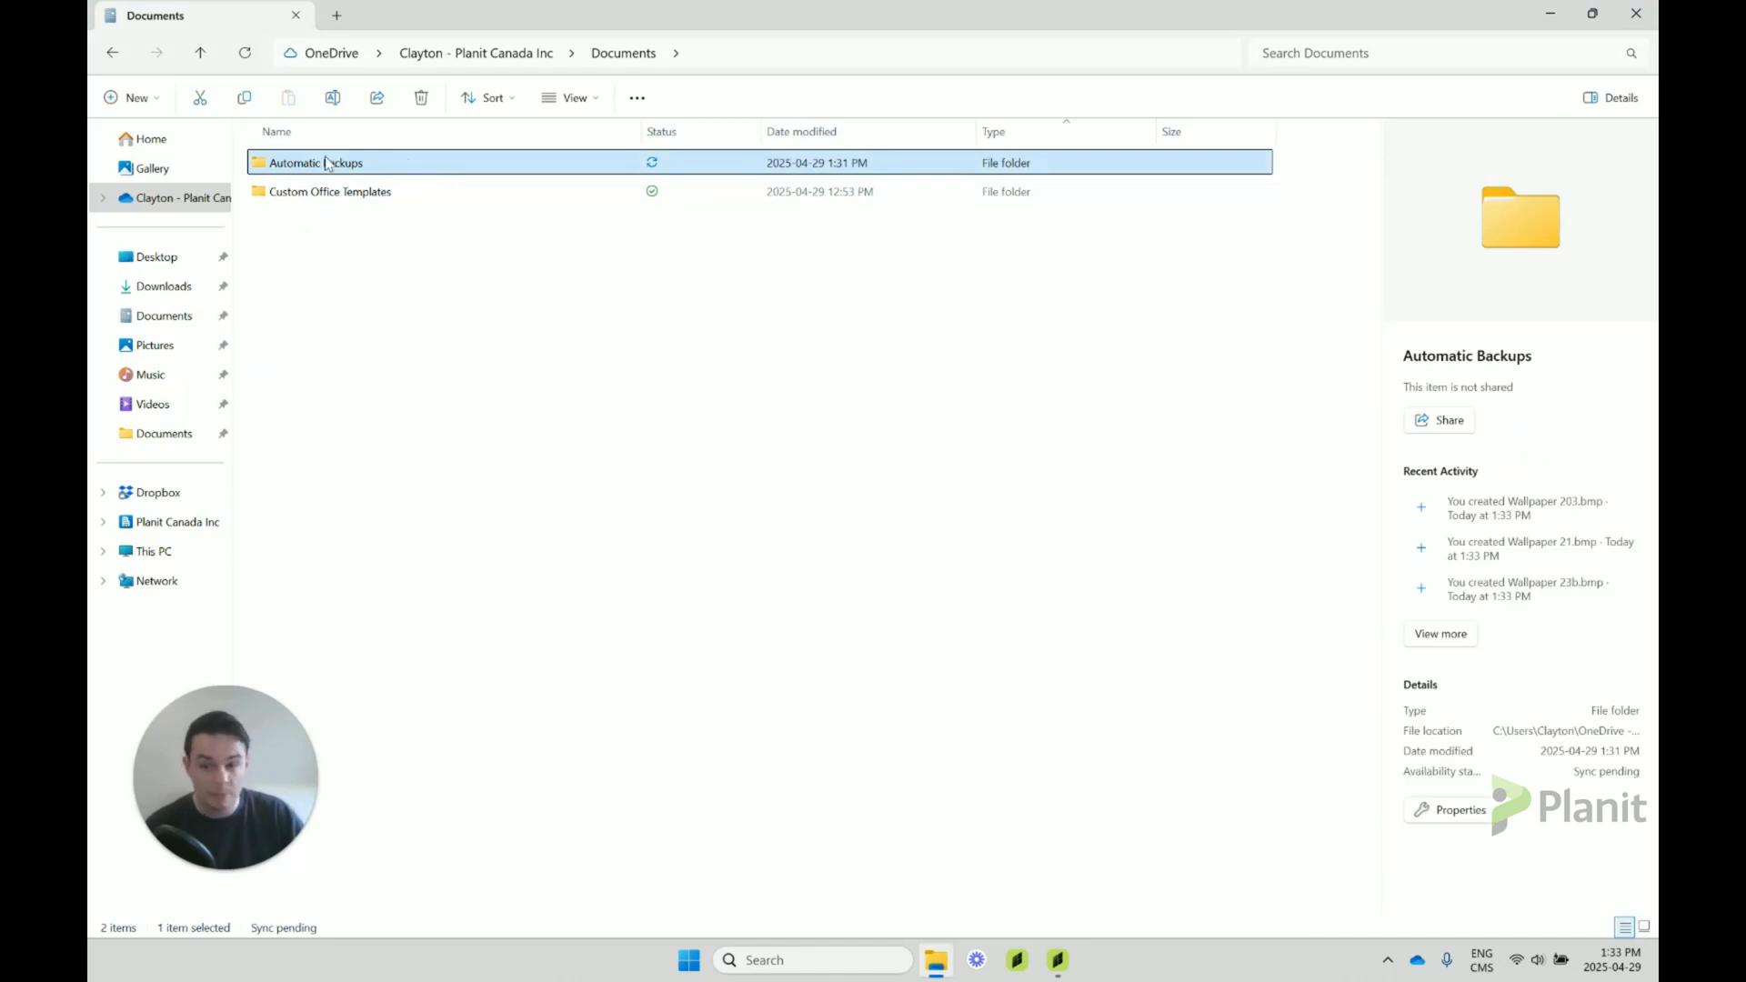
pyautogui.moveTo(433, 182)
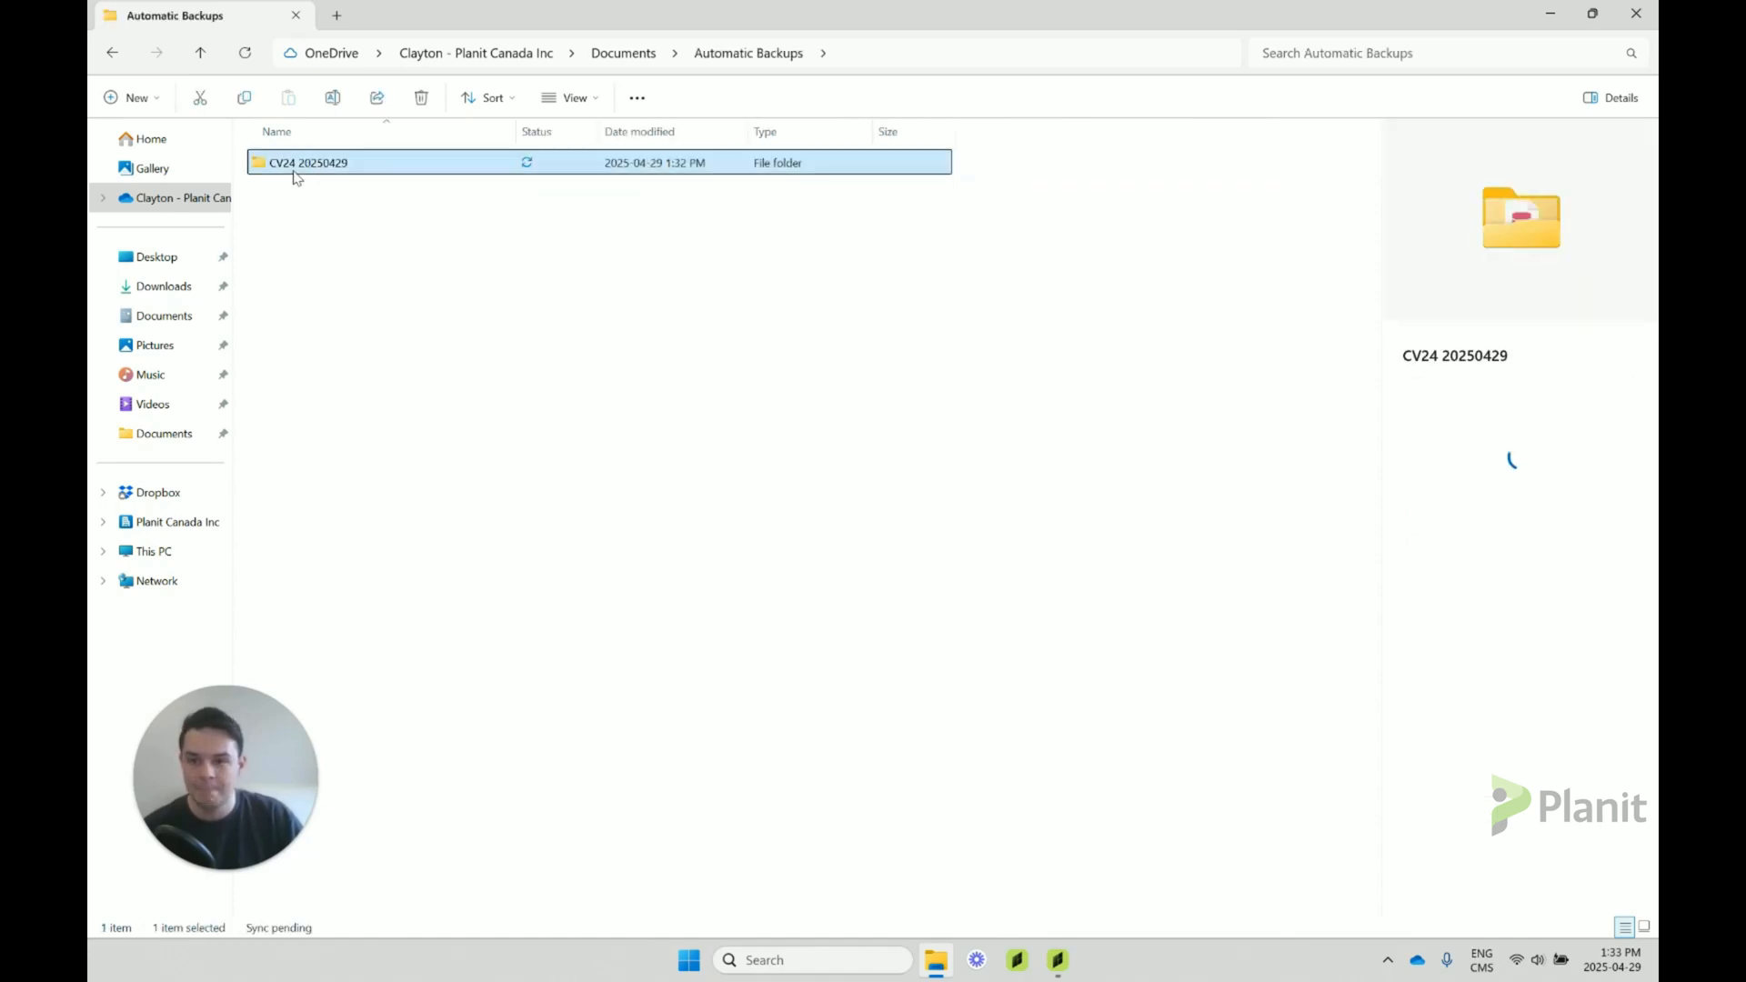
pyautogui.doubleClick(307, 162)
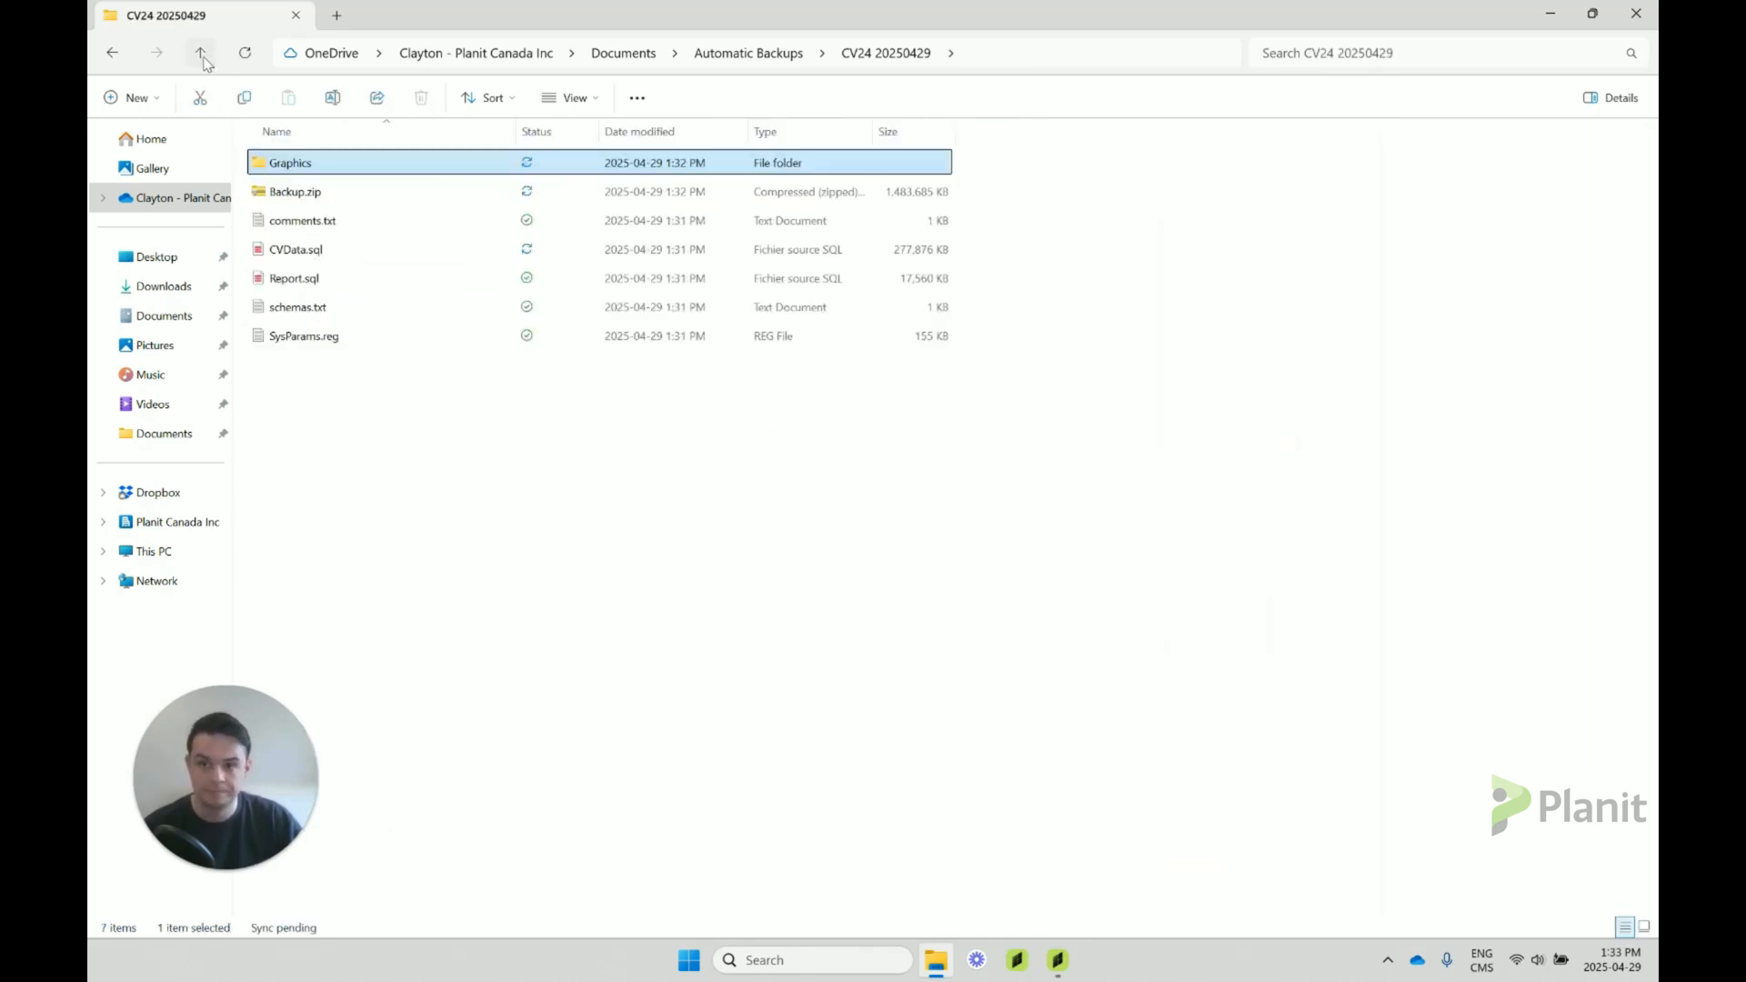
pyautogui.click(200, 53)
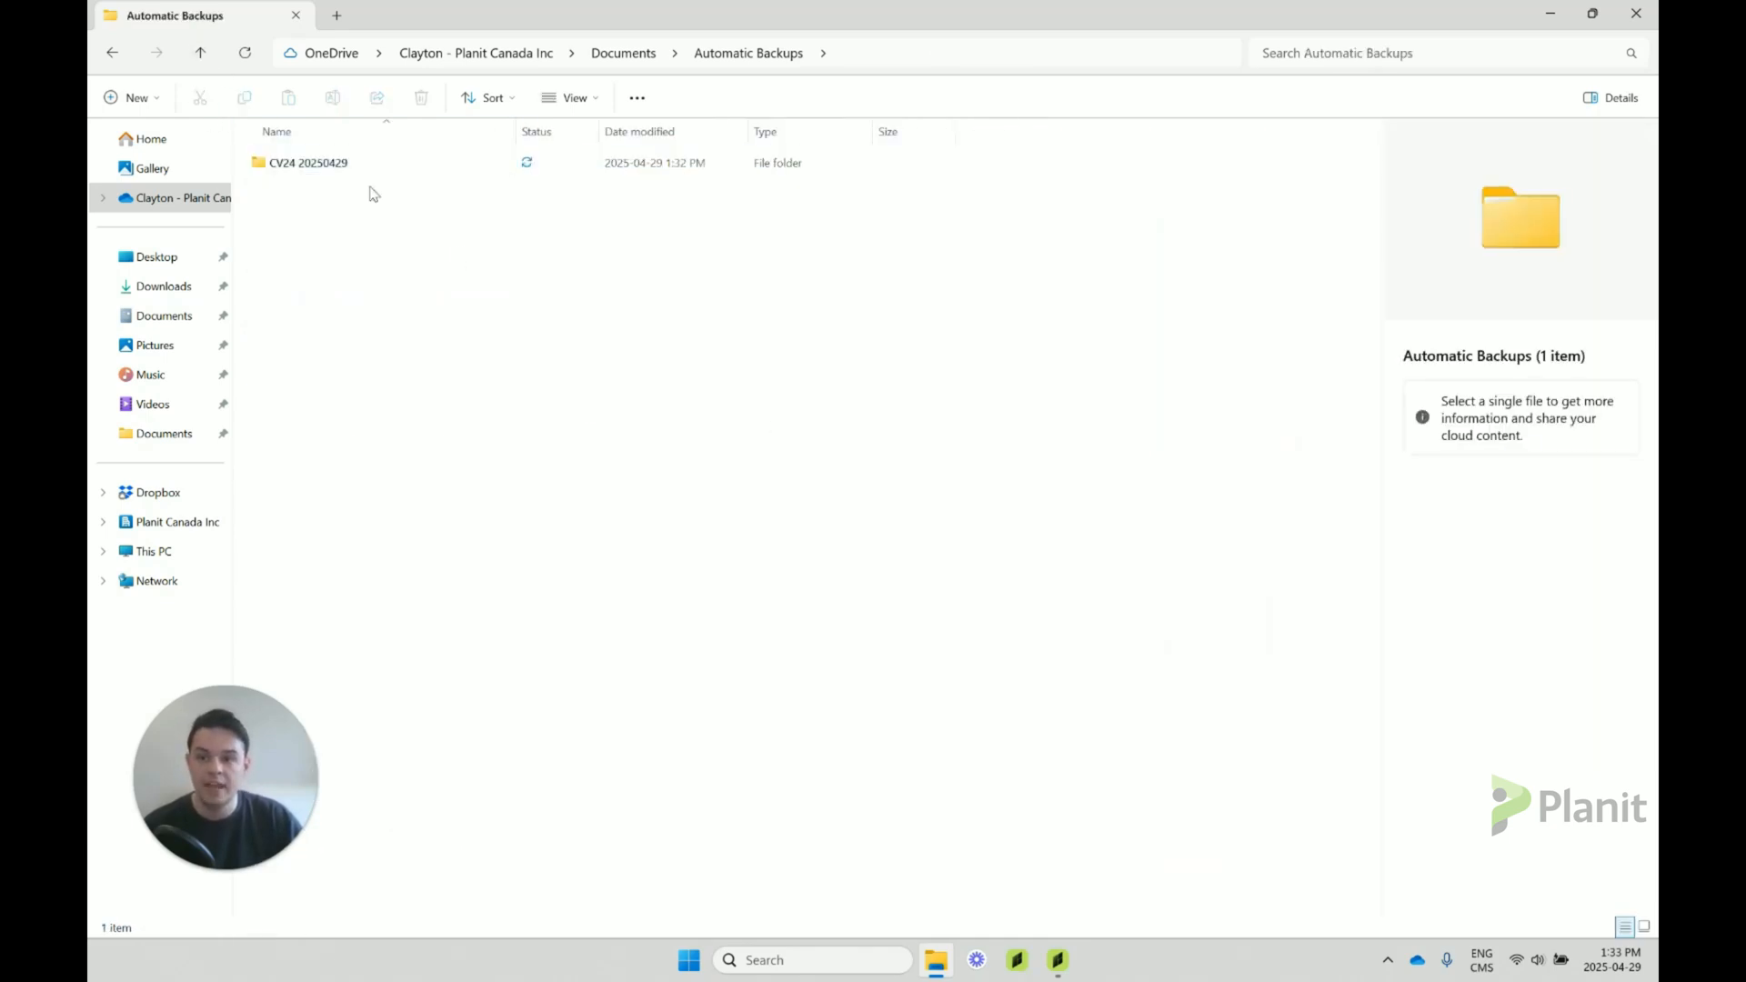
pyautogui.click(307, 163)
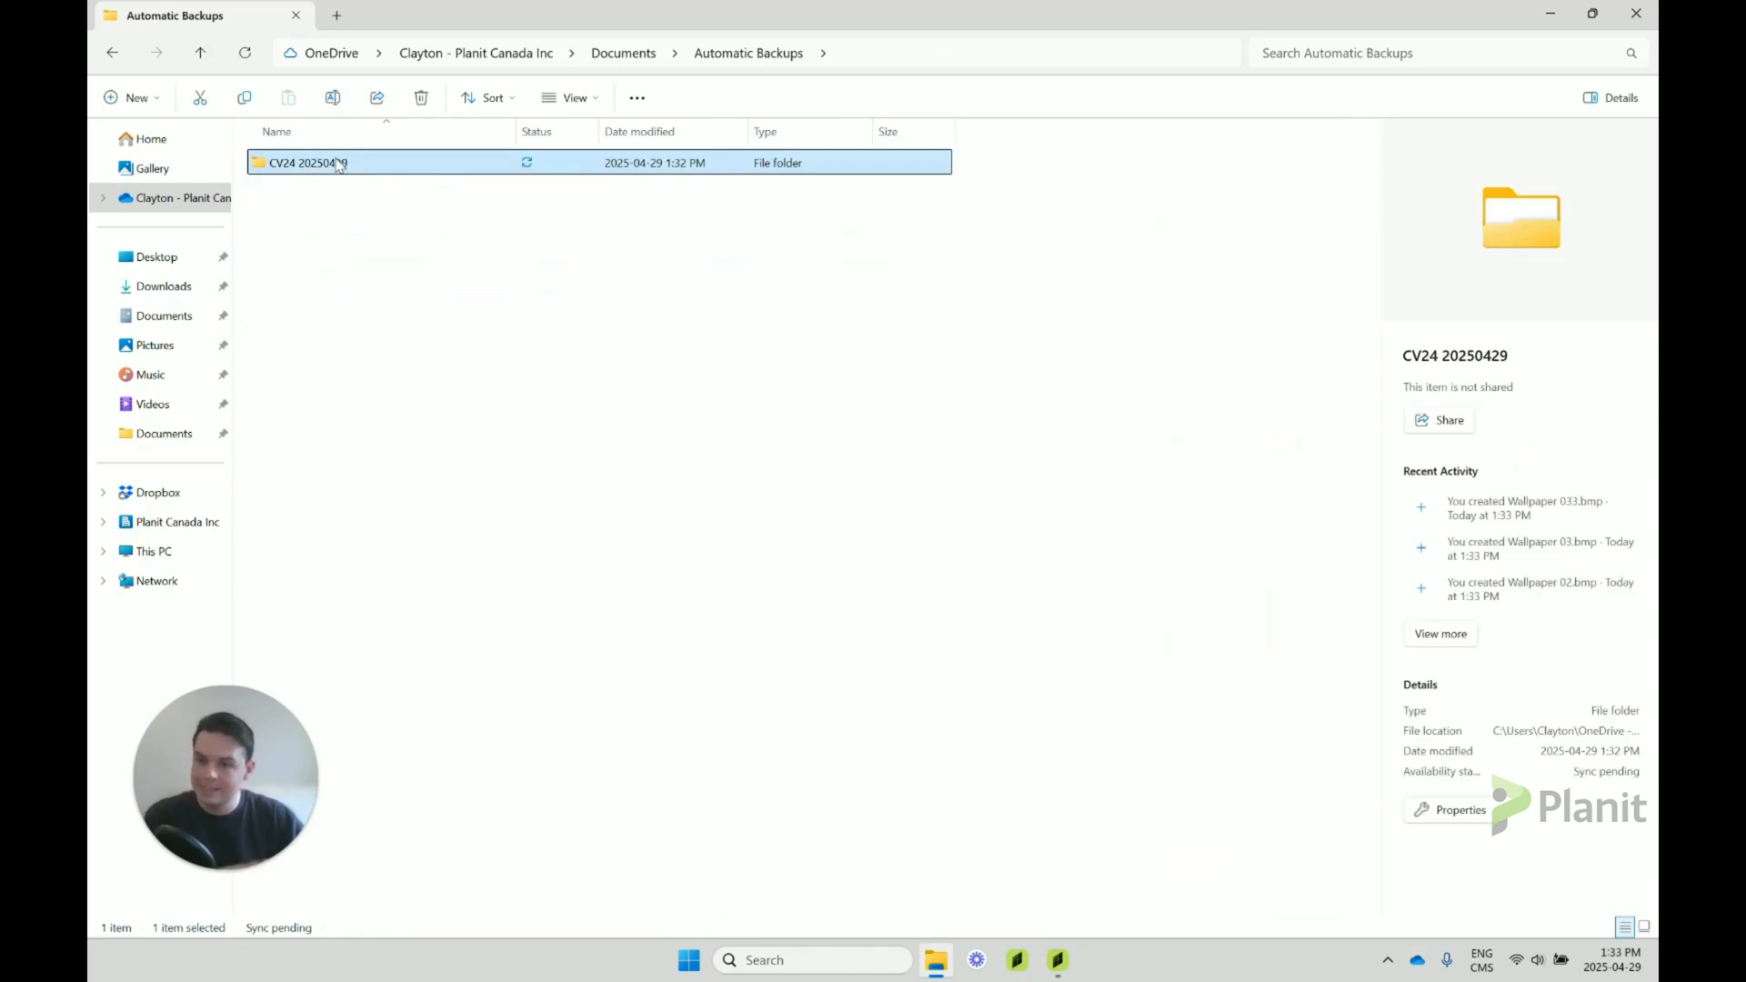
pyautogui.moveTo(307, 162)
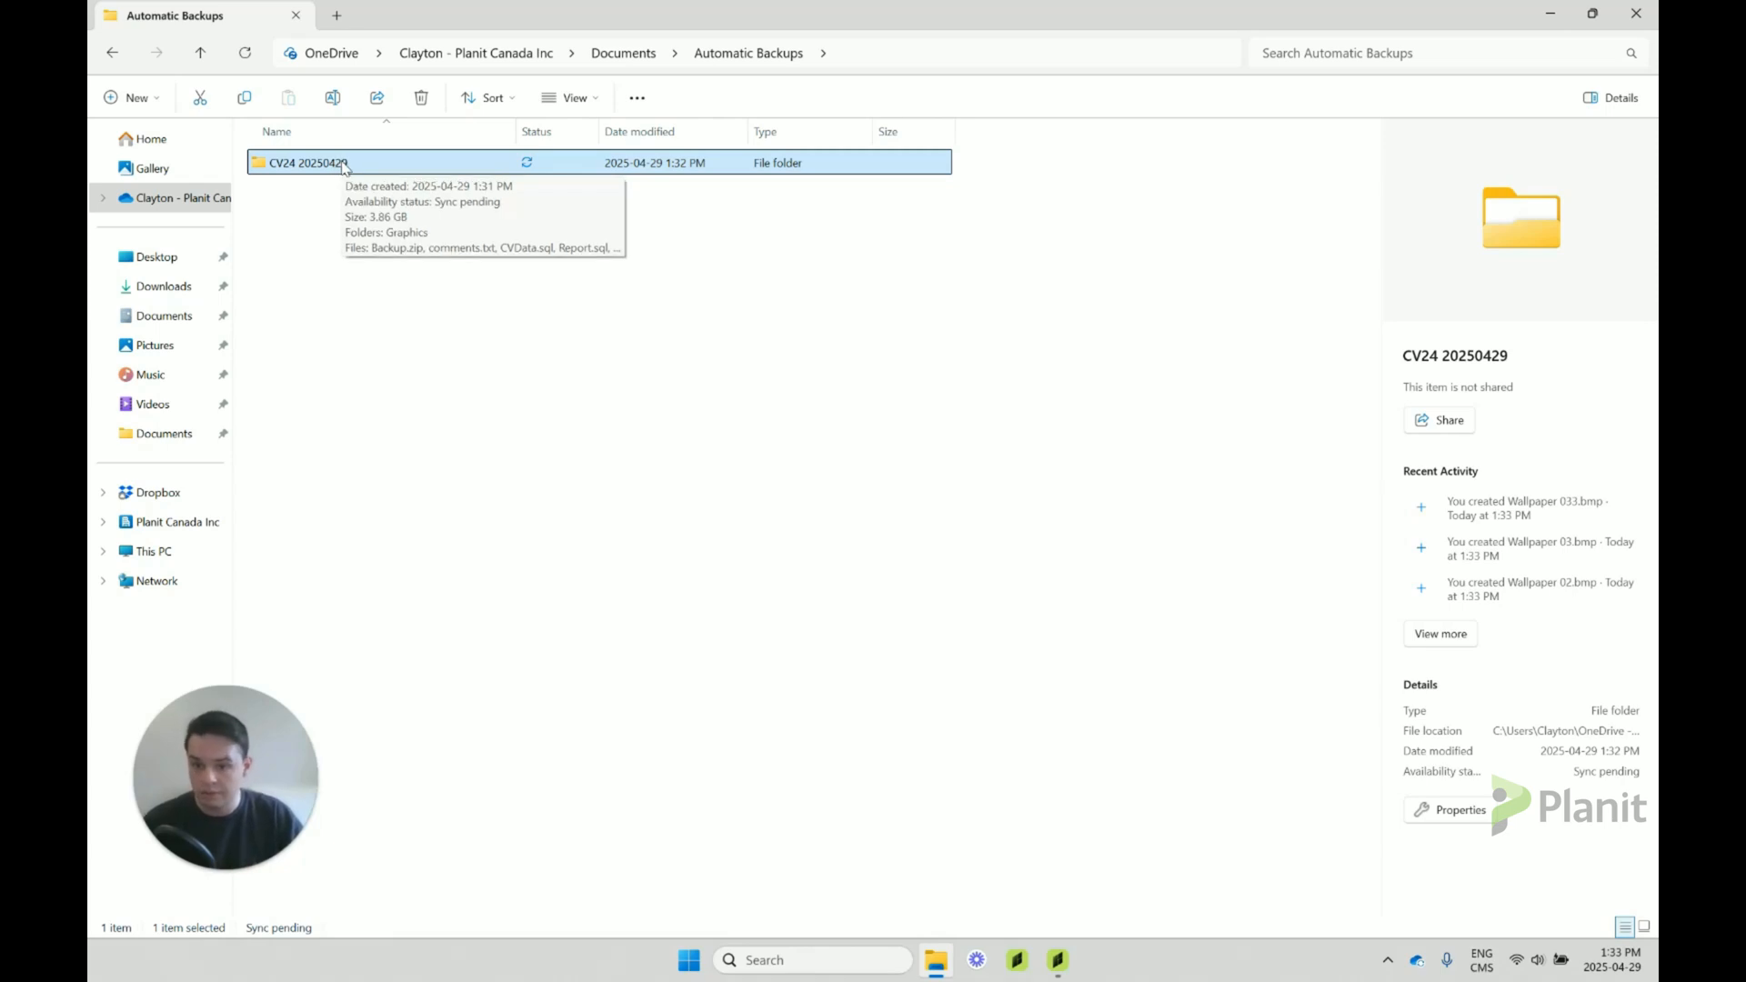
pyautogui.moveTo(321, 130)
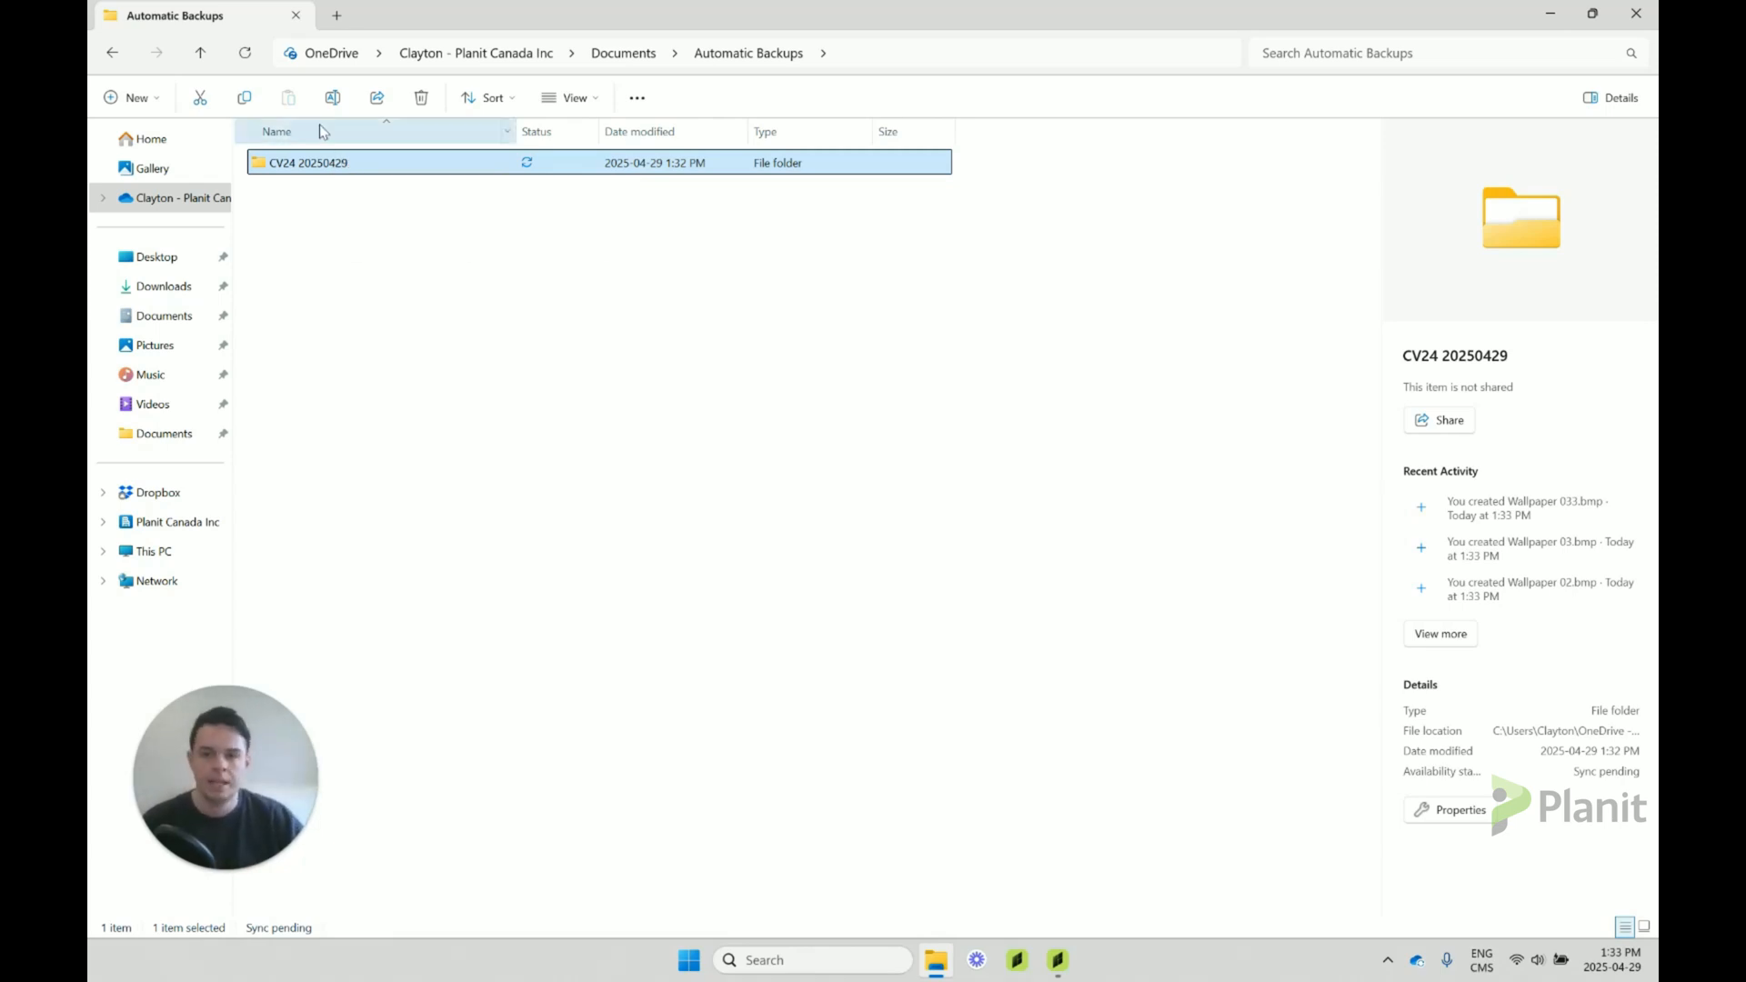
pyautogui.rightClick(308, 163)
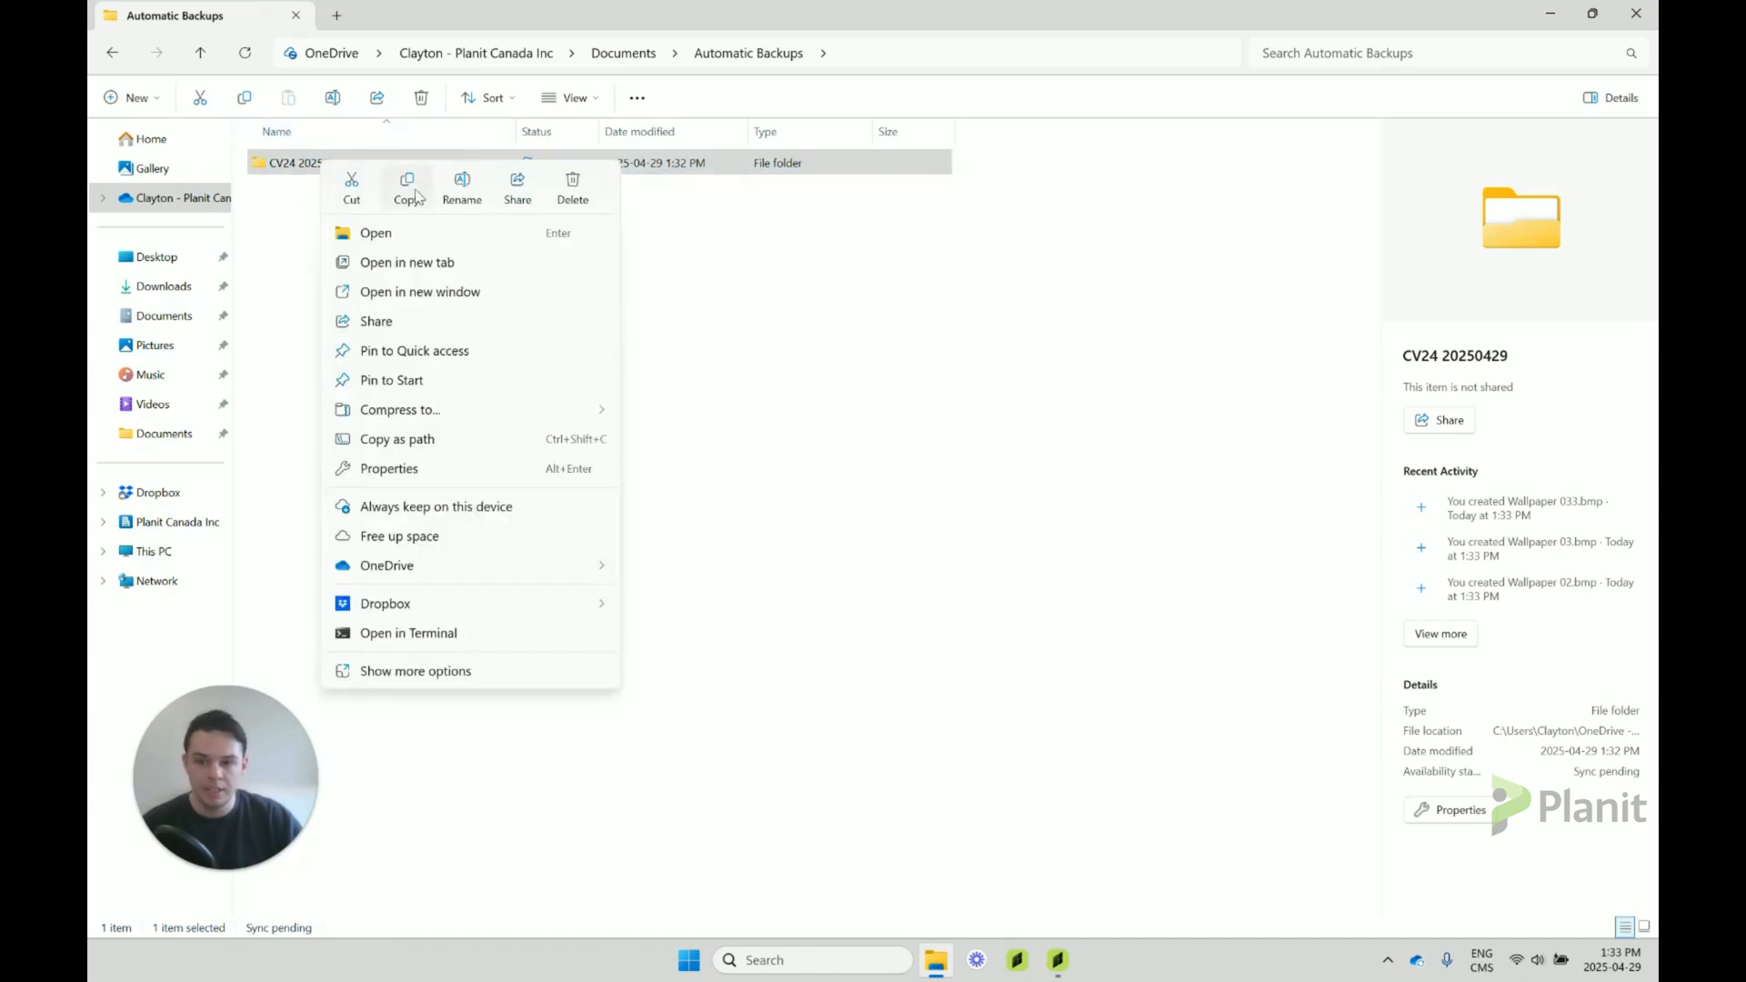
pyautogui.moveTo(1056, 961)
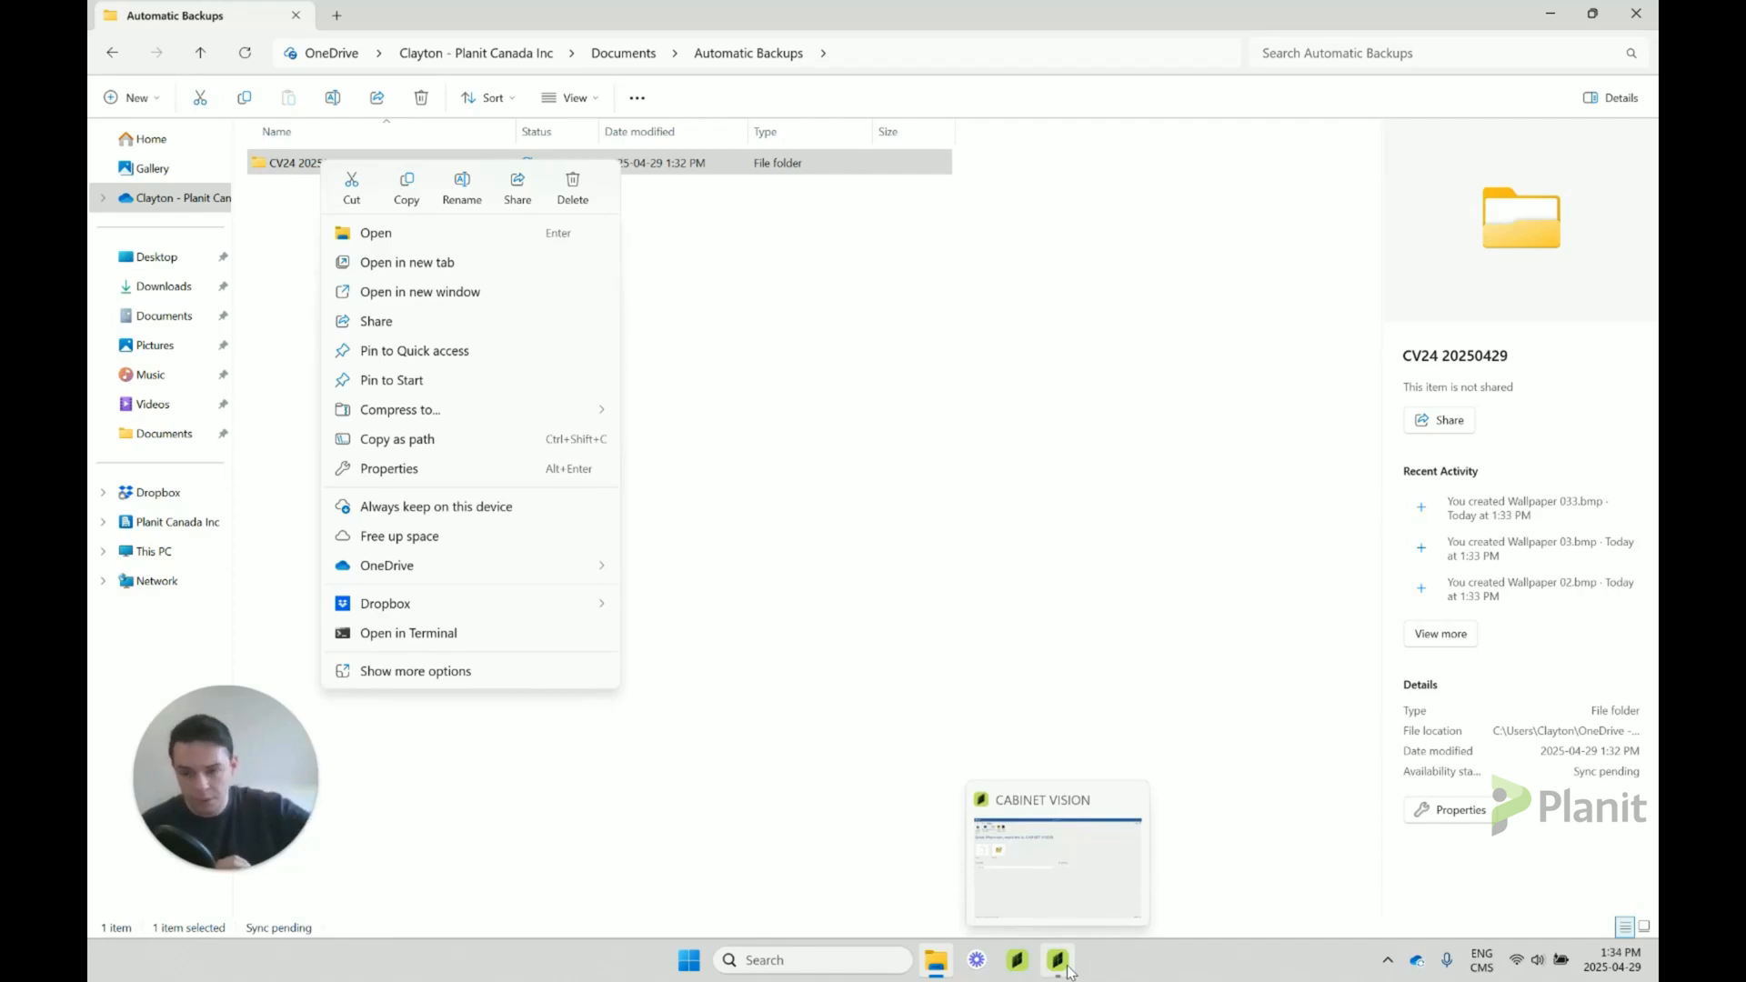
# Step: Return to CABINET VISION and reopen Backup Settings to confirm the Automatic Backups path
pyautogui.click(1056, 960)
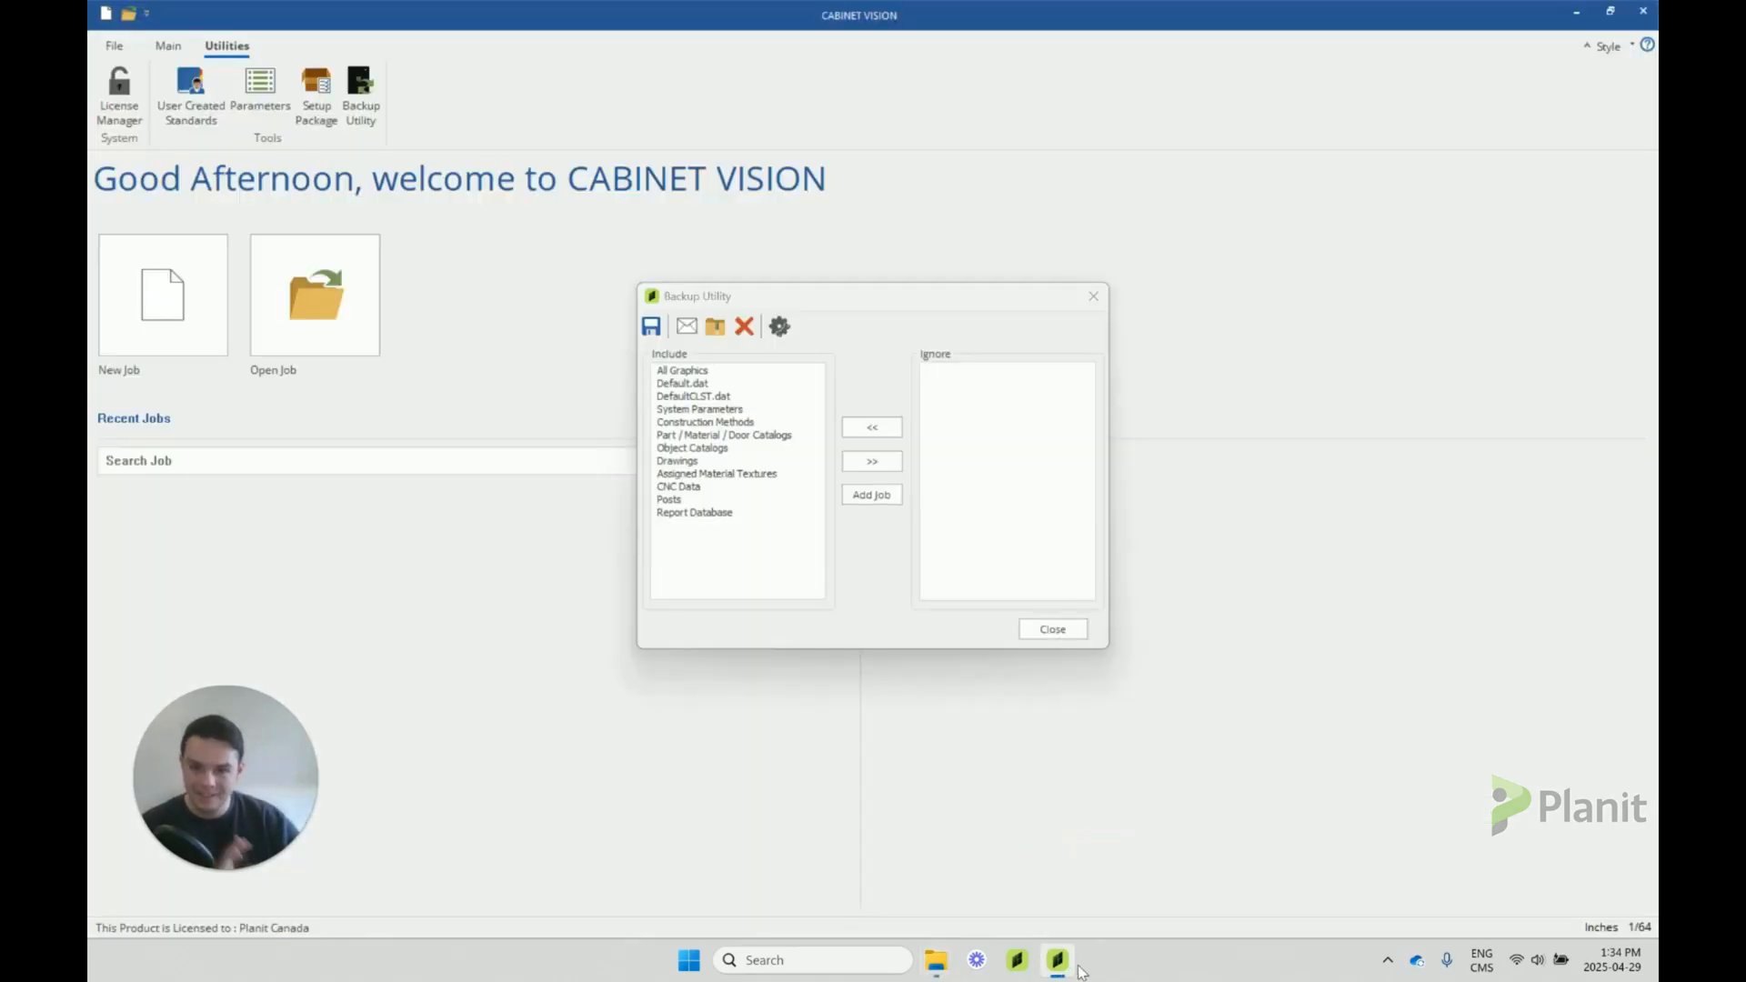
pyautogui.moveTo(168, 46)
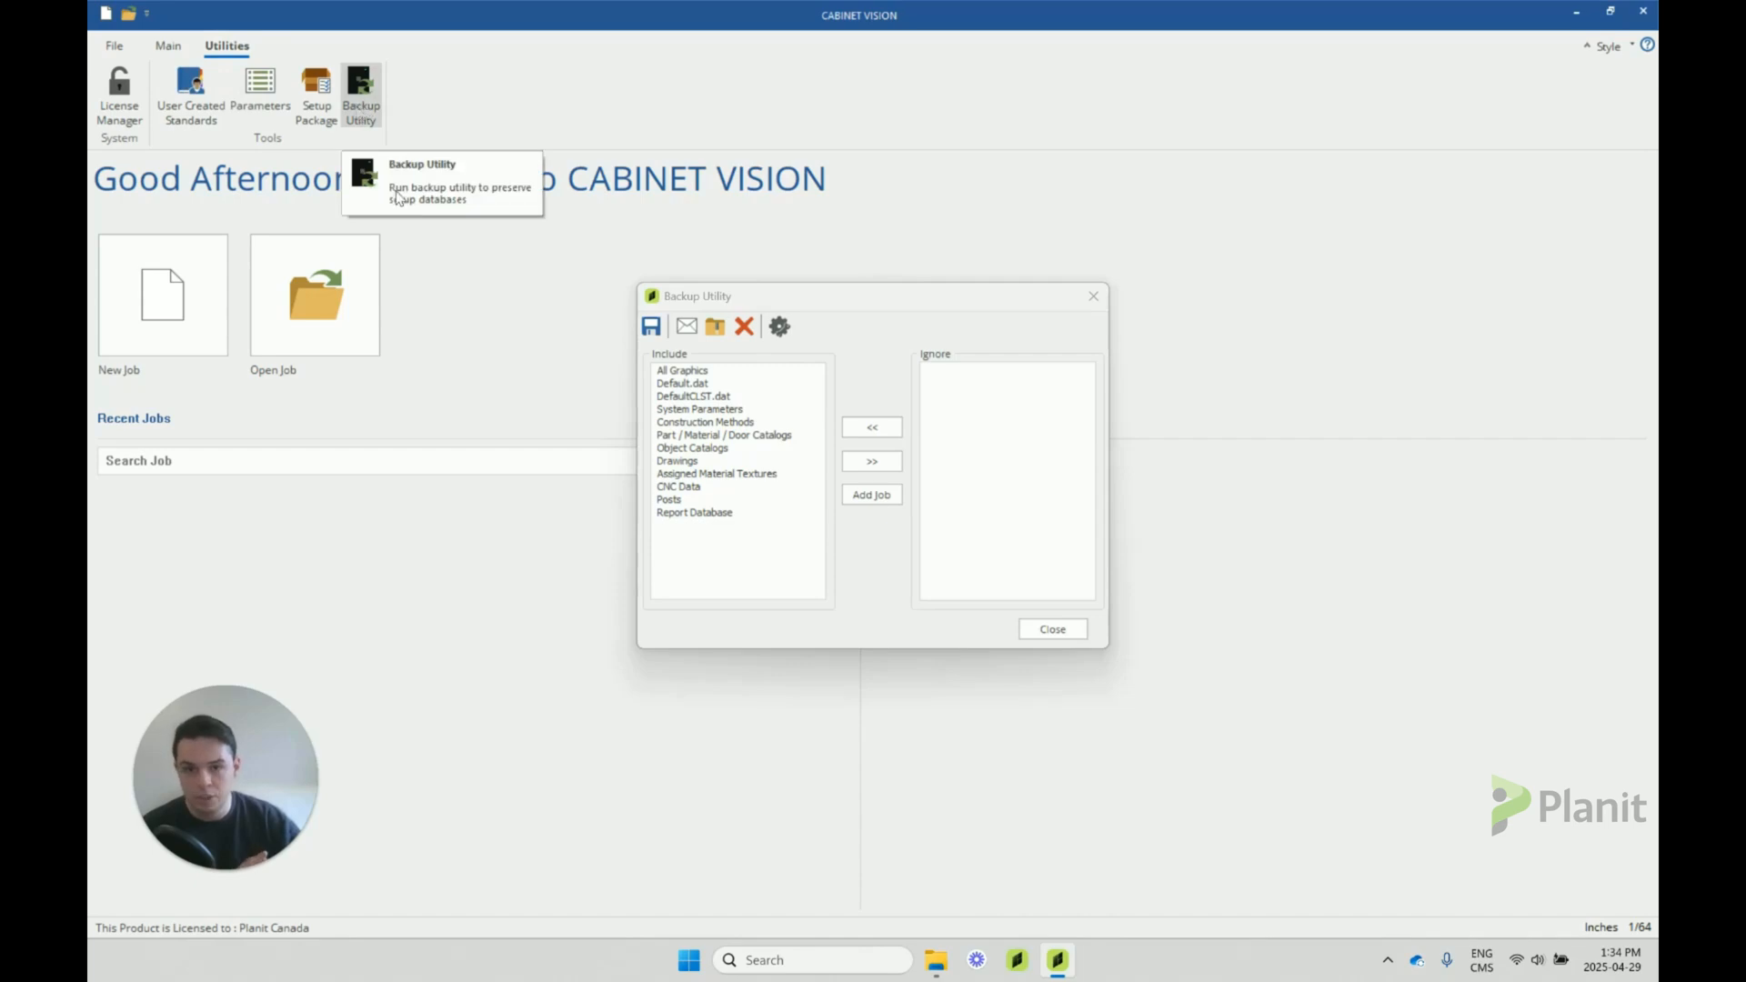
pyautogui.click(779, 325)
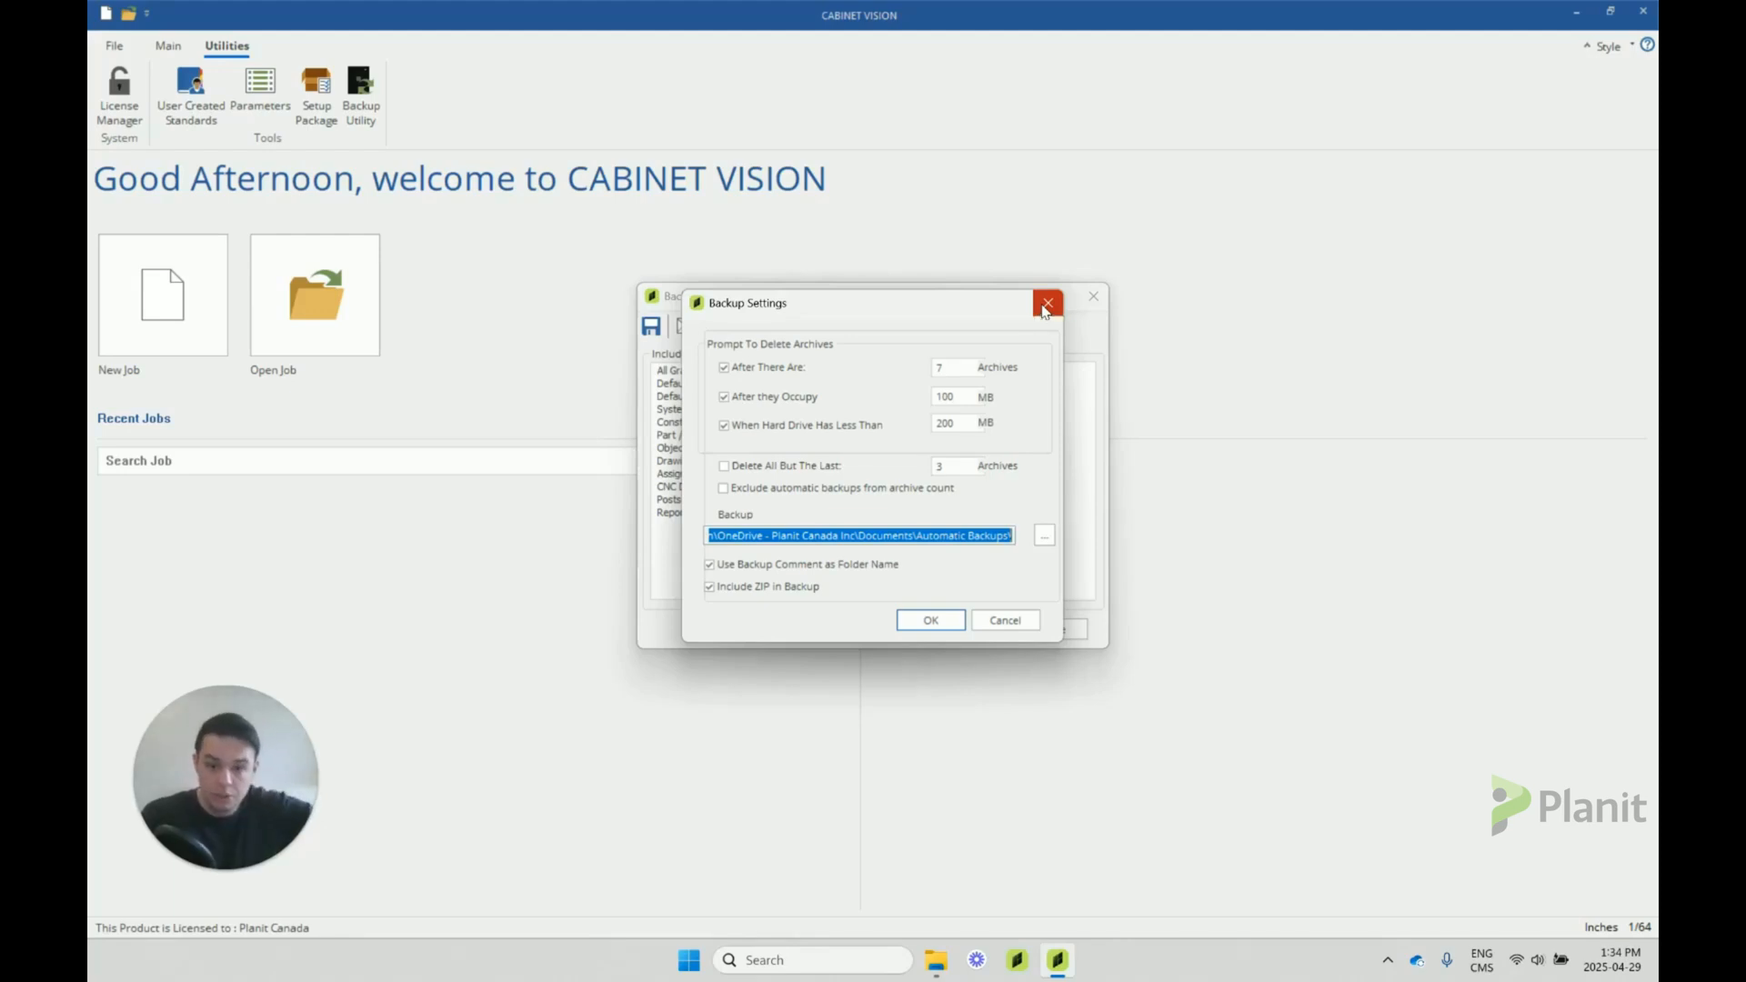
pyautogui.moveTo(1057, 312)
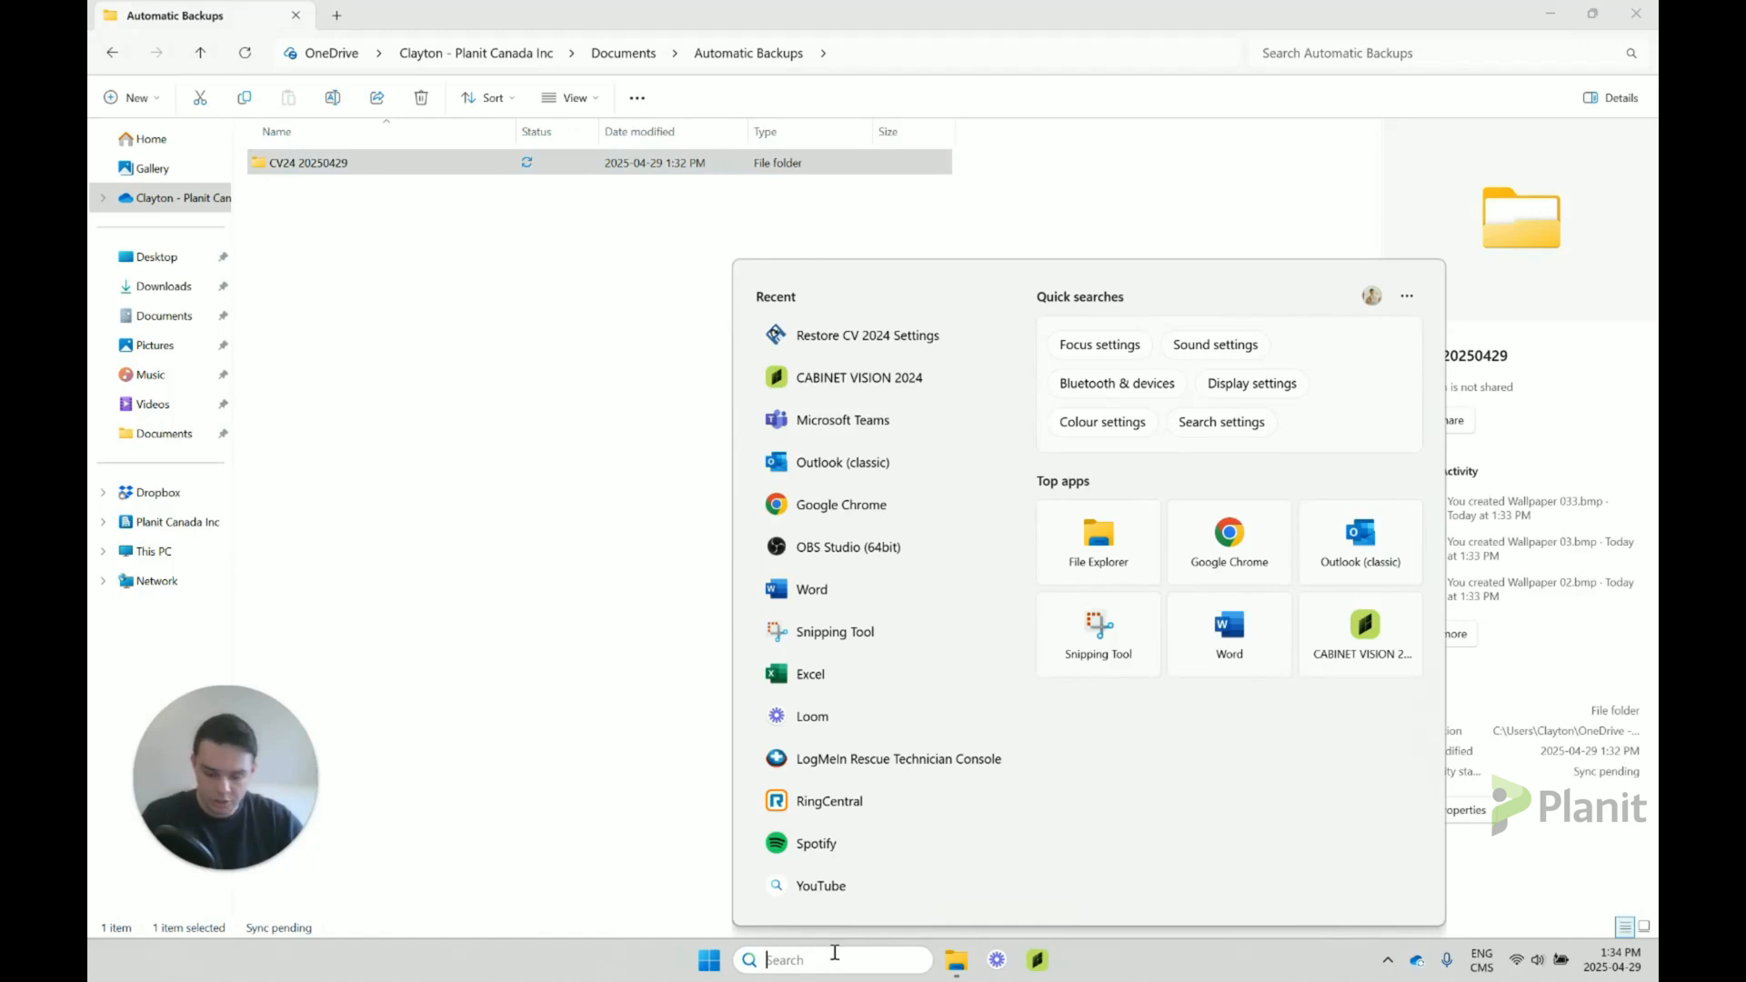
# Step: Search Start for 'res' and launch Restore CV 2024 Settings
pyautogui.write('restore')
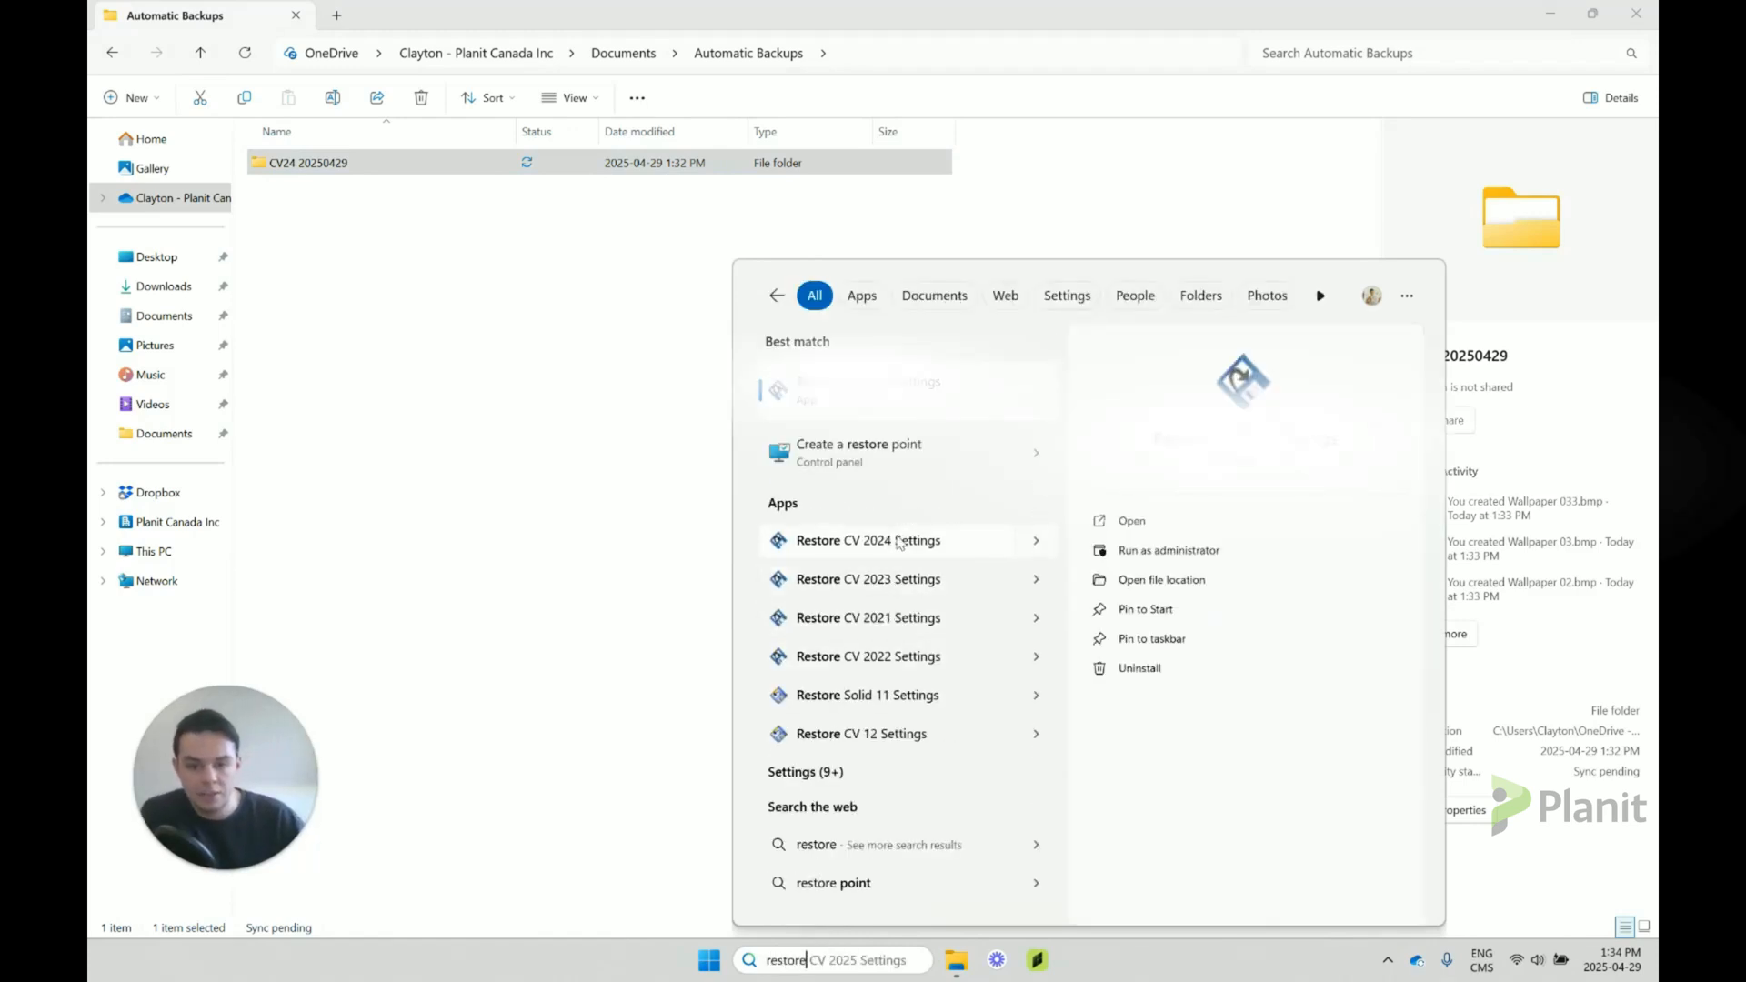
pyautogui.click(868, 541)
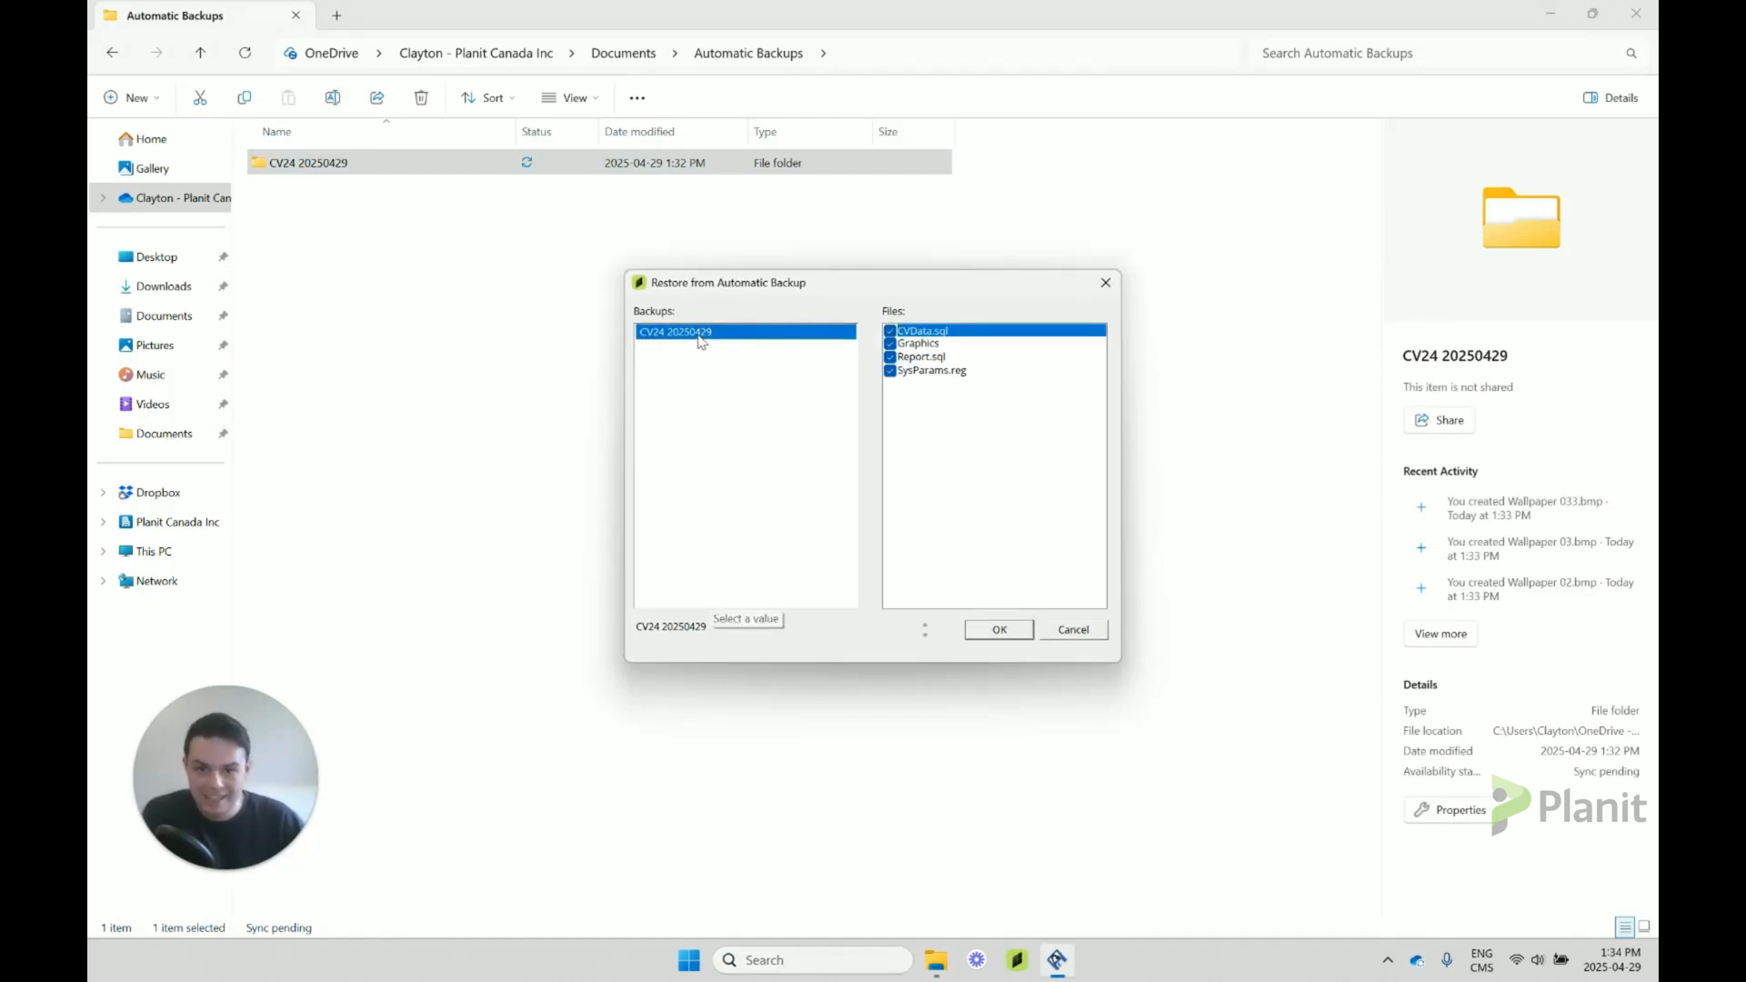
pyautogui.moveTo(704, 309)
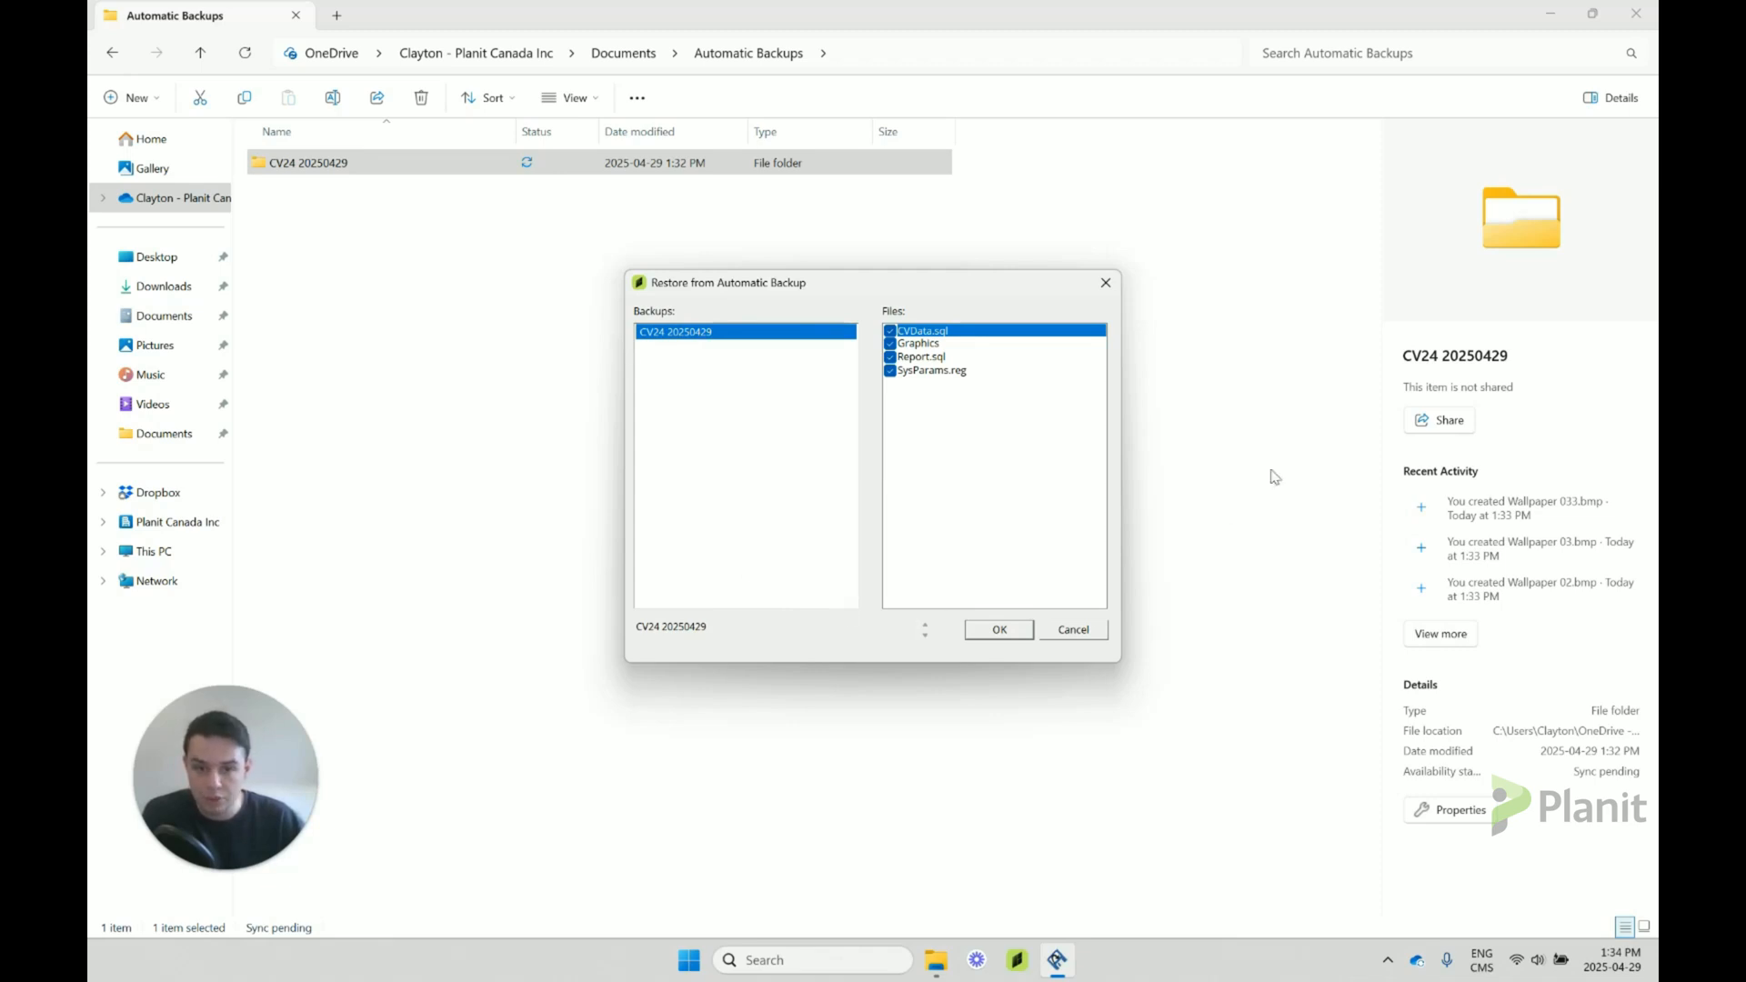
pyautogui.moveTo(1063, 440)
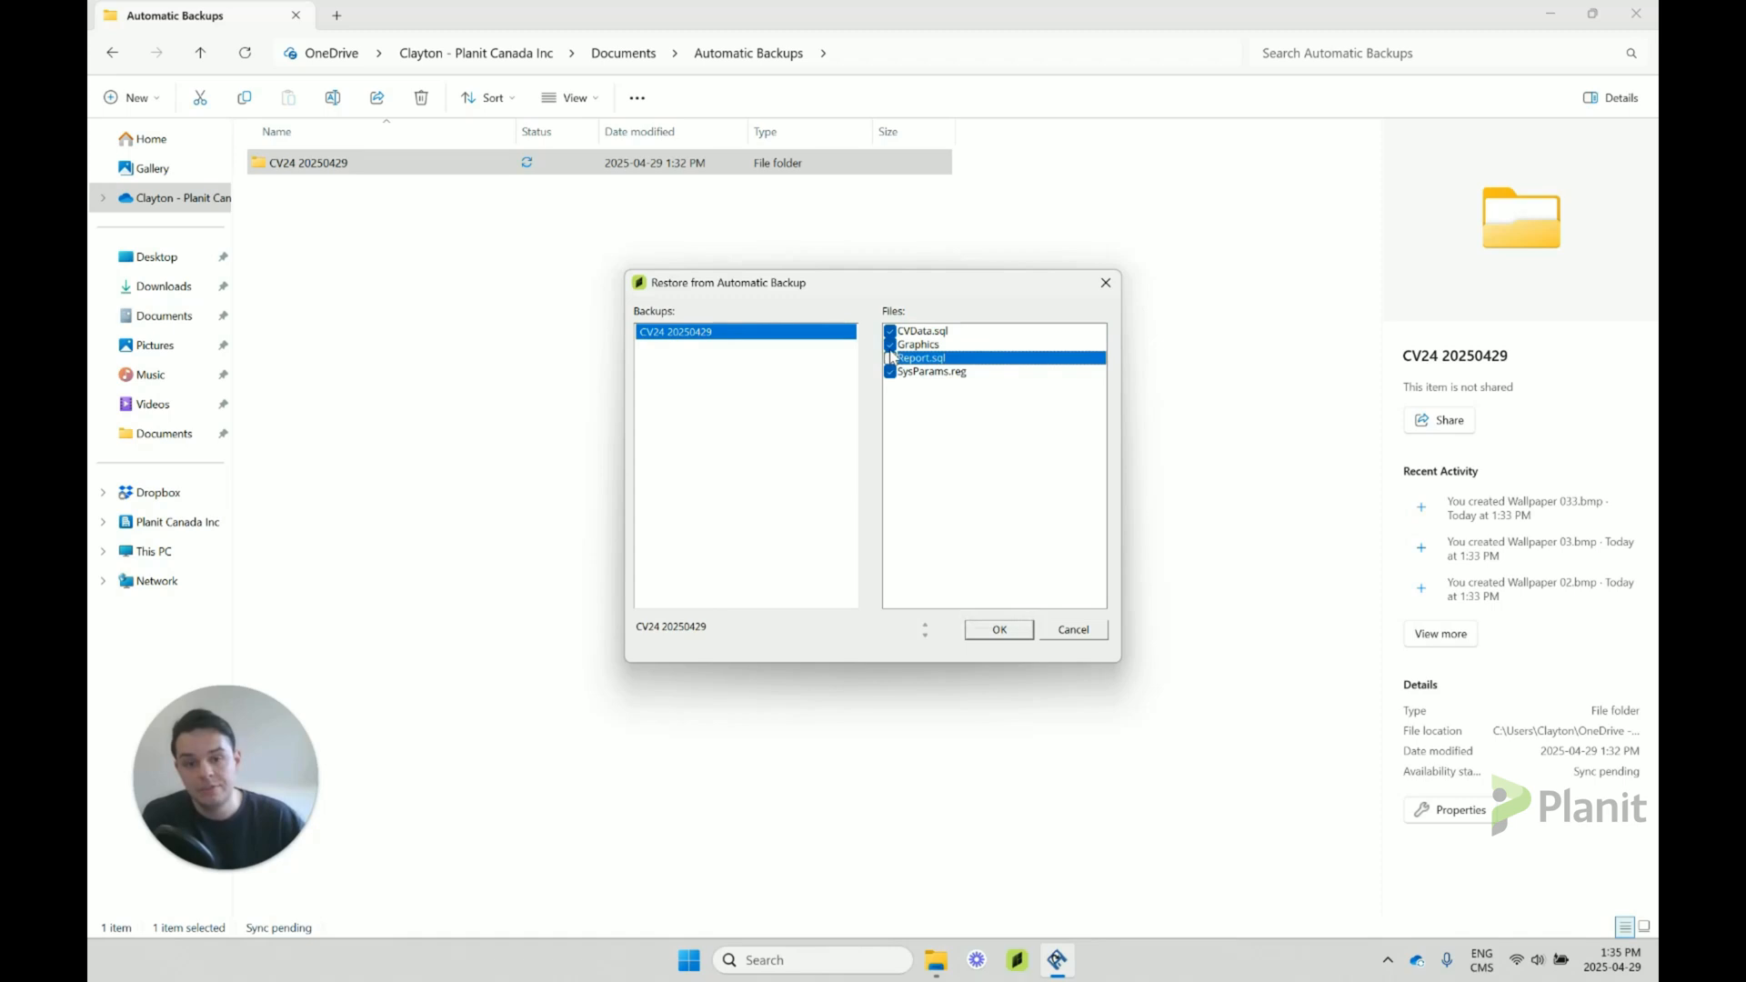
pyautogui.click(922, 331)
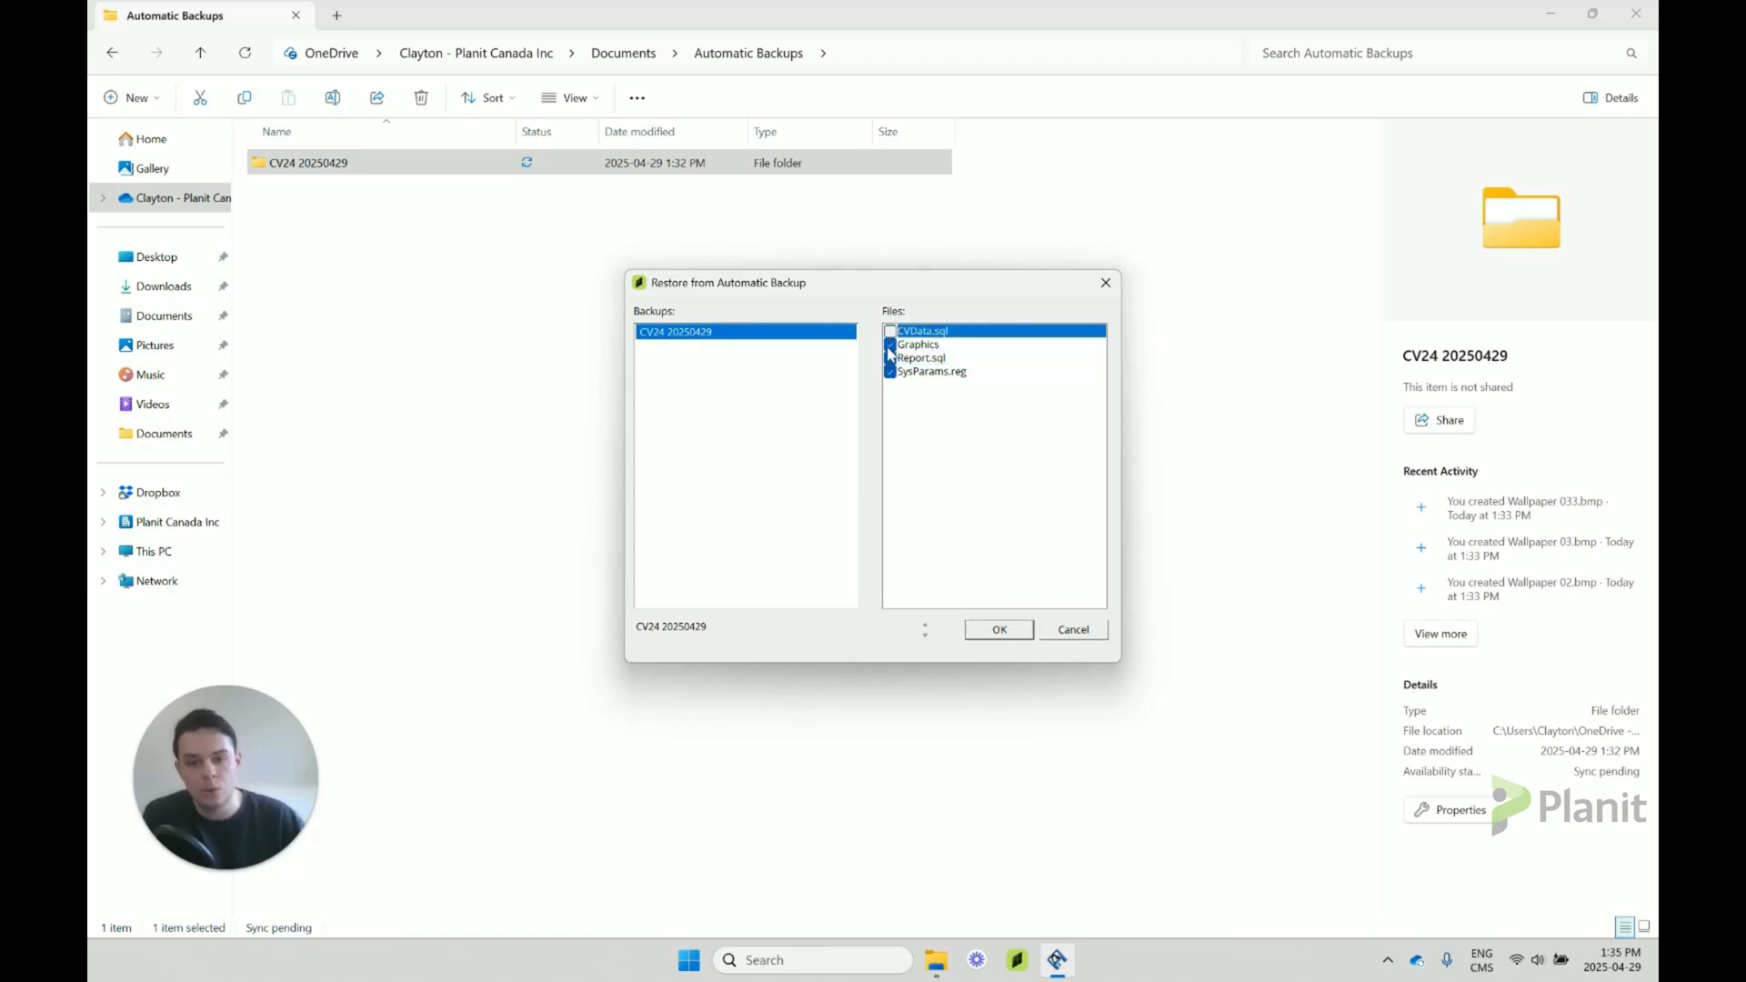
pyautogui.click(932, 371)
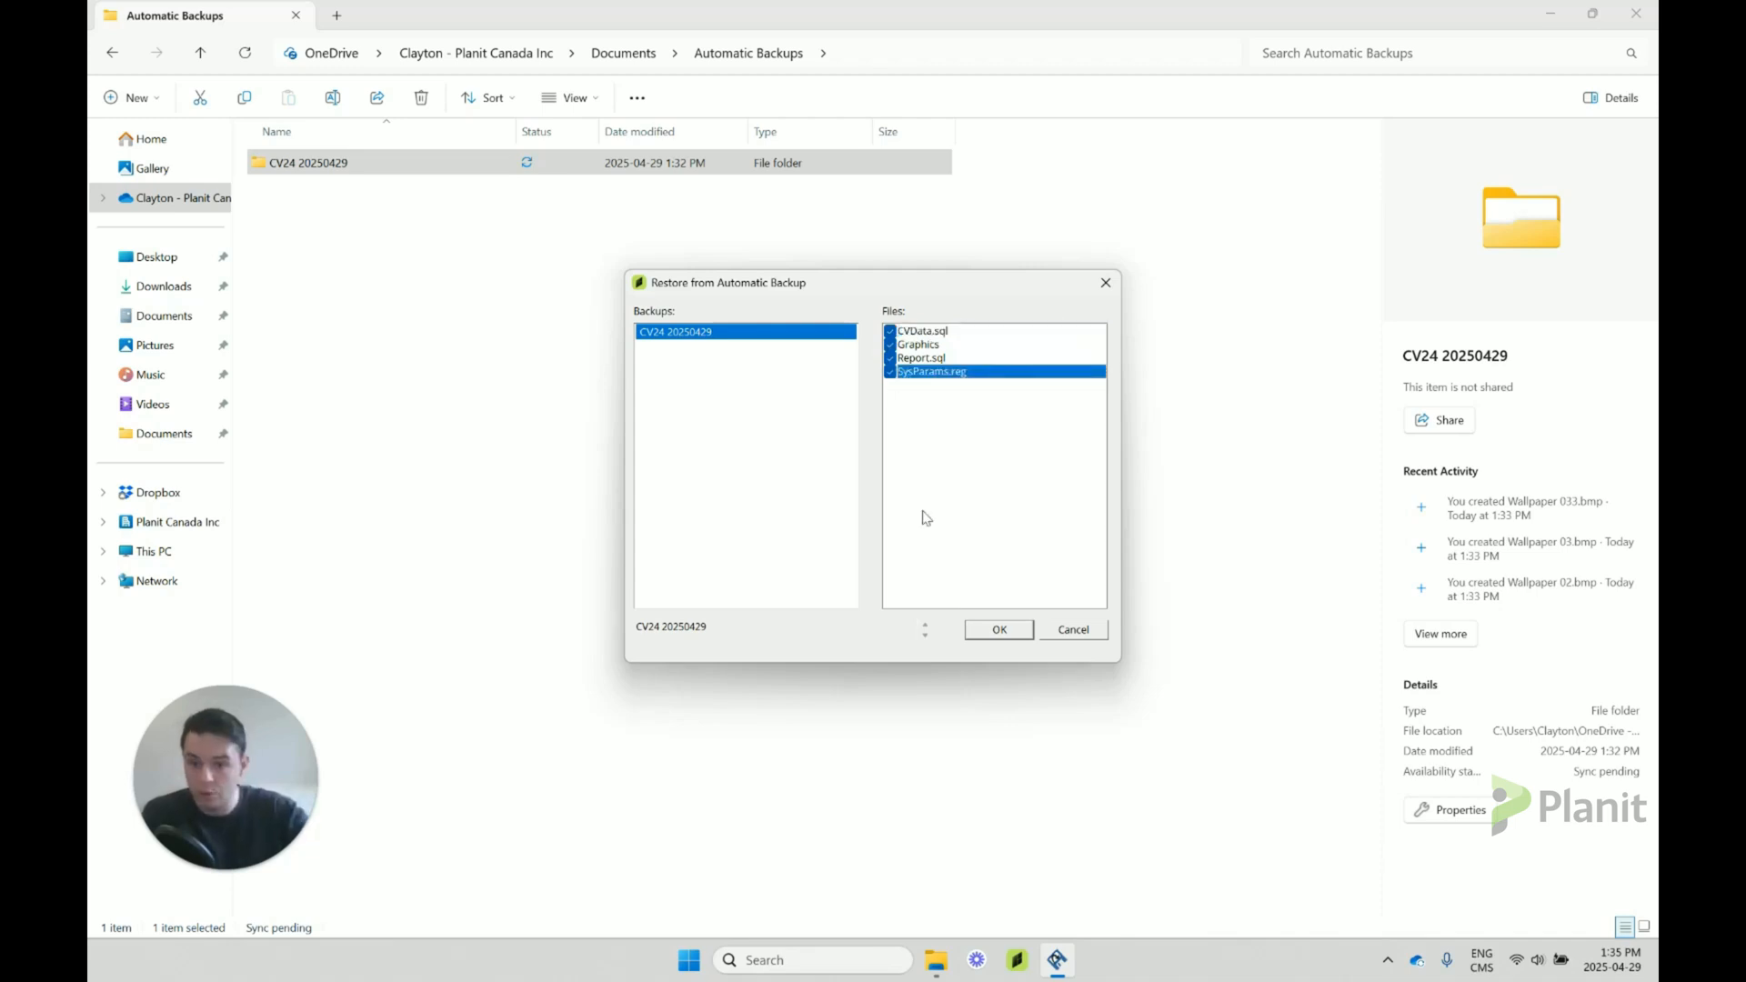
pyautogui.moveTo(897, 382)
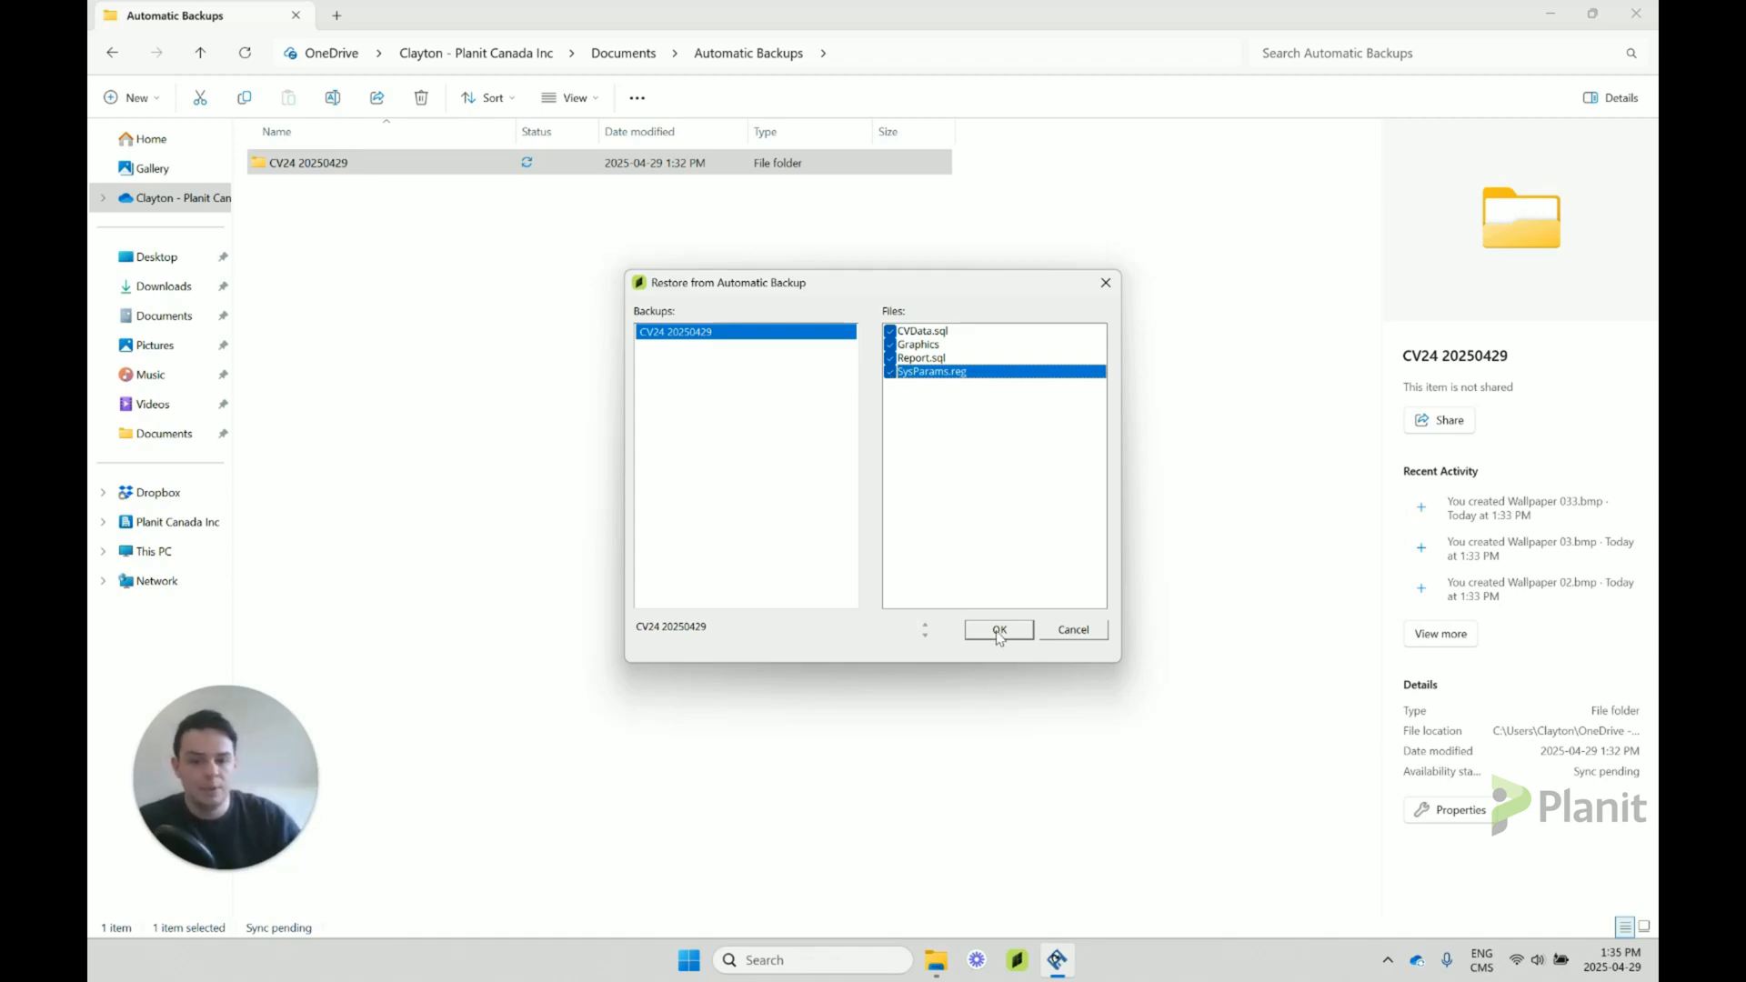
pyautogui.click(998, 630)
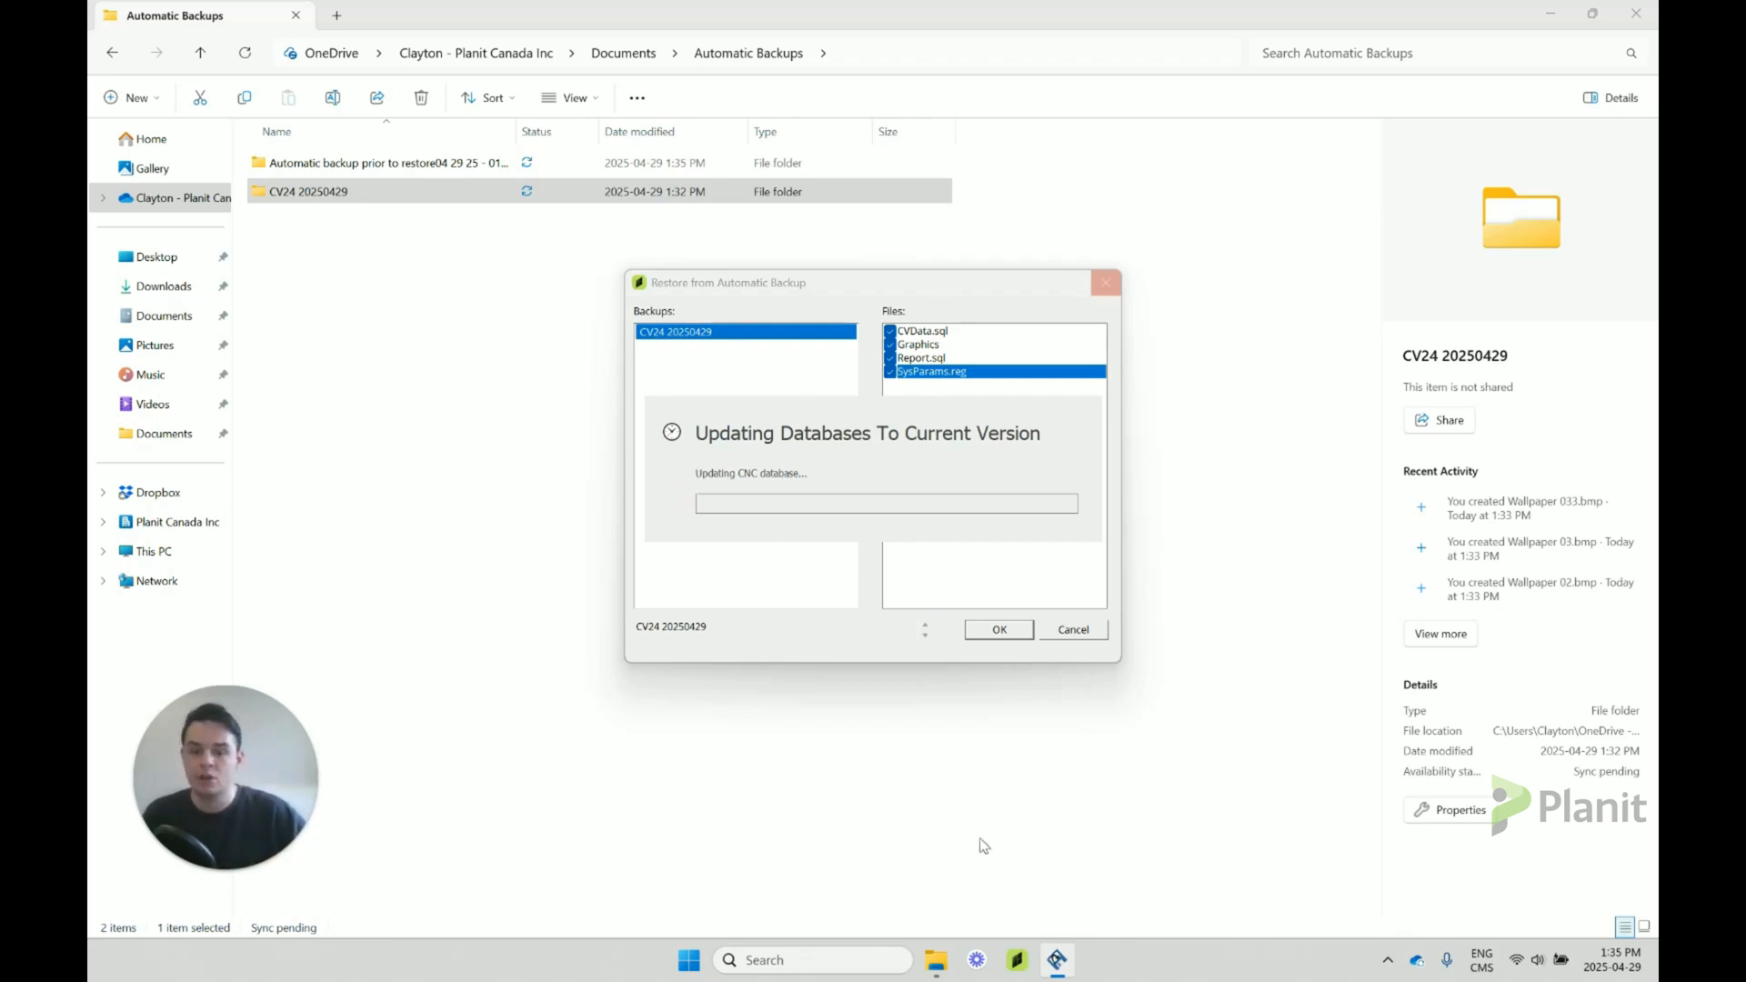
pyautogui.moveTo(1056, 959)
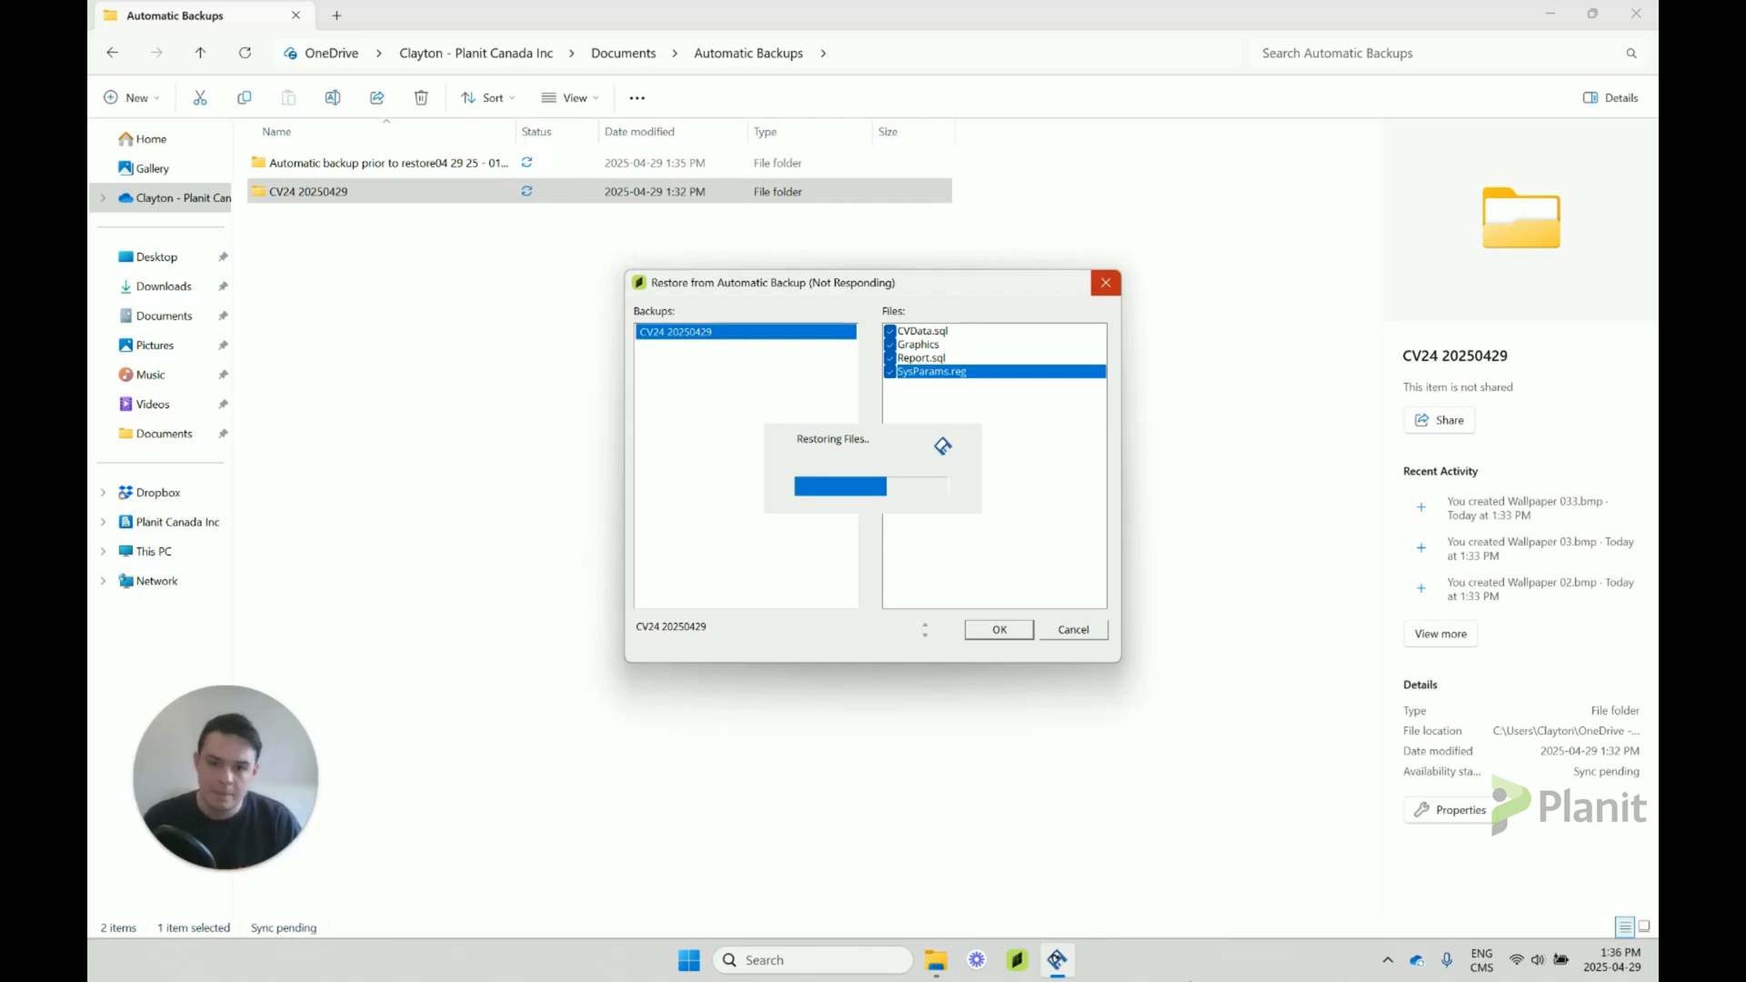
pyautogui.moveTo(148, 374)
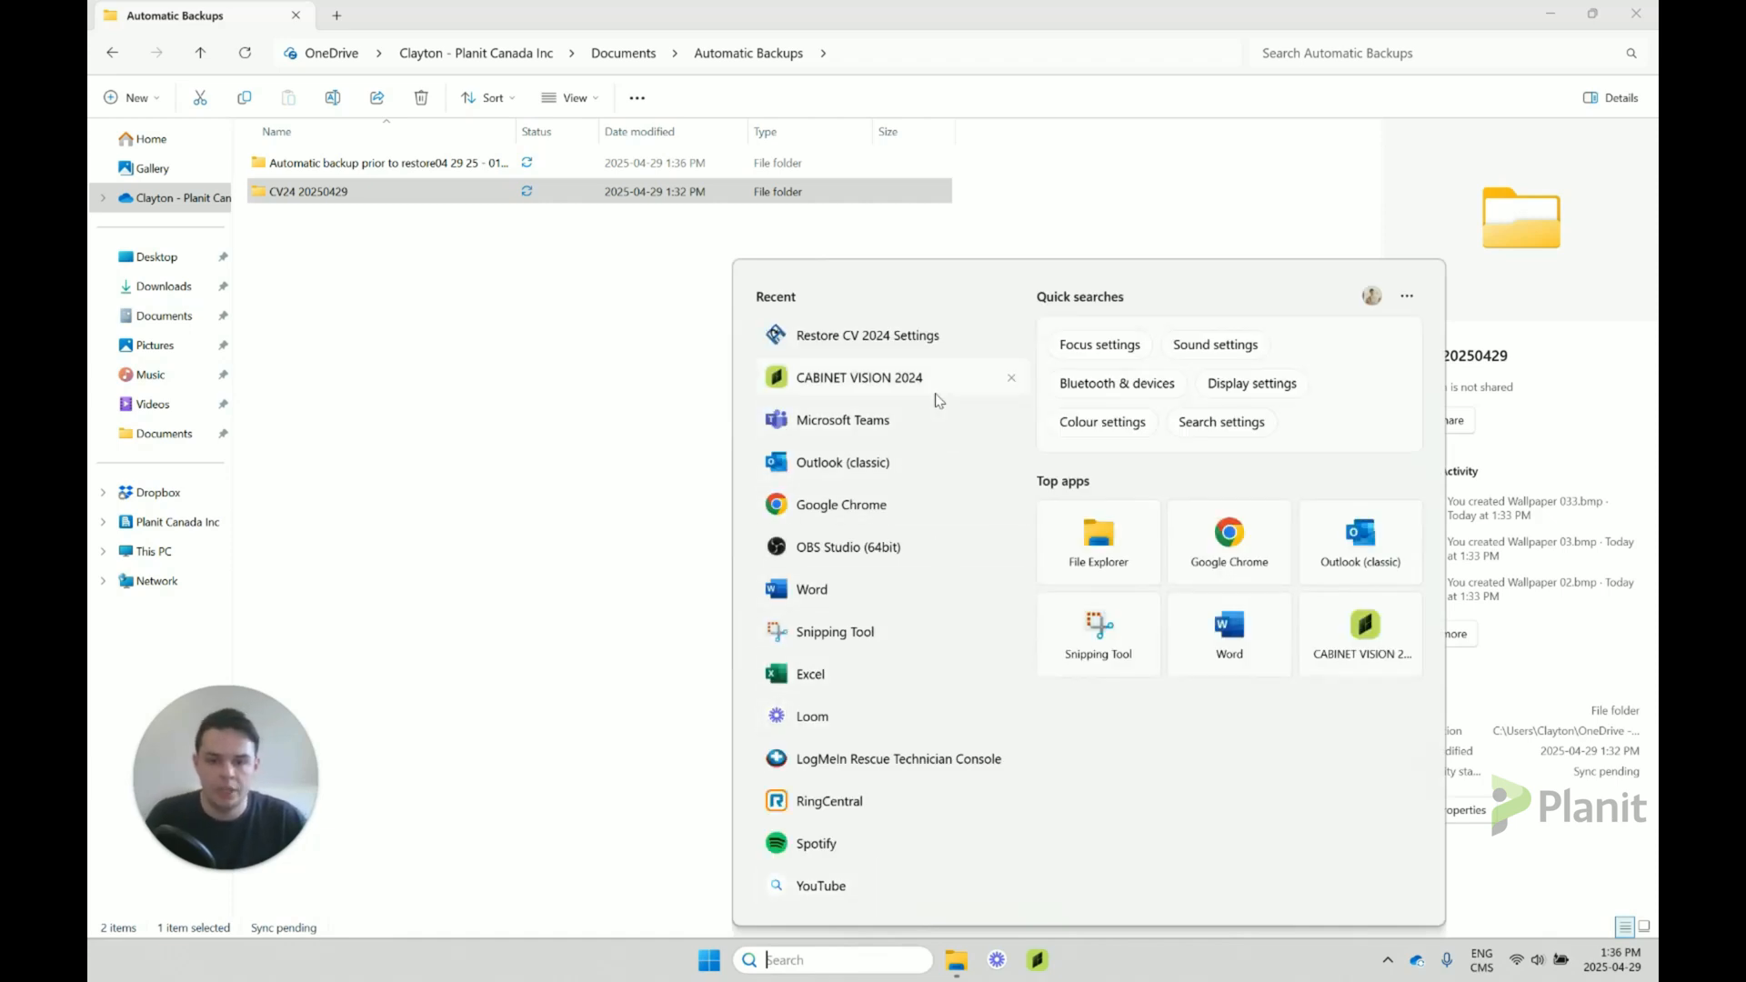
# Step: Relaunch CABINET VISION 2024 from the Start menu's Recent list to reach its welcome screen
pyautogui.click(941, 398)
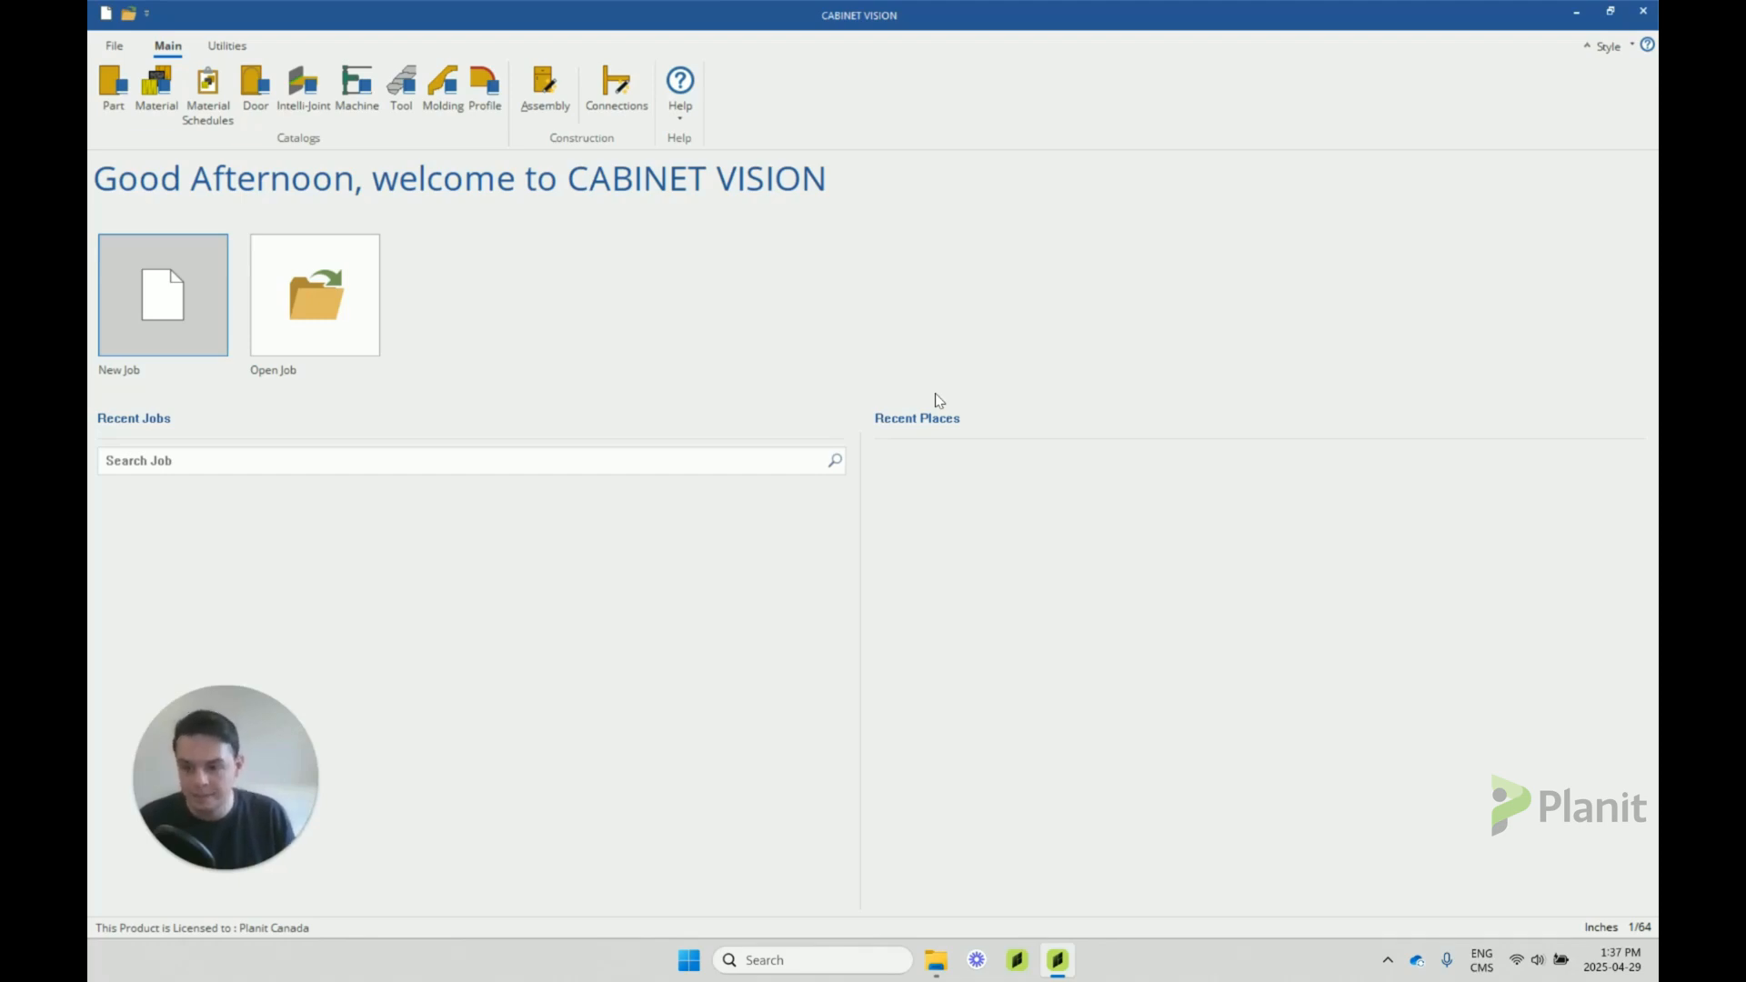
pyautogui.moveTo(964, 510)
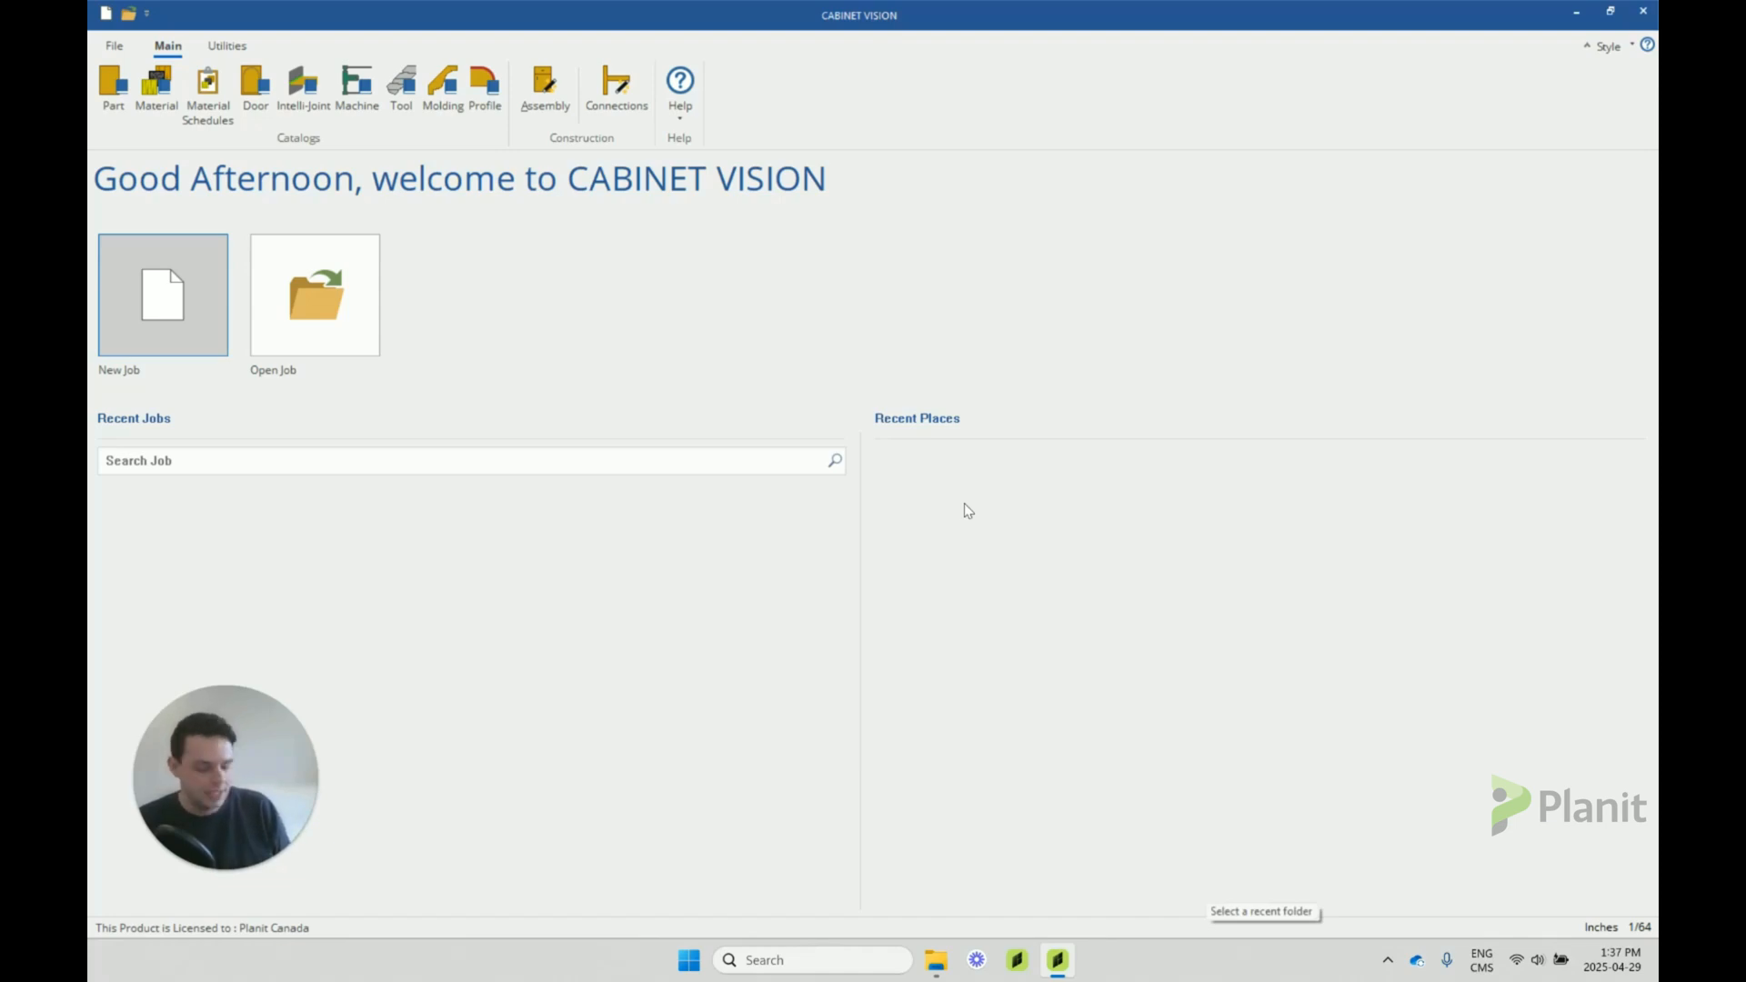